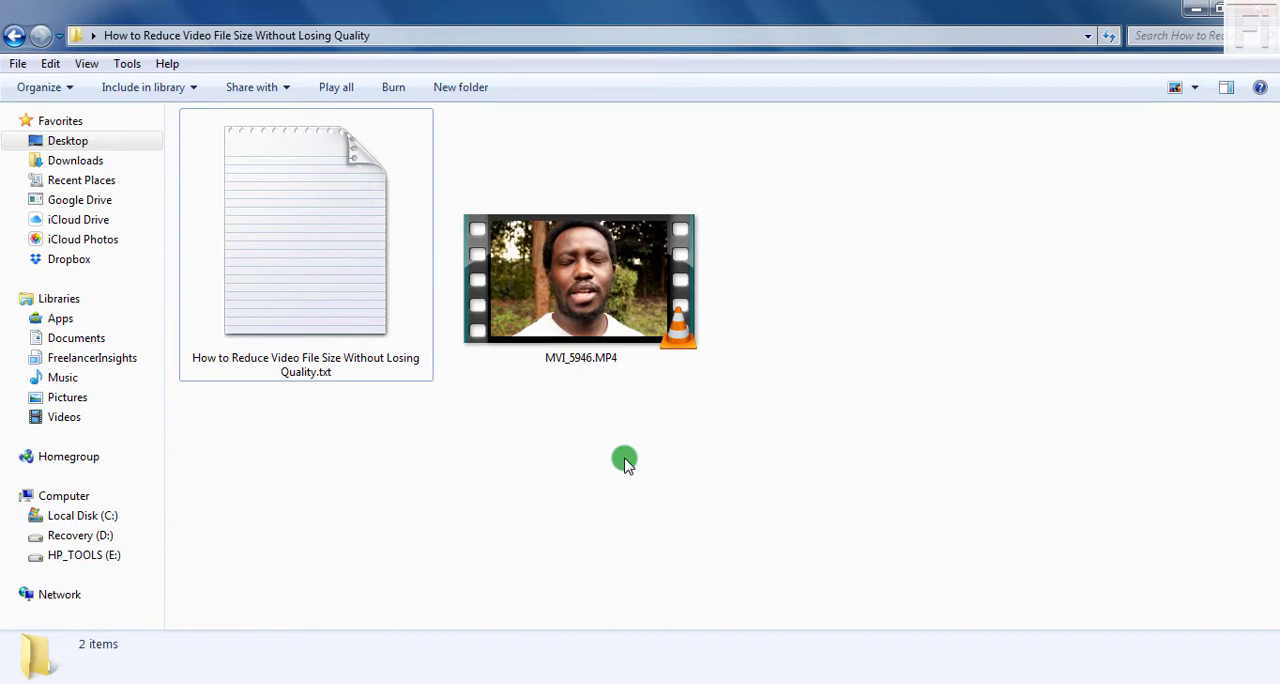
Step: Select MVI_5946.MP4 to show its details: 188 MB, 51 seconds, 1920×1080
left_click(580, 280)
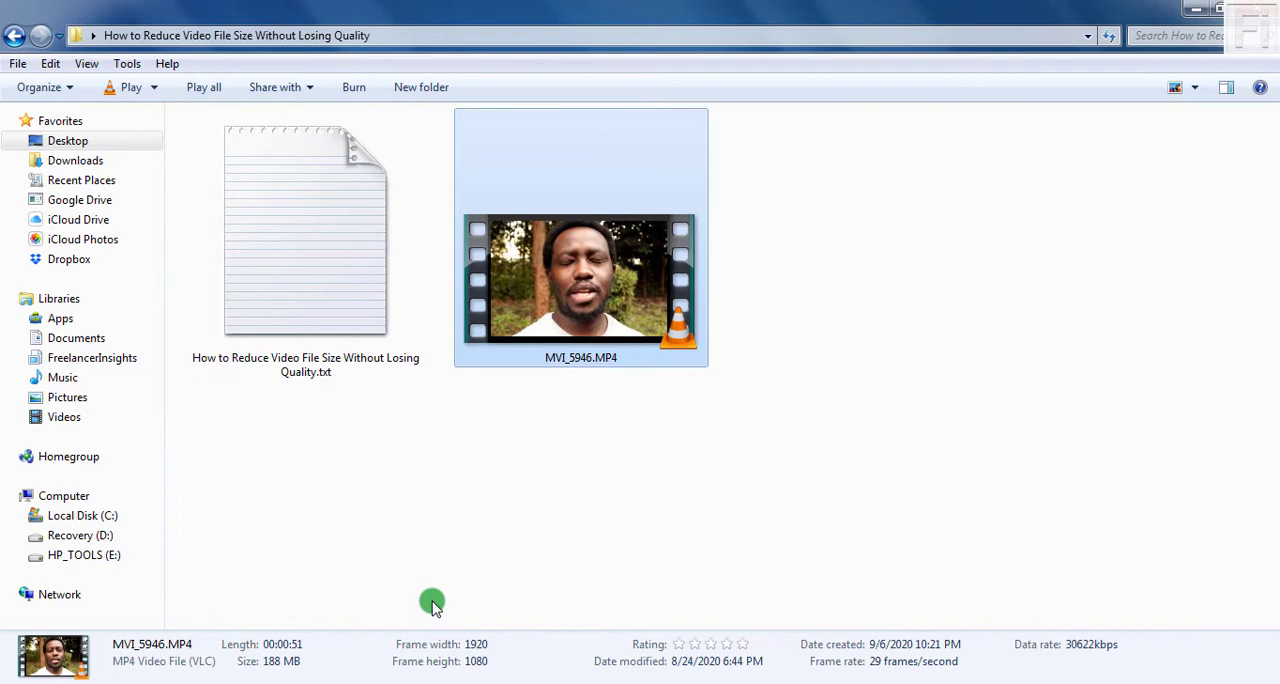
mouse_move(288, 672)
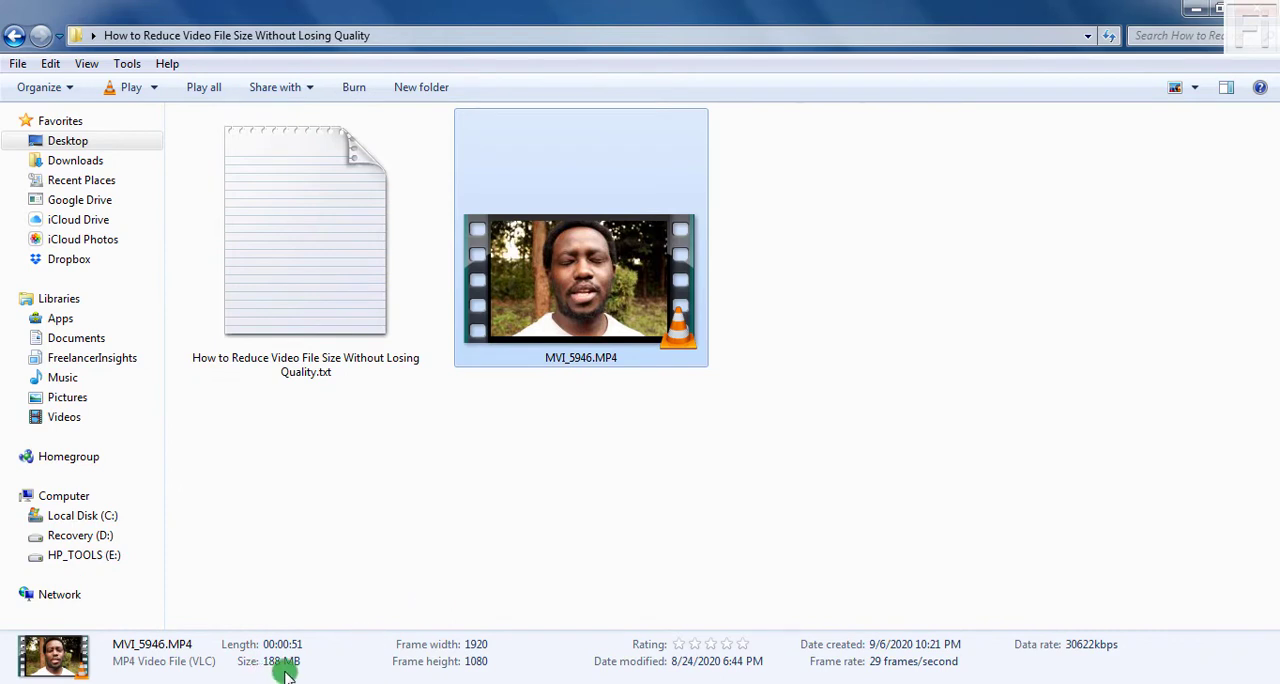
mouse_move(304, 656)
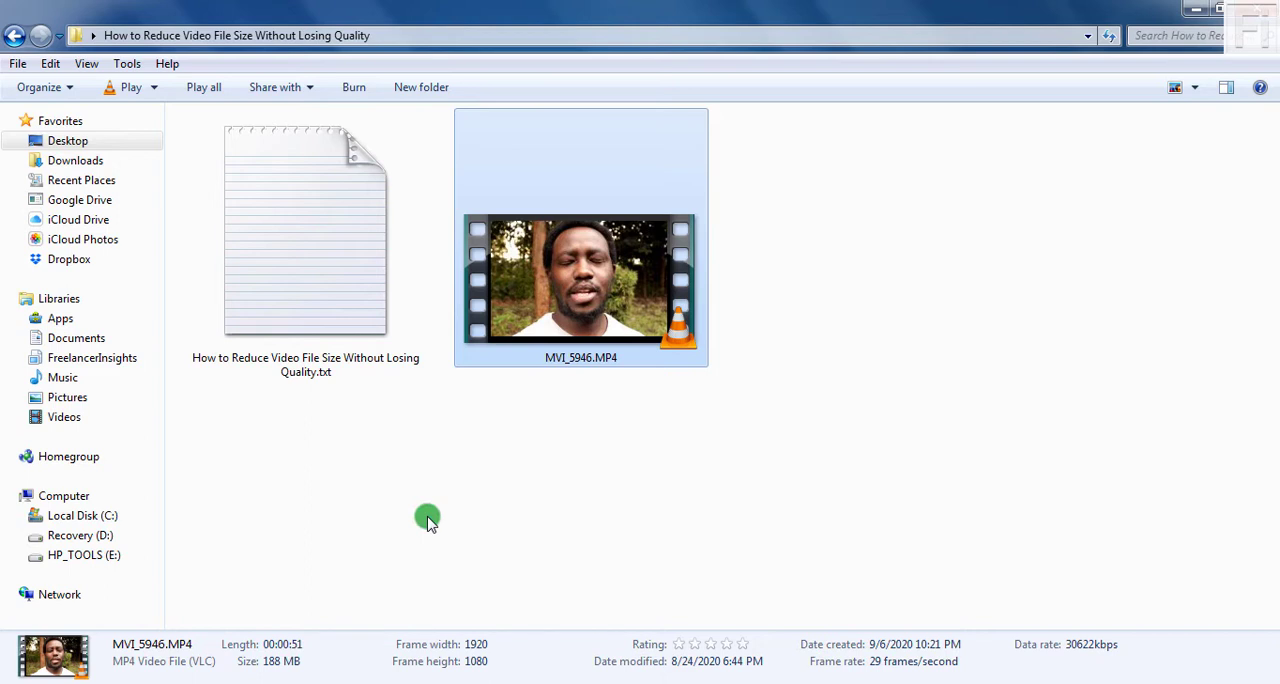
mouse_move(530, 384)
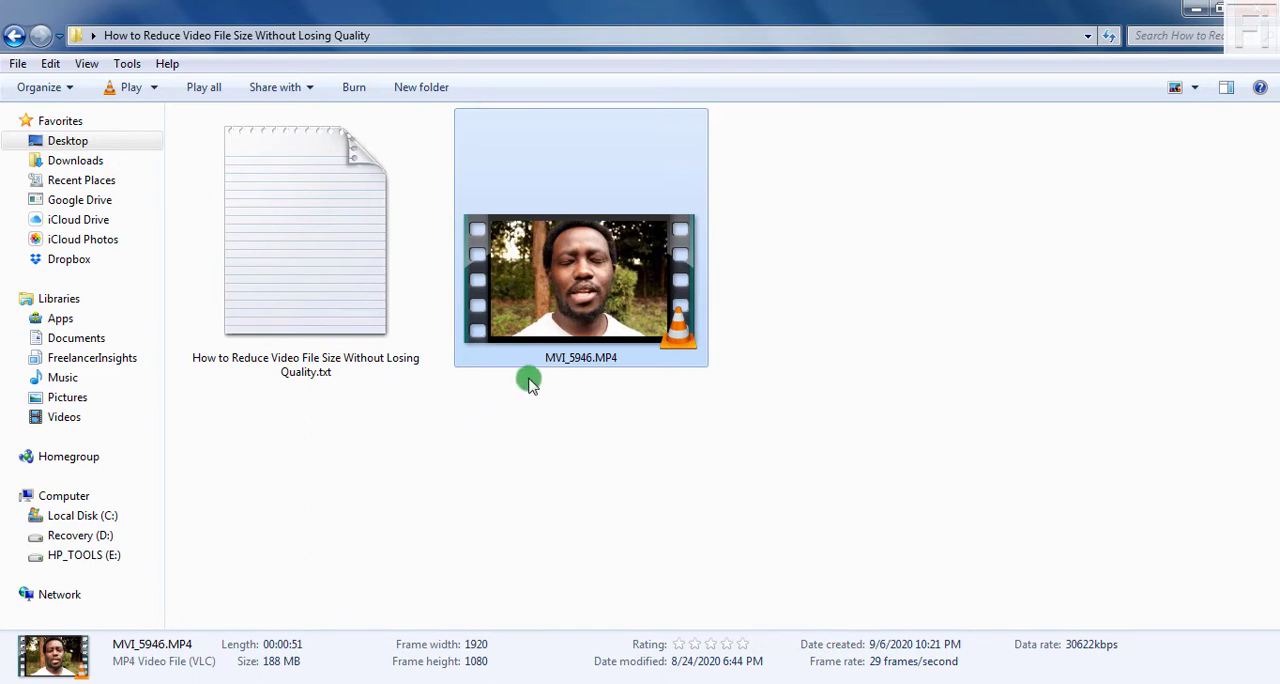
mouse_move(304, 664)
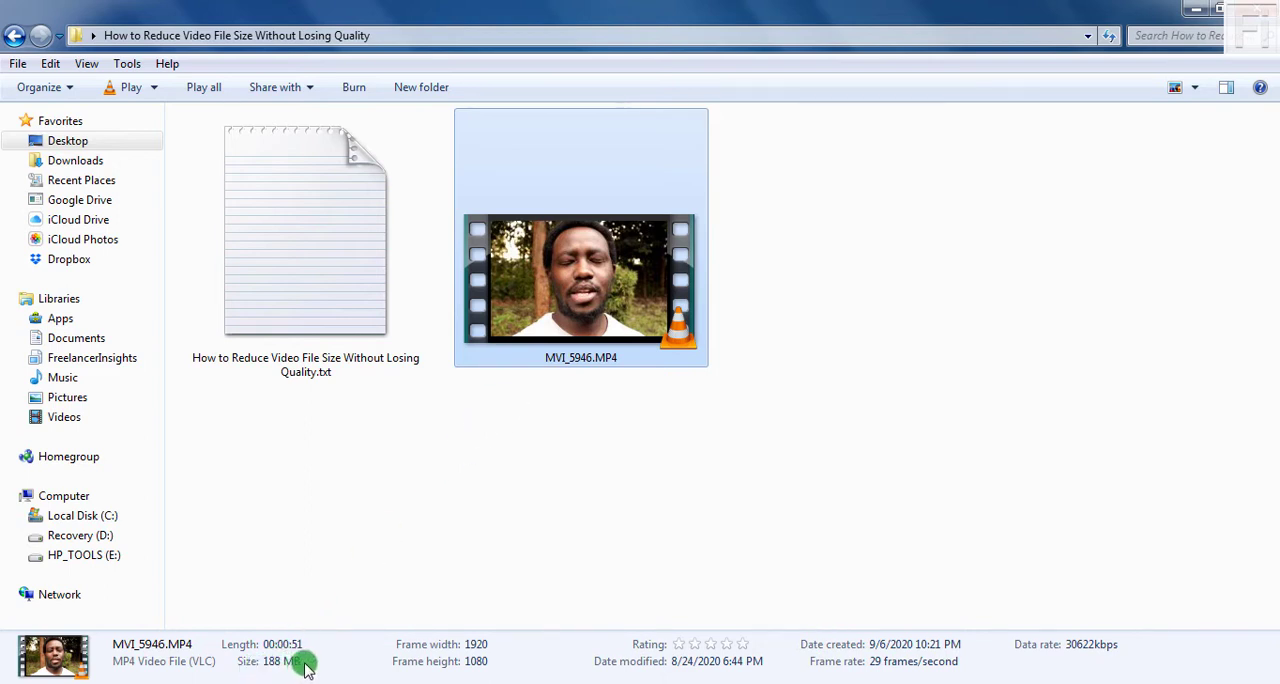
mouse_move(420, 568)
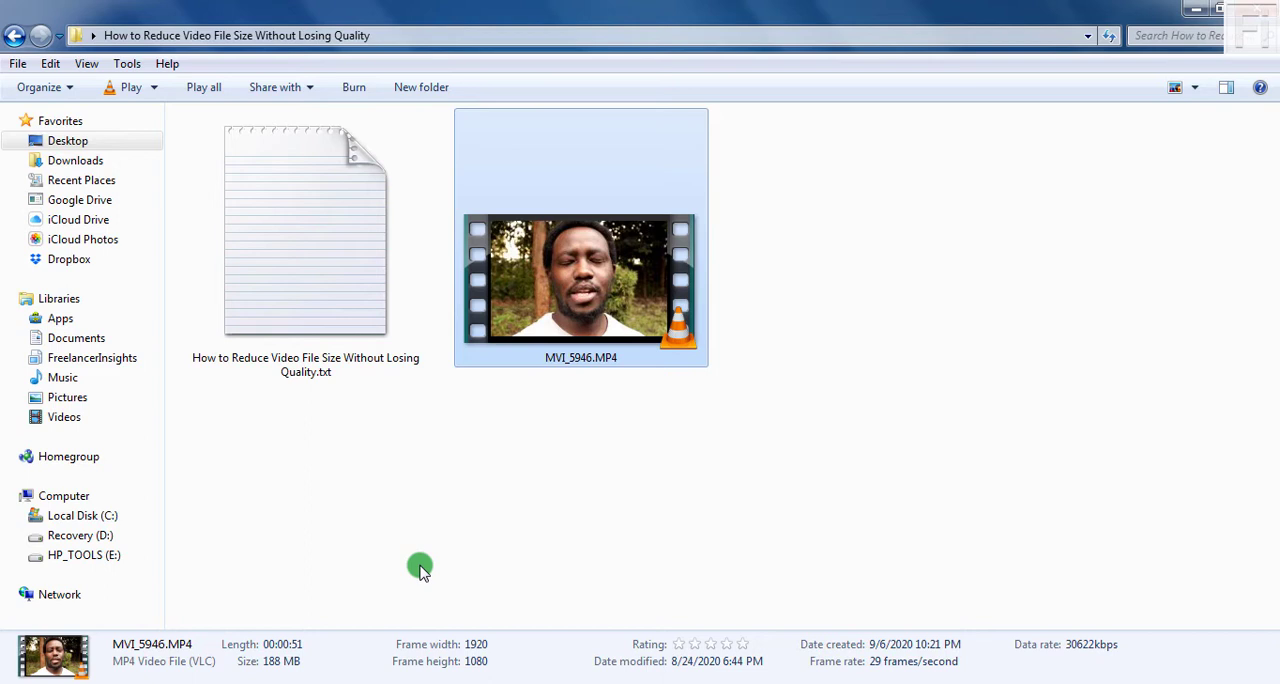
mouse_move(420, 568)
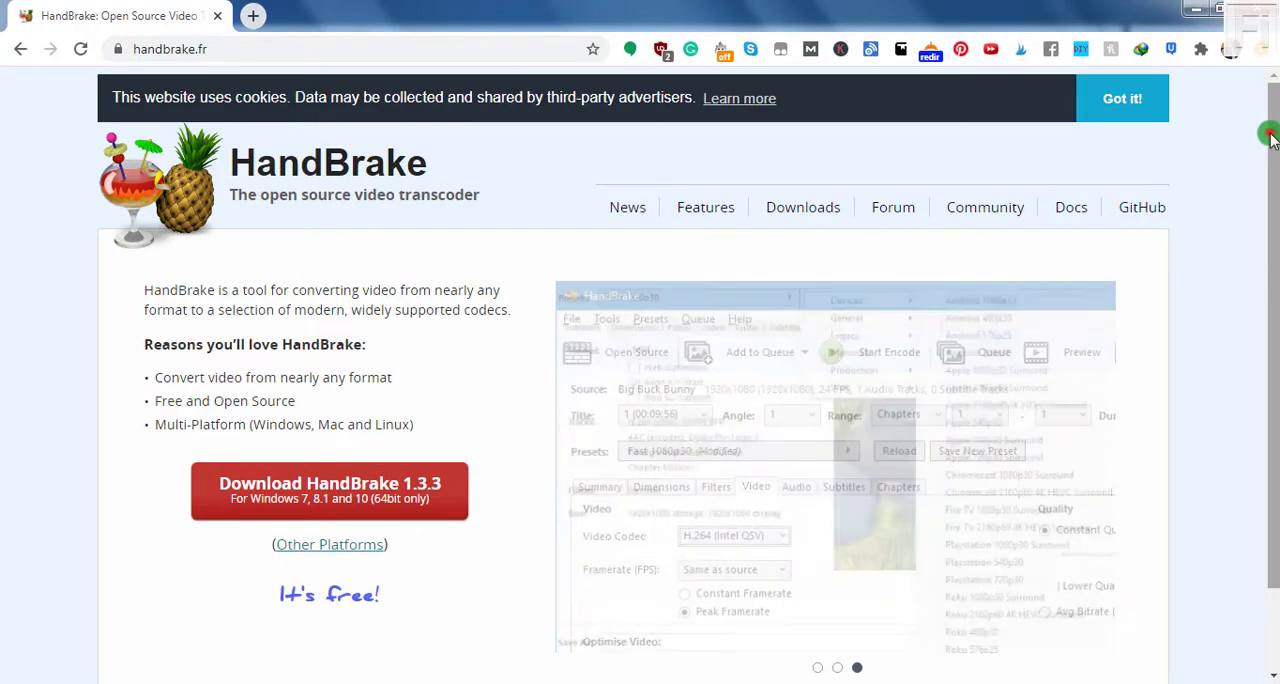
Step: Scroll the handbrake.fr page to the Download HandBrake 1.3.3 button and back
scroll("down", 3)
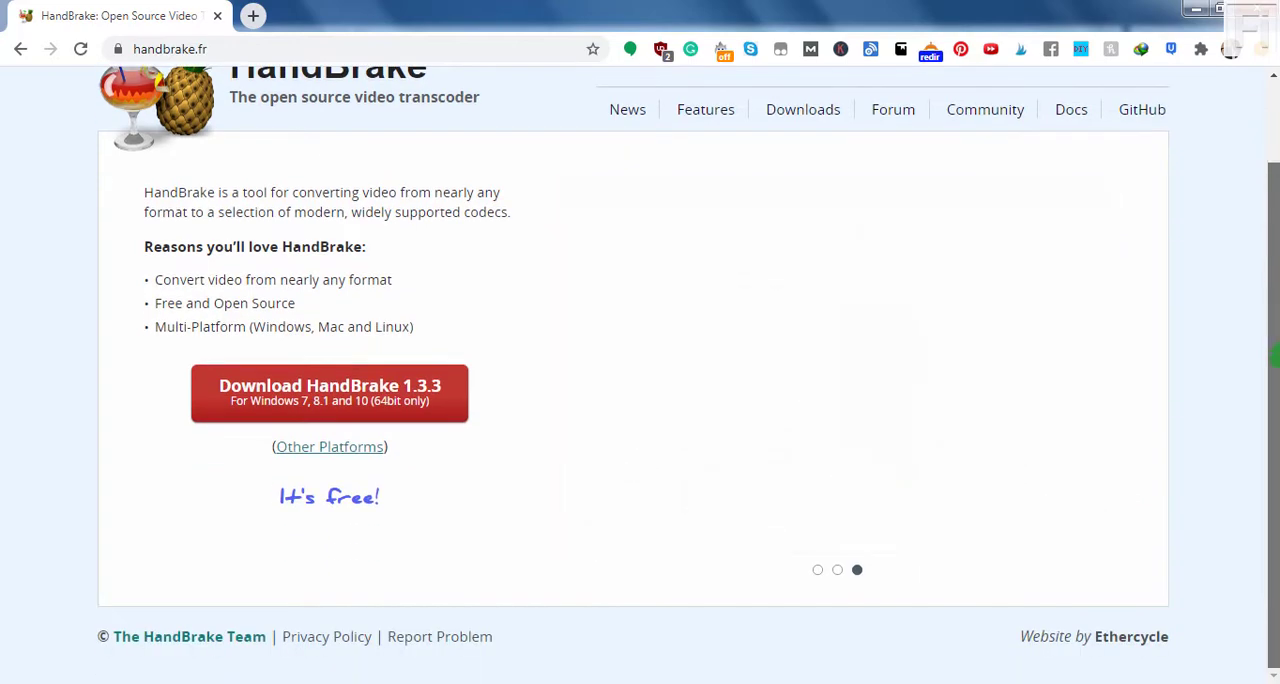
scroll("up", 3)
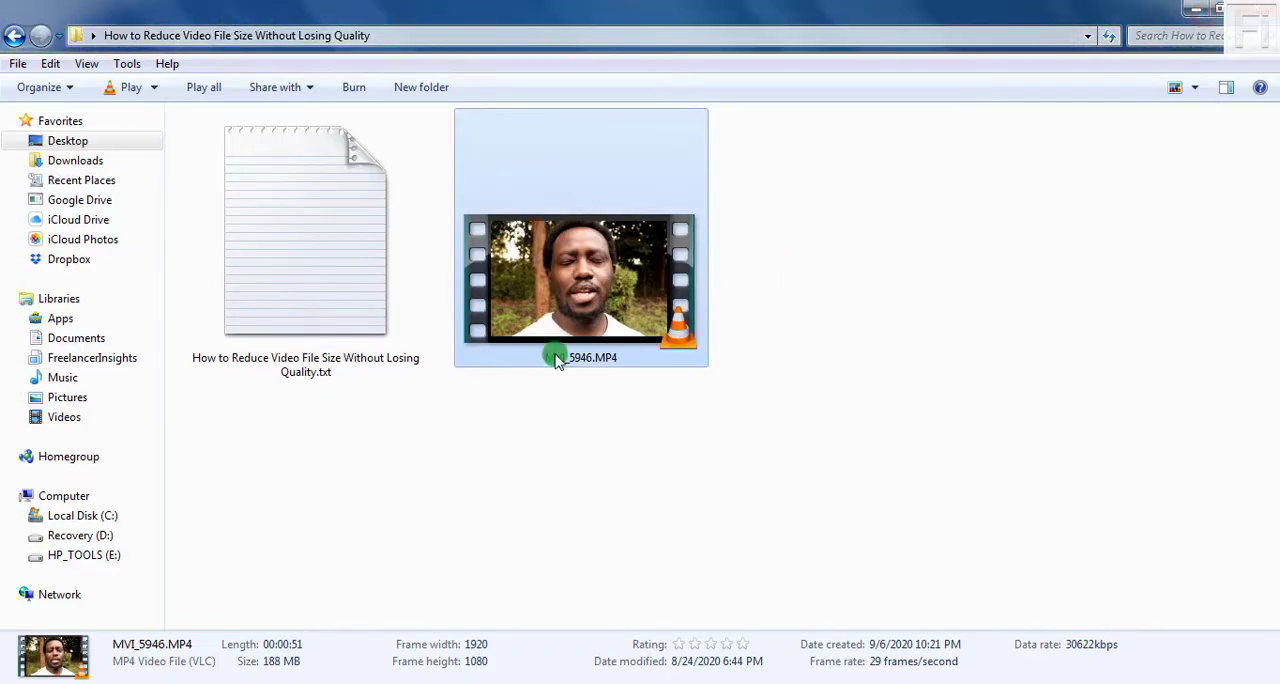
mouse_move(4, 572)
type("handbrake")
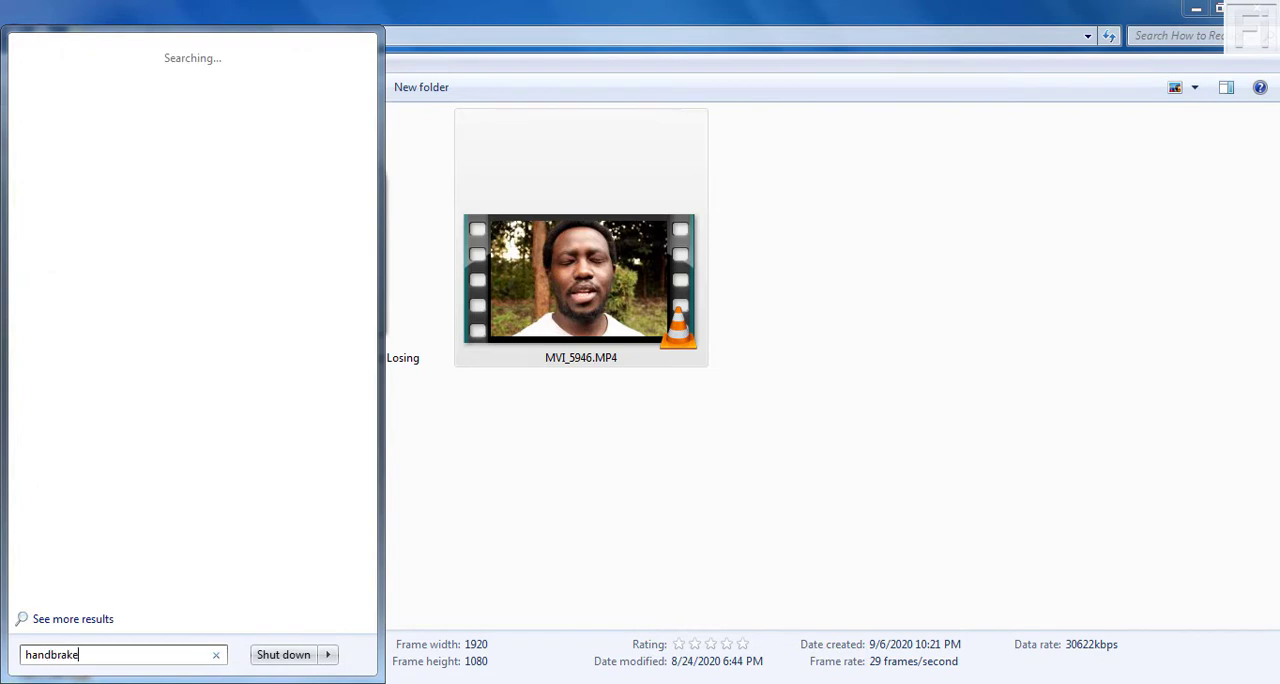
mouse_move(100, 78)
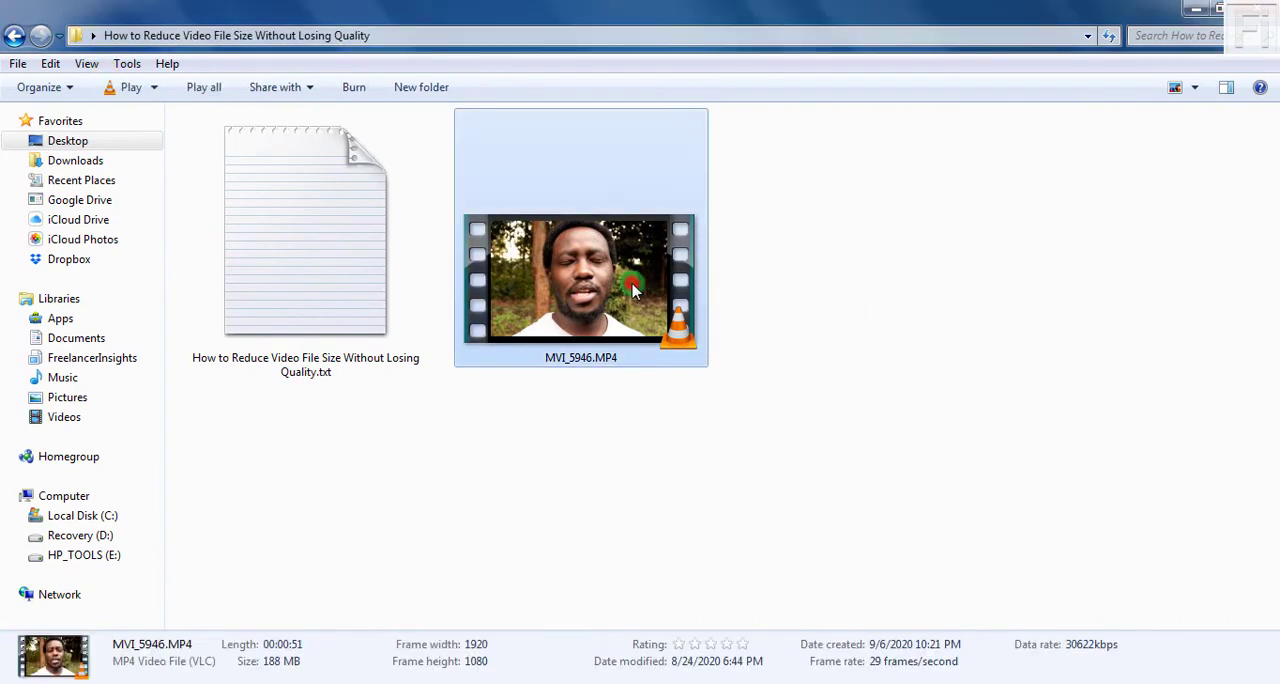
mouse_move(464, 672)
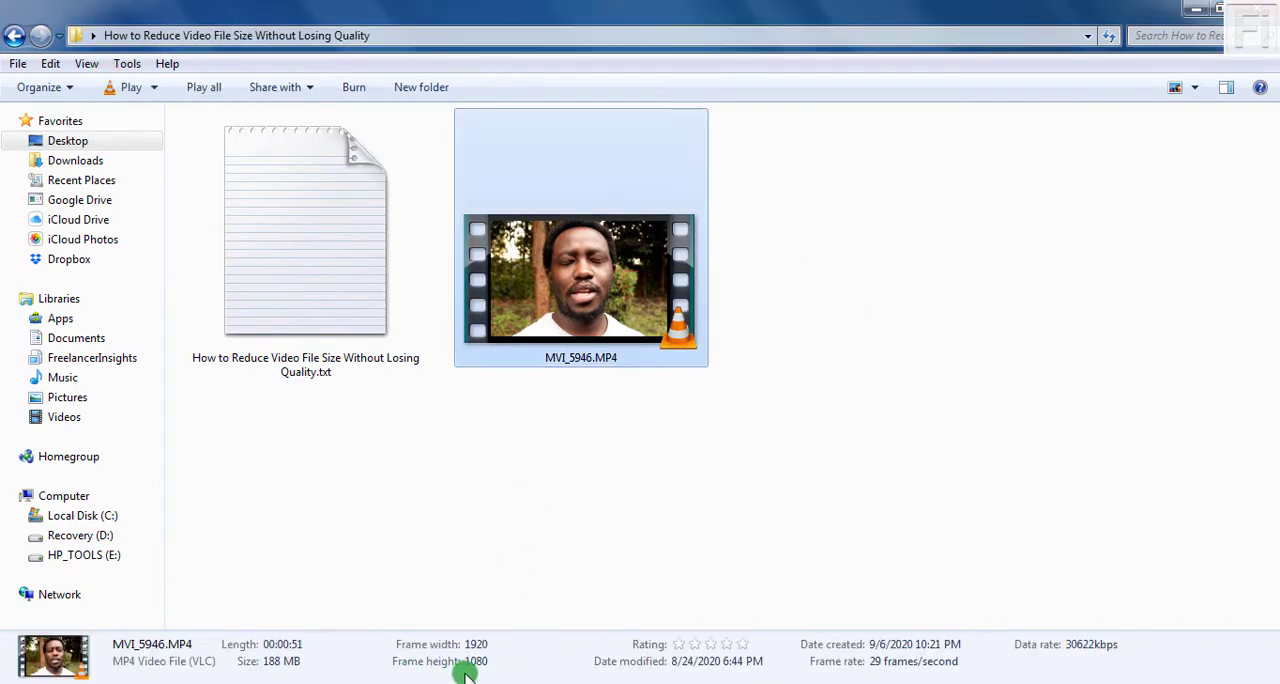
mouse_move(504, 564)
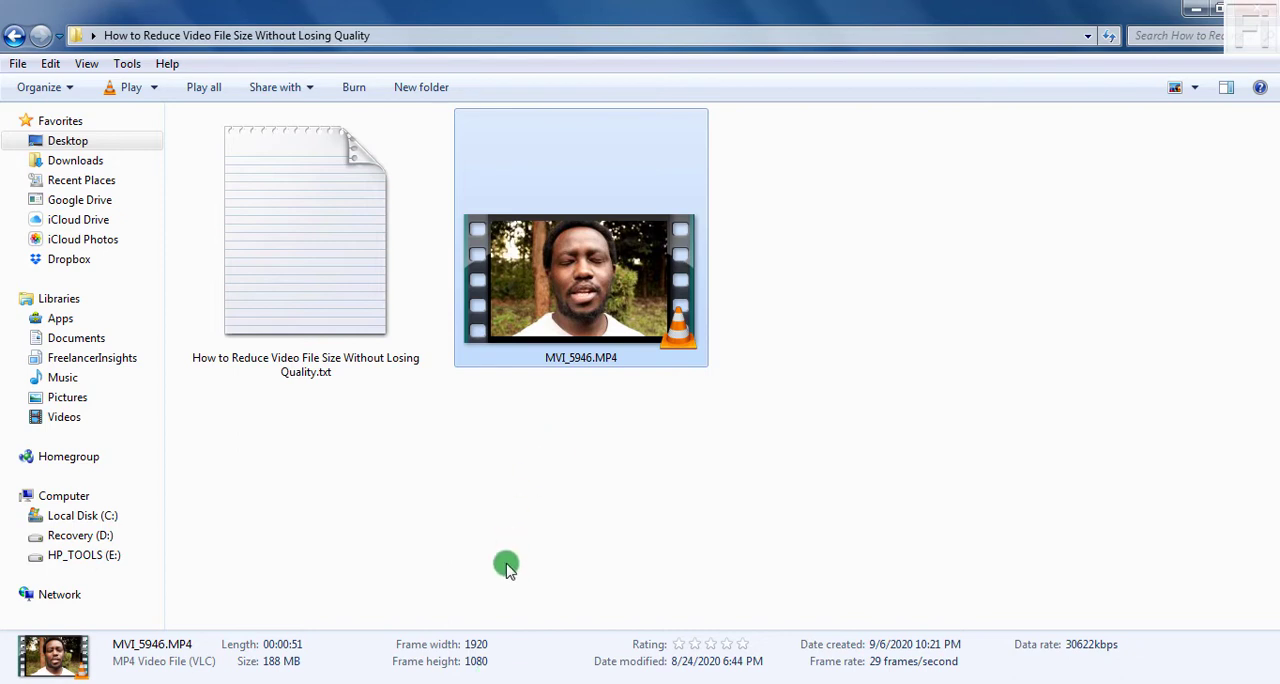
mouse_move(492, 656)
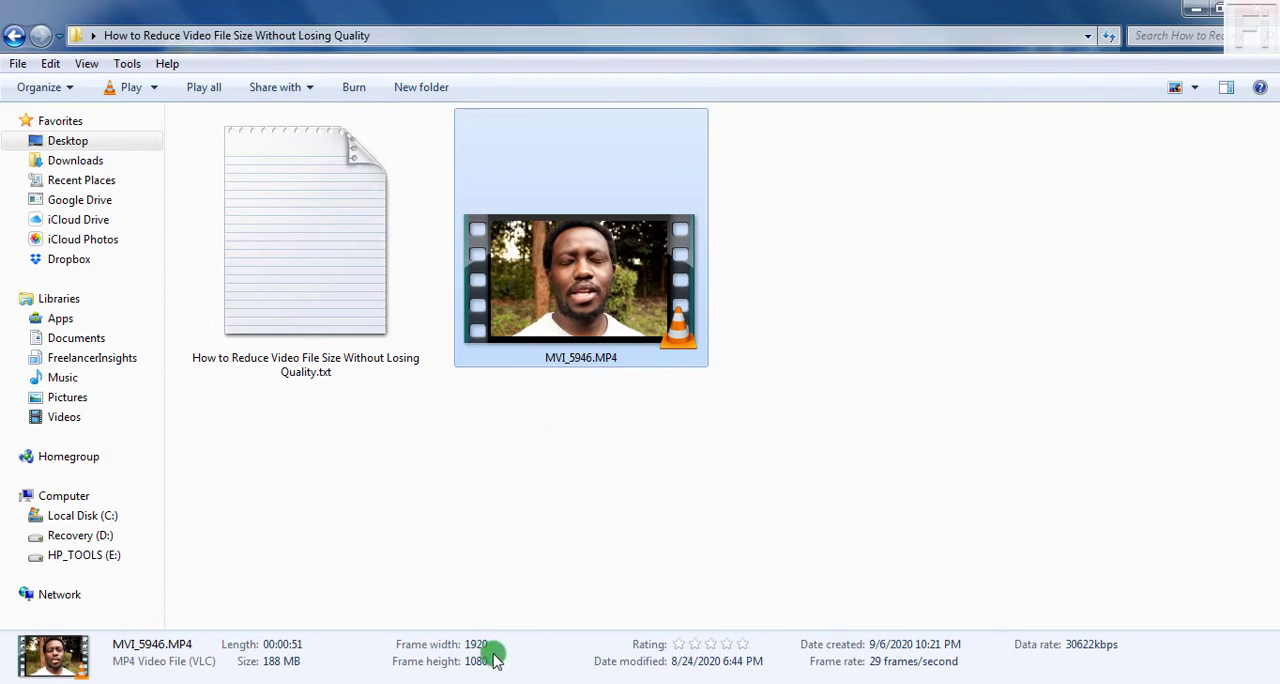
mouse_move(562, 596)
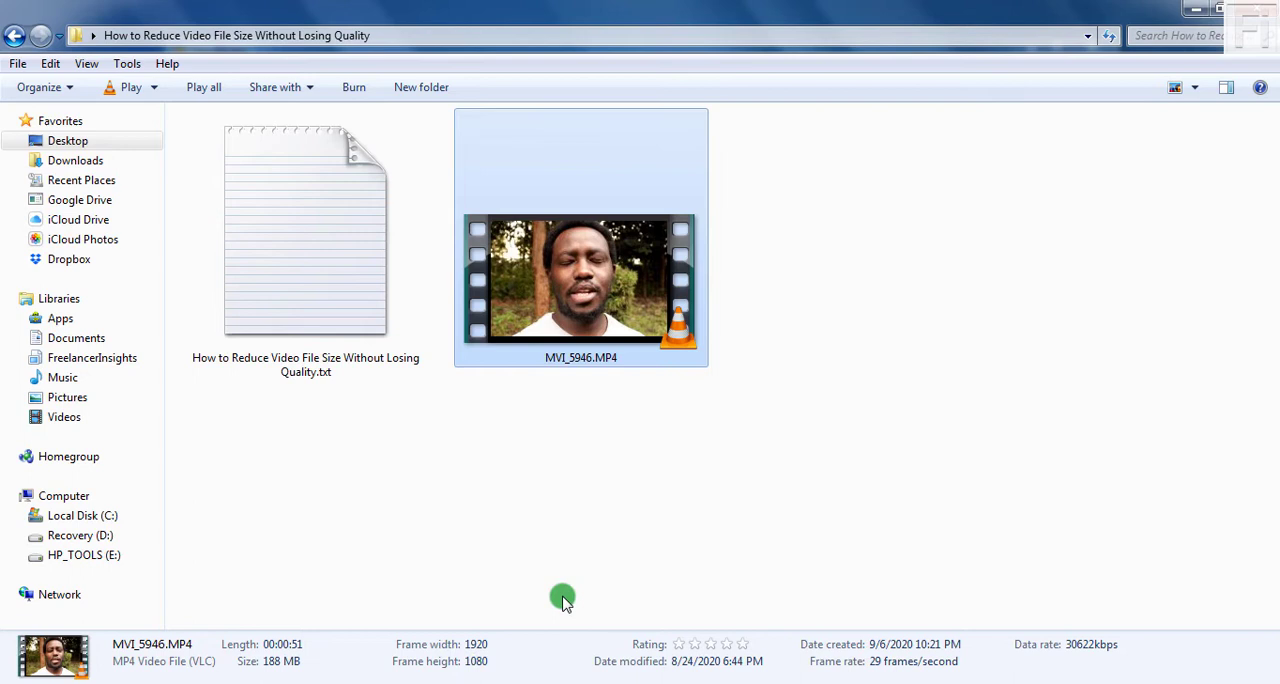
mouse_move(516, 584)
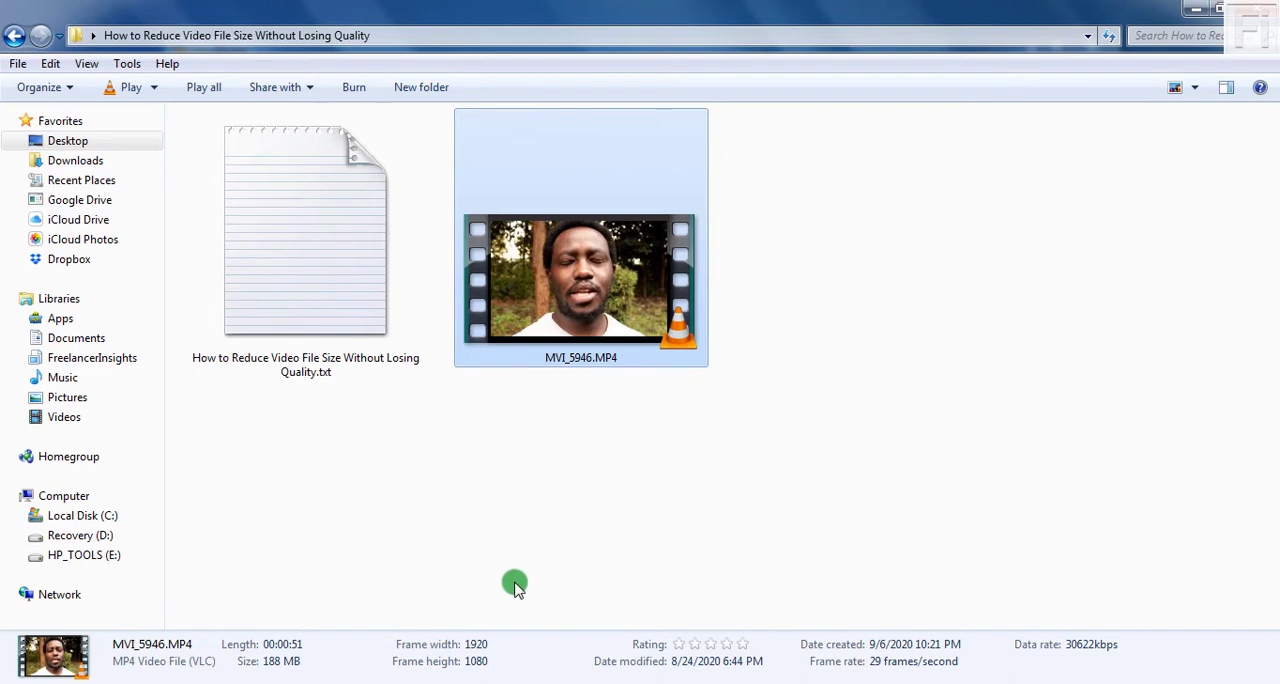
mouse_move(500, 644)
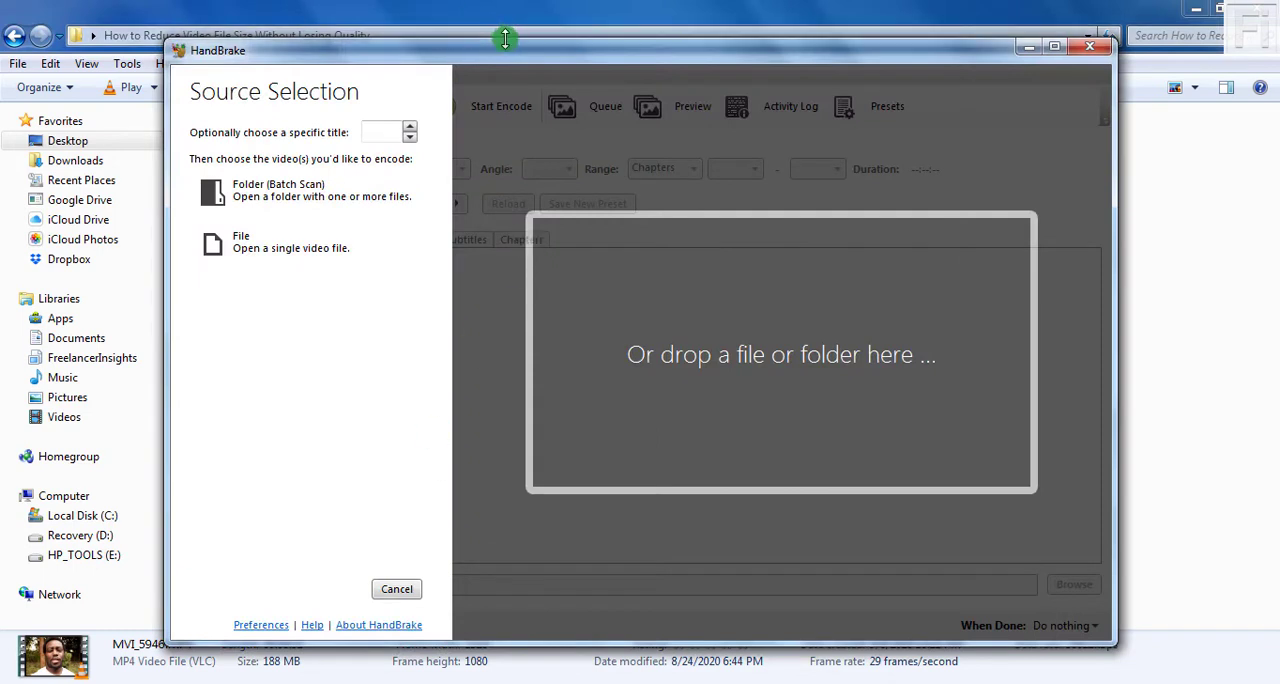
mouse_move(284, 268)
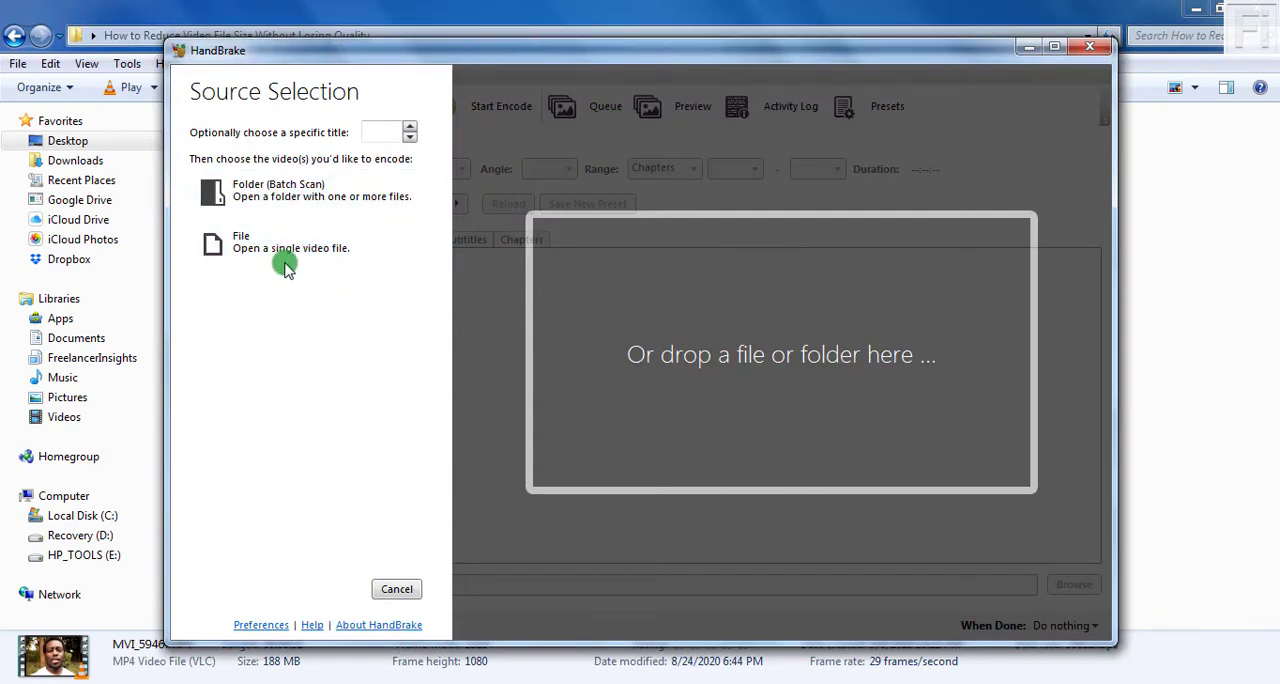
mouse_move(732, 358)
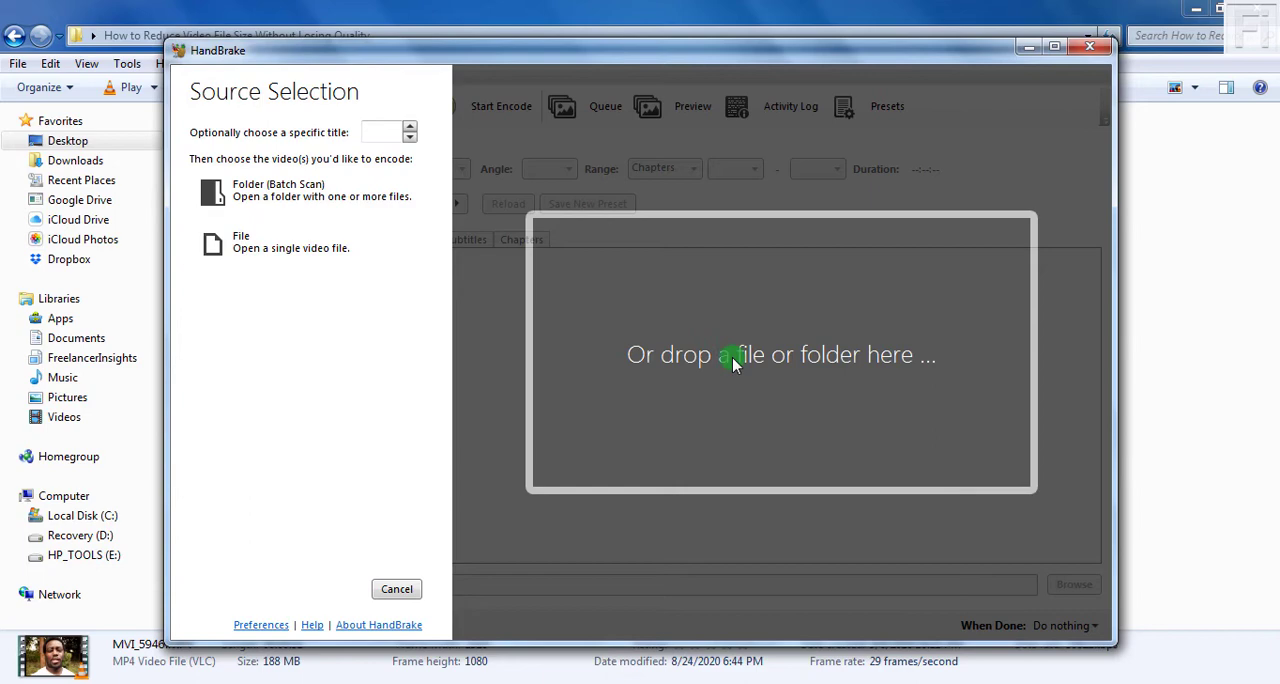
mouse_move(636, 92)
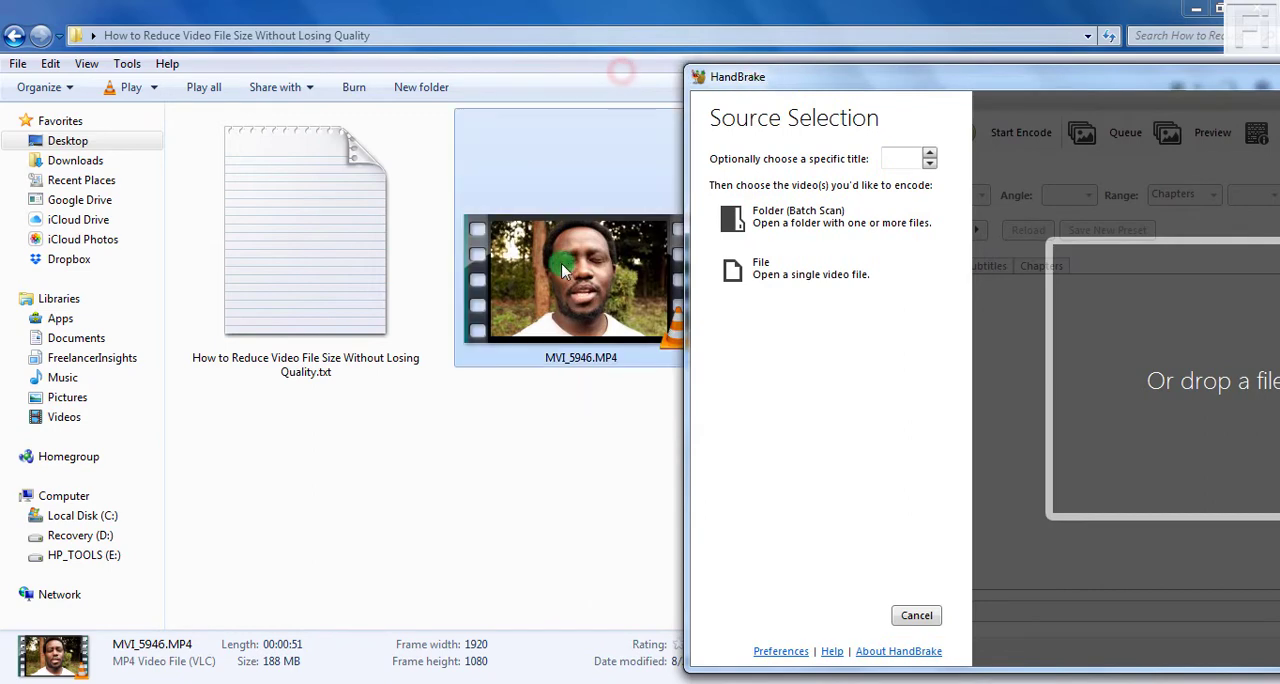
mouse_move(1076, 324)
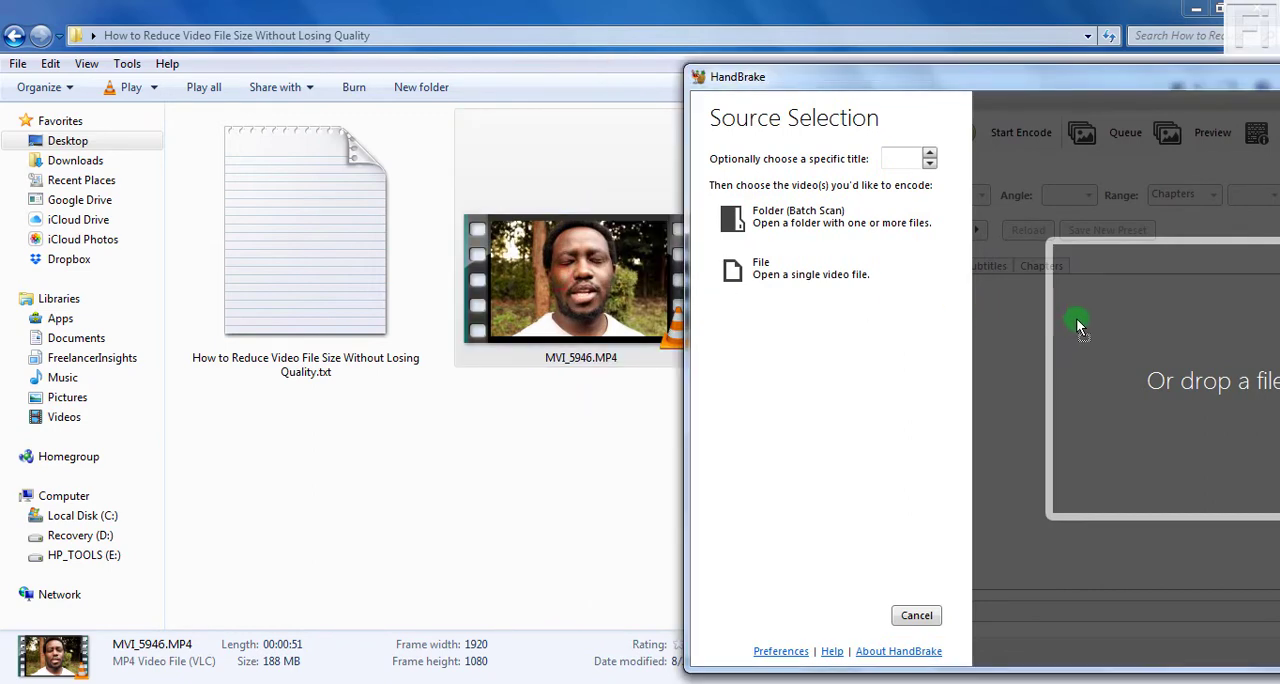
Step: Position HandBrake's source window beside the Explorer folder holding MVI_5946.MP4
left_click(760, 268)
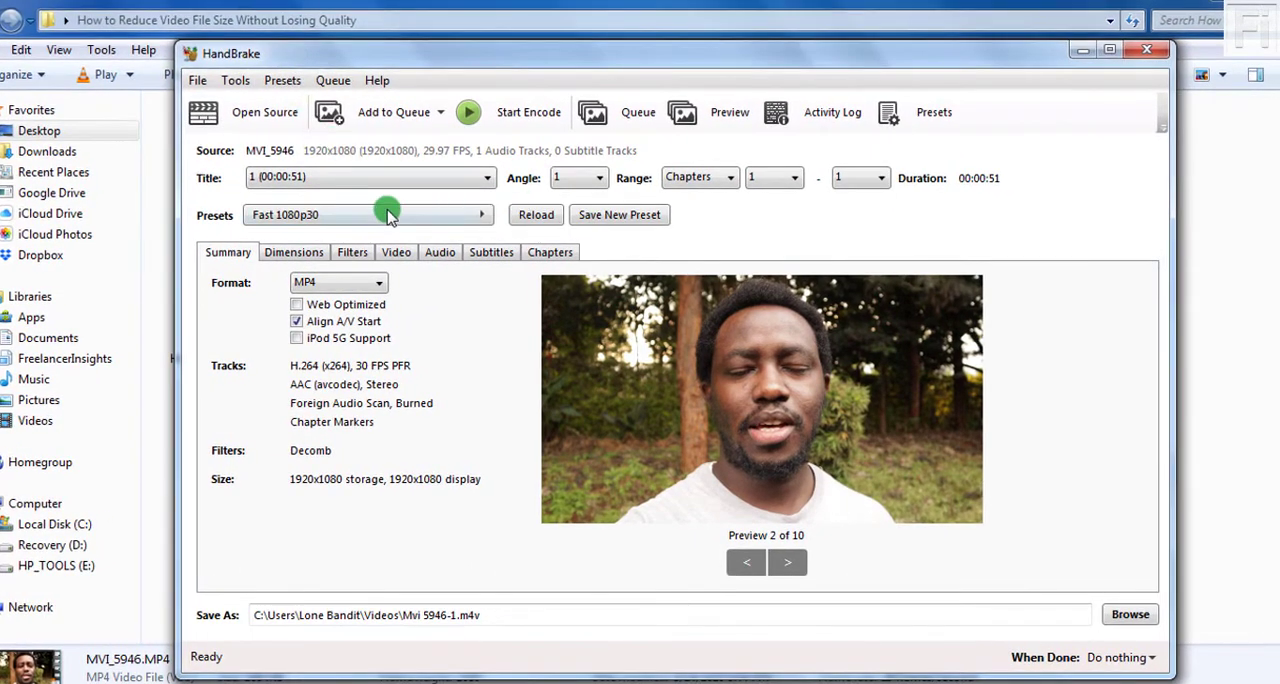
mouse_move(324, 218)
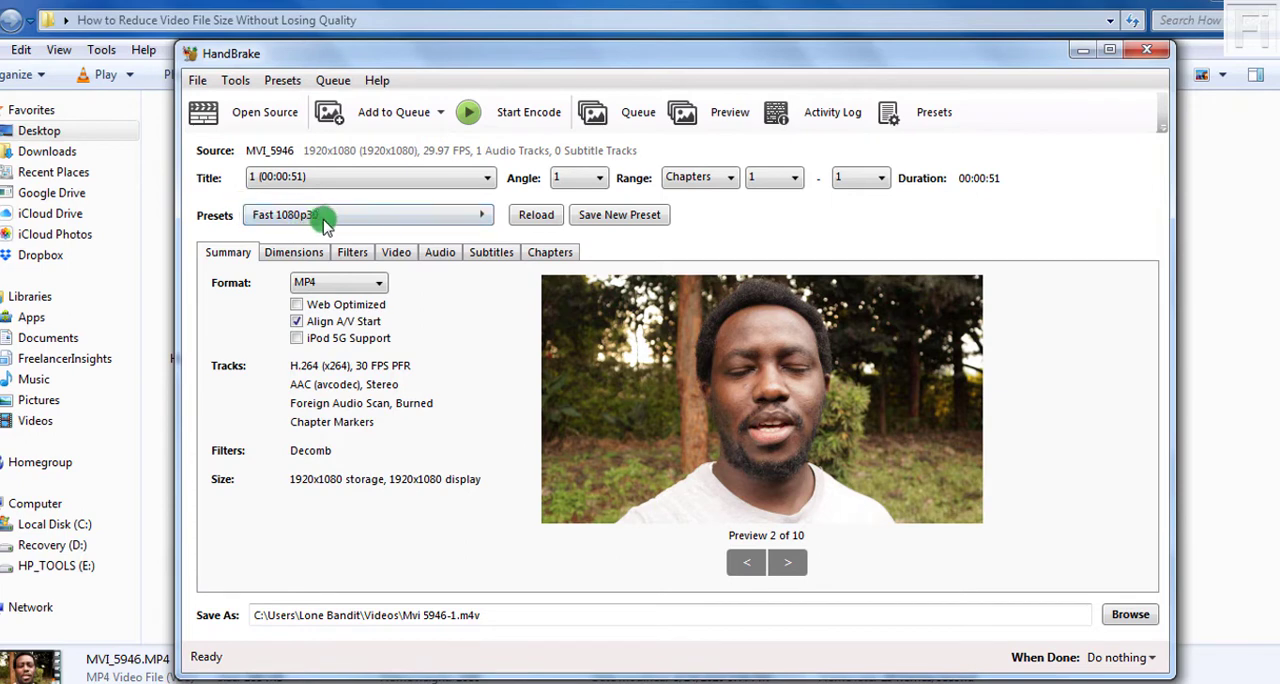
mouse_move(440, 220)
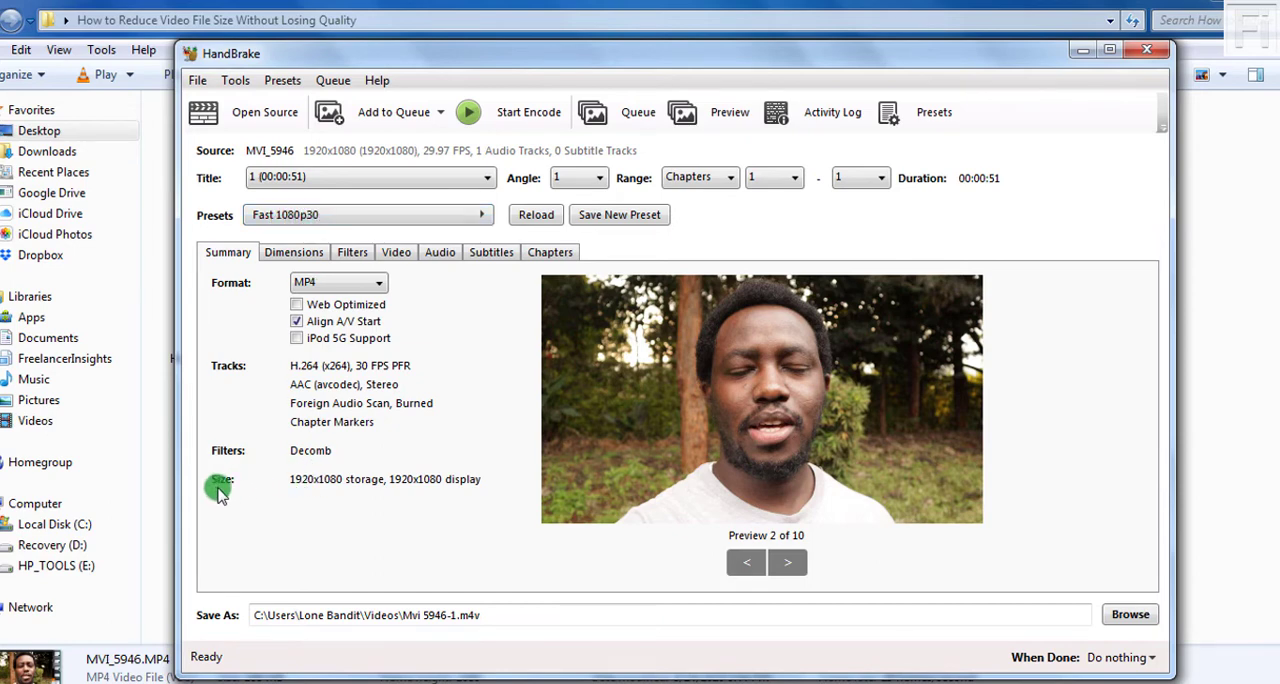
mouse_move(344, 484)
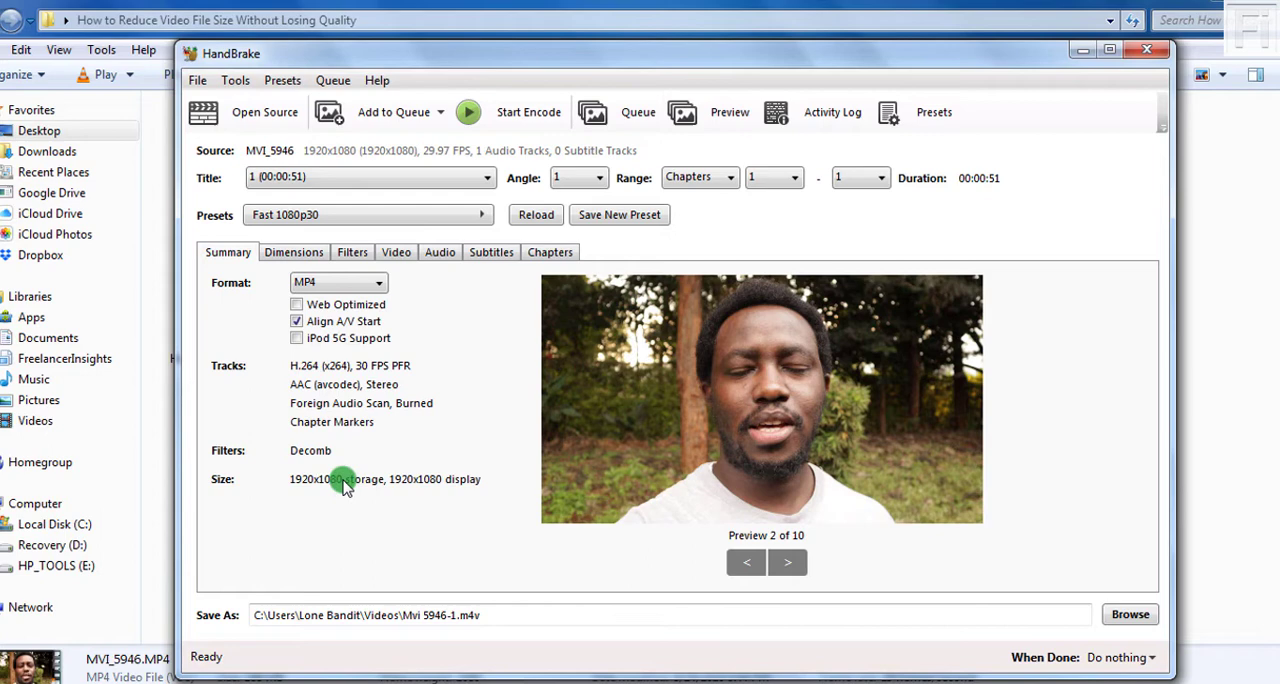
mouse_move(292, 464)
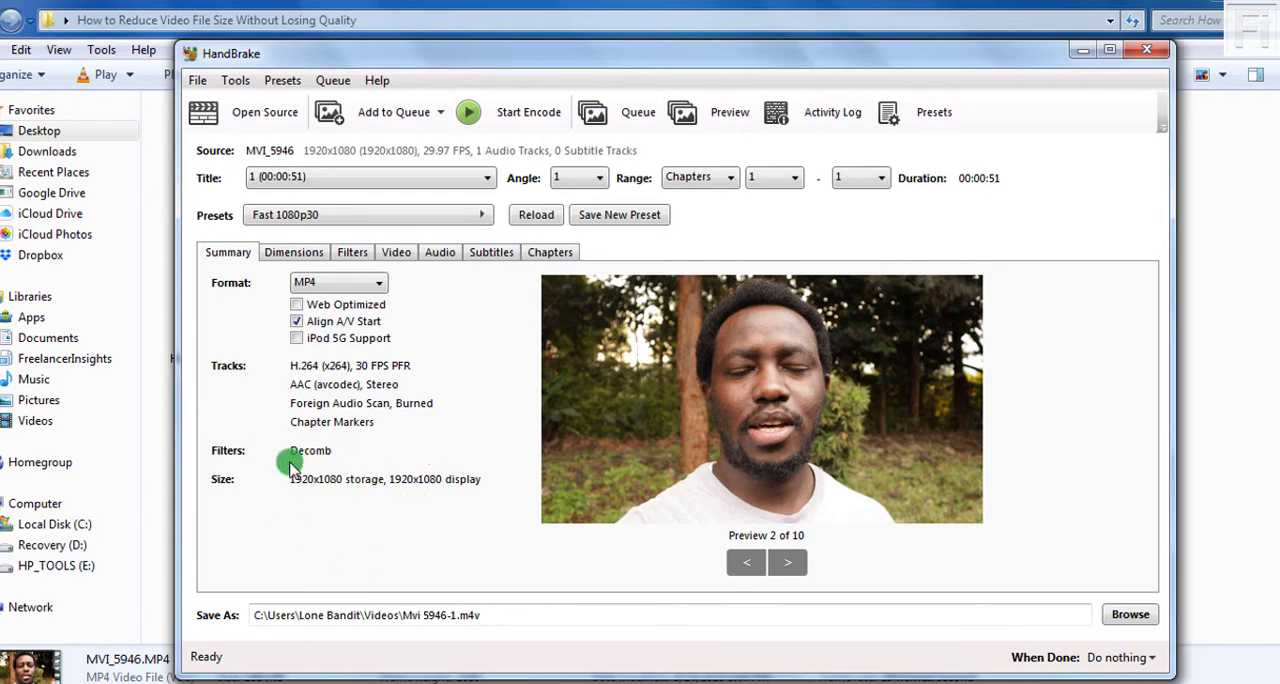
mouse_move(336, 472)
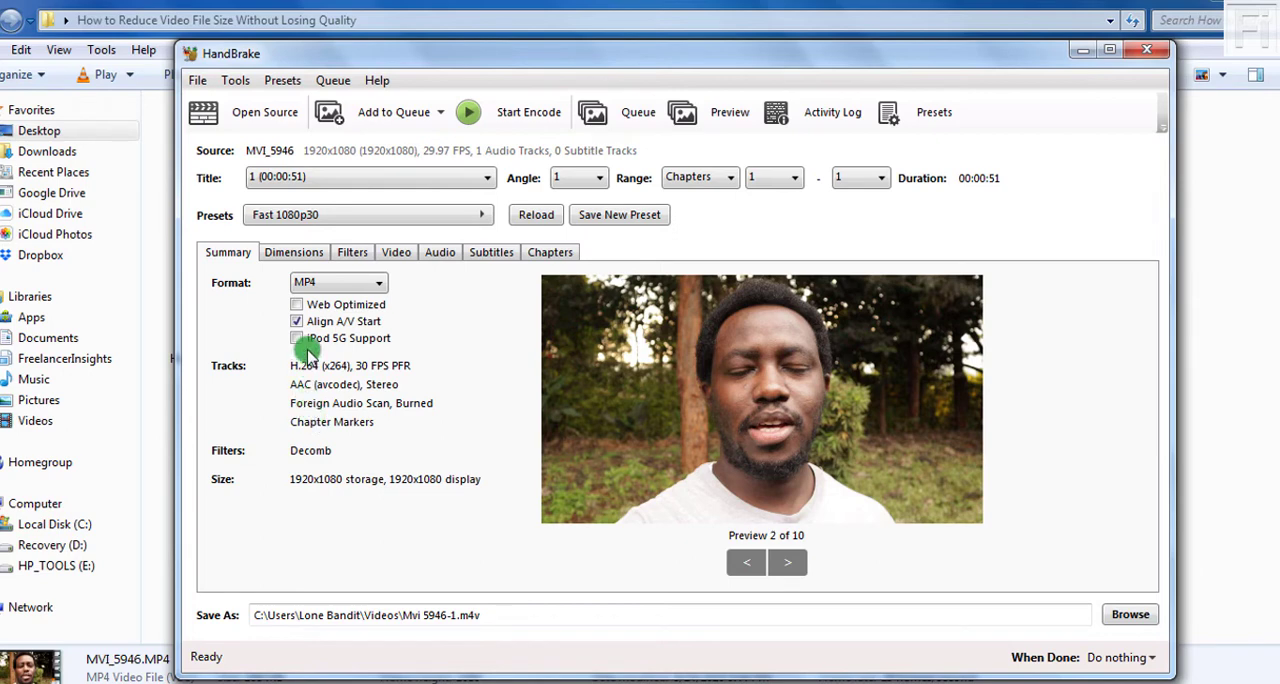
Step: Turn on Web Optimized for the MP4 output, making the preset Fast 1080p30 (Modified)
left_click(296, 304)
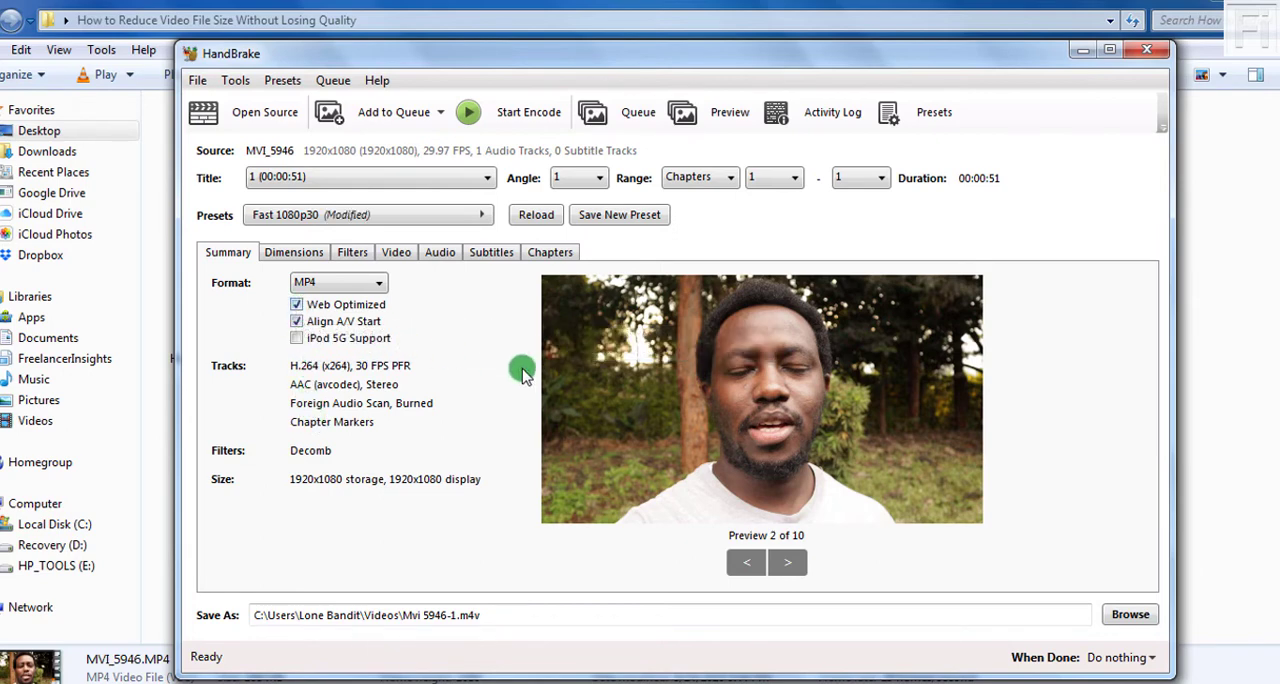
mouse_move(518, 372)
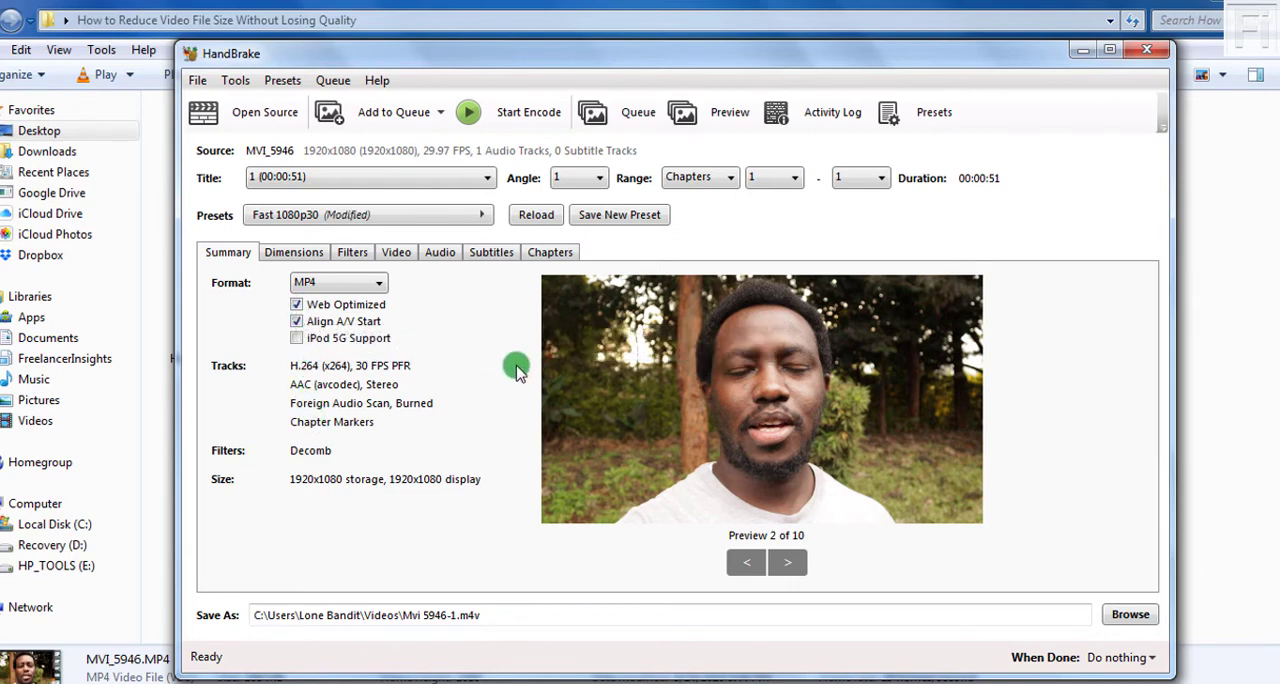
left_click(292, 252)
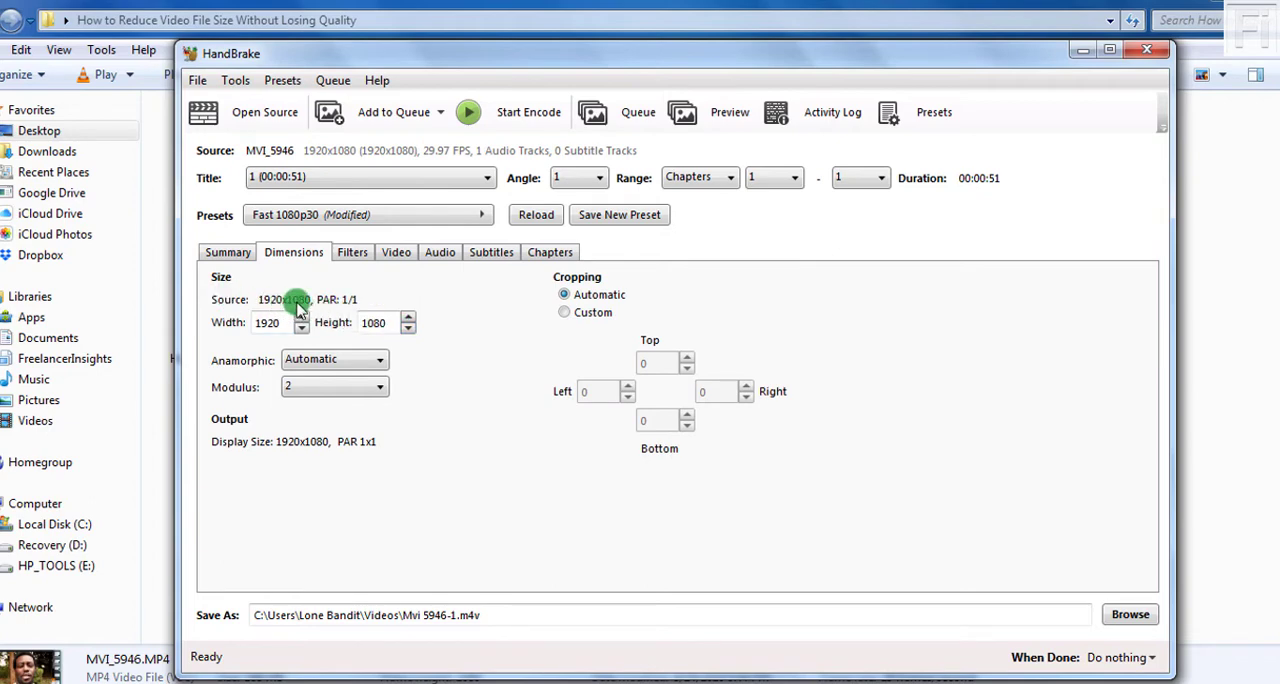
mouse_move(276, 322)
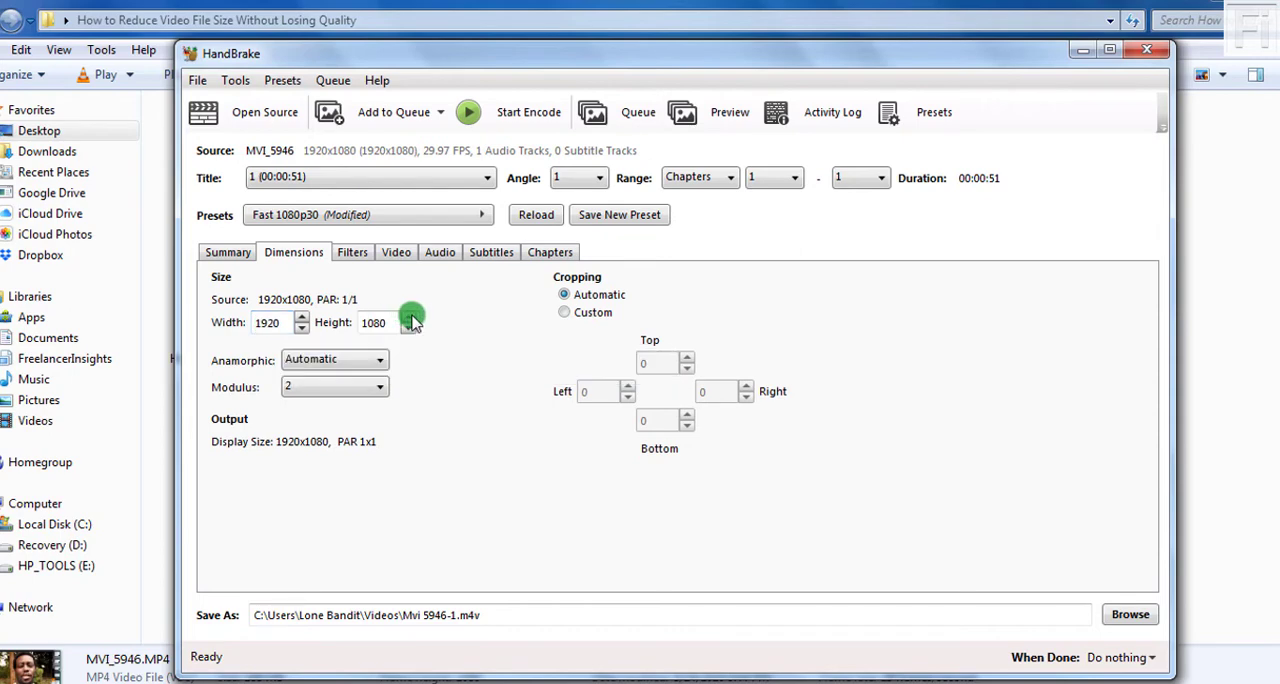
mouse_move(478, 304)
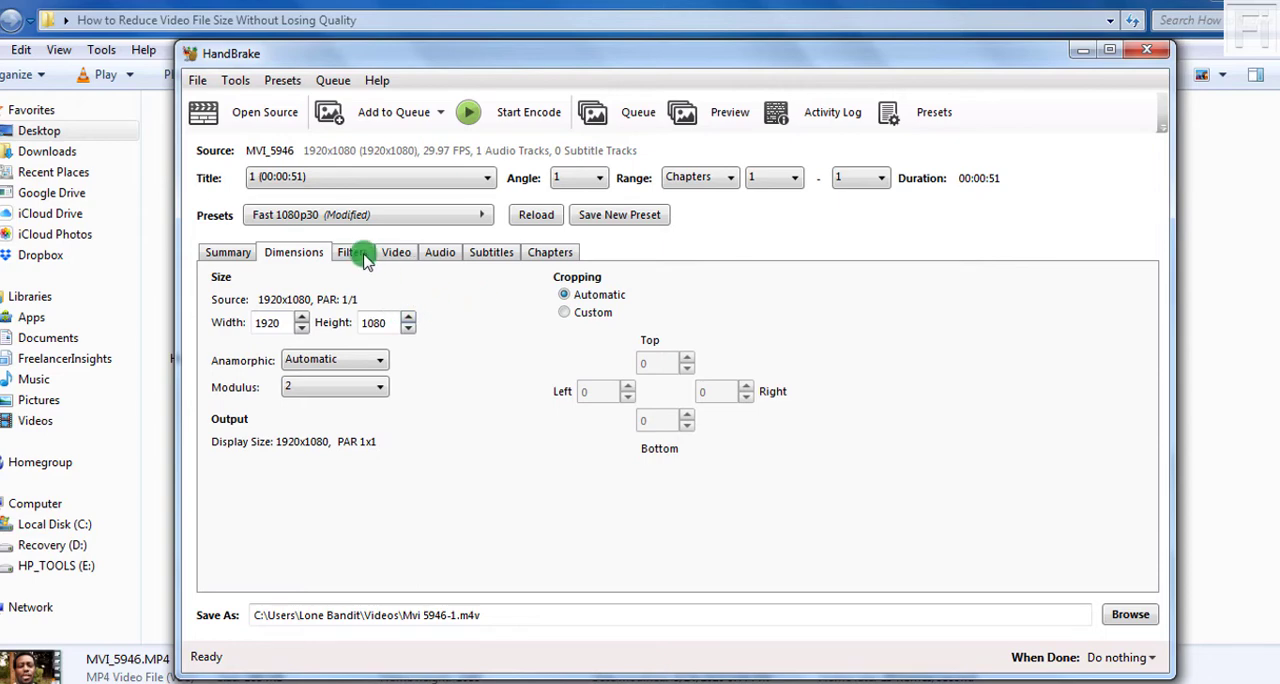
Step: Show the Filters settings: Decomb deinterlace, denoise and sharpen off, rotation 0
left_click(352, 252)
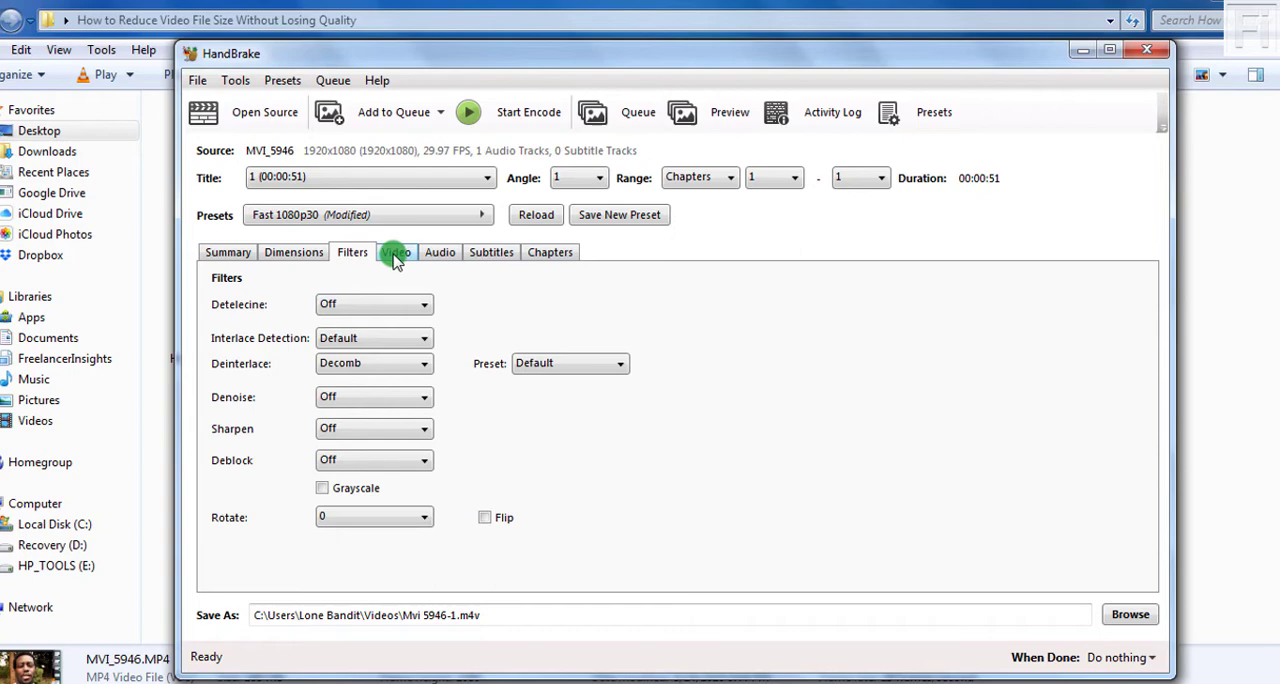
Step: Set the video framerate to Same as source in the Video settings
left_click(396, 252)
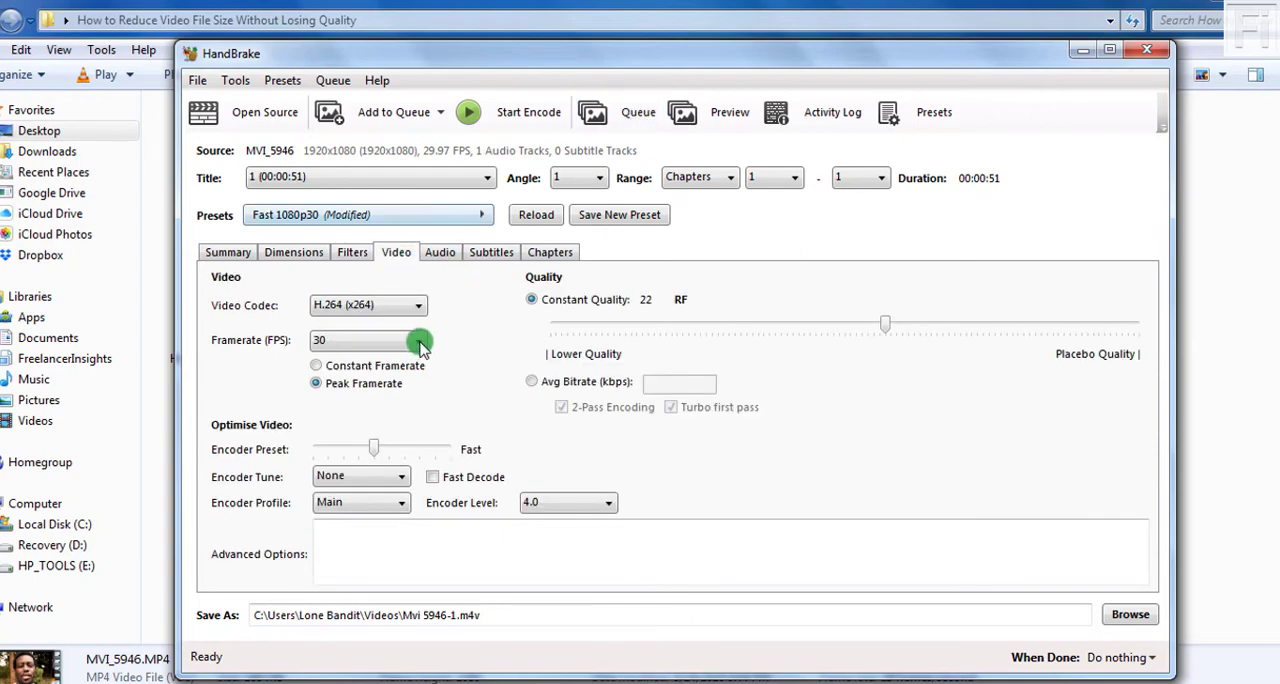
left_click(416, 340)
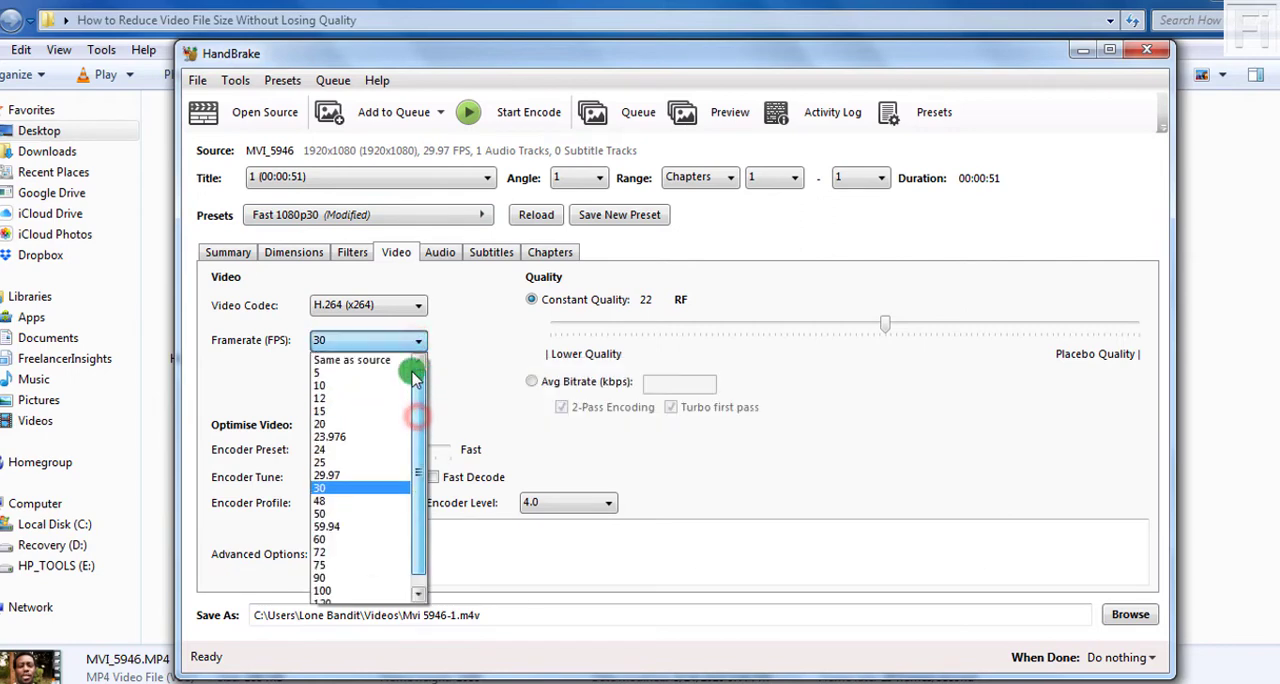
left_click(352, 360)
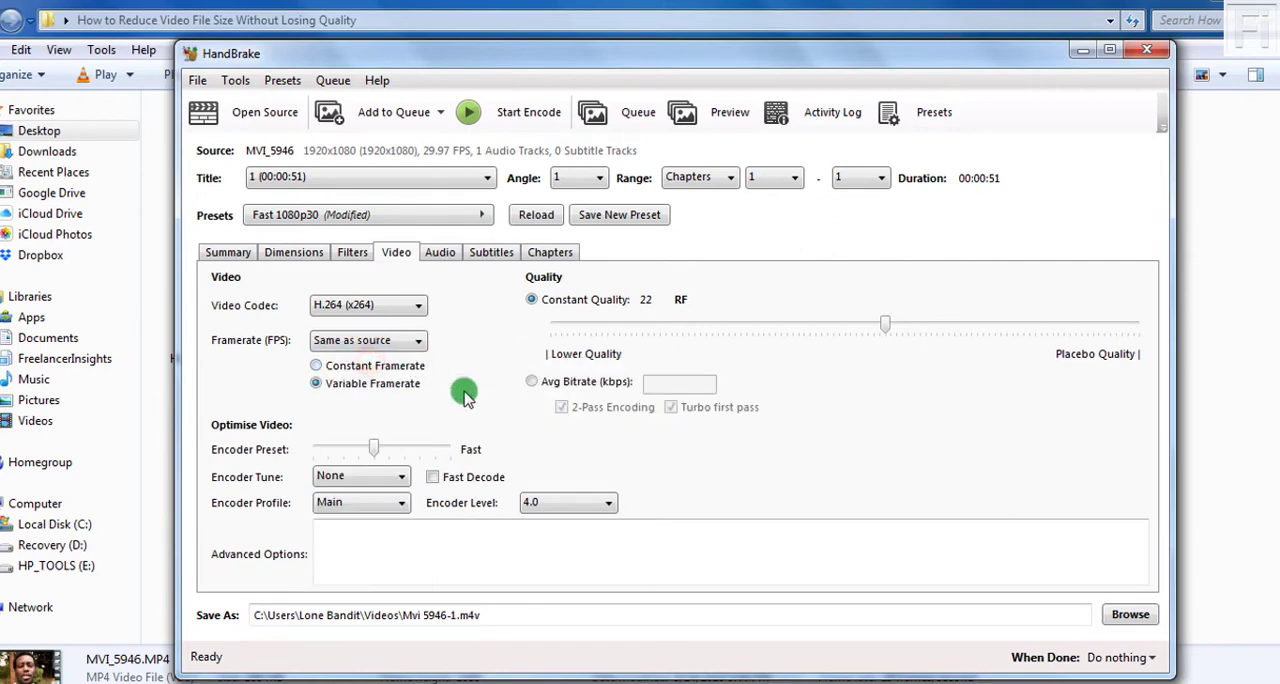
mouse_move(844, 52)
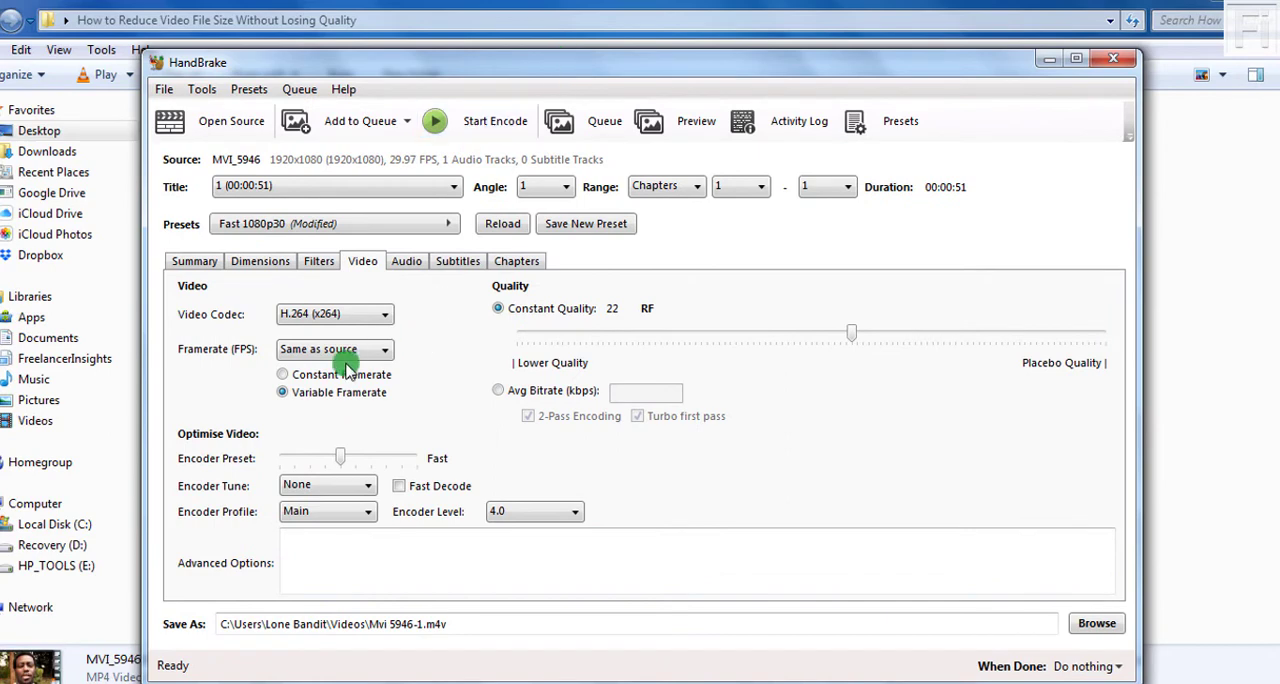
mouse_move(284, 374)
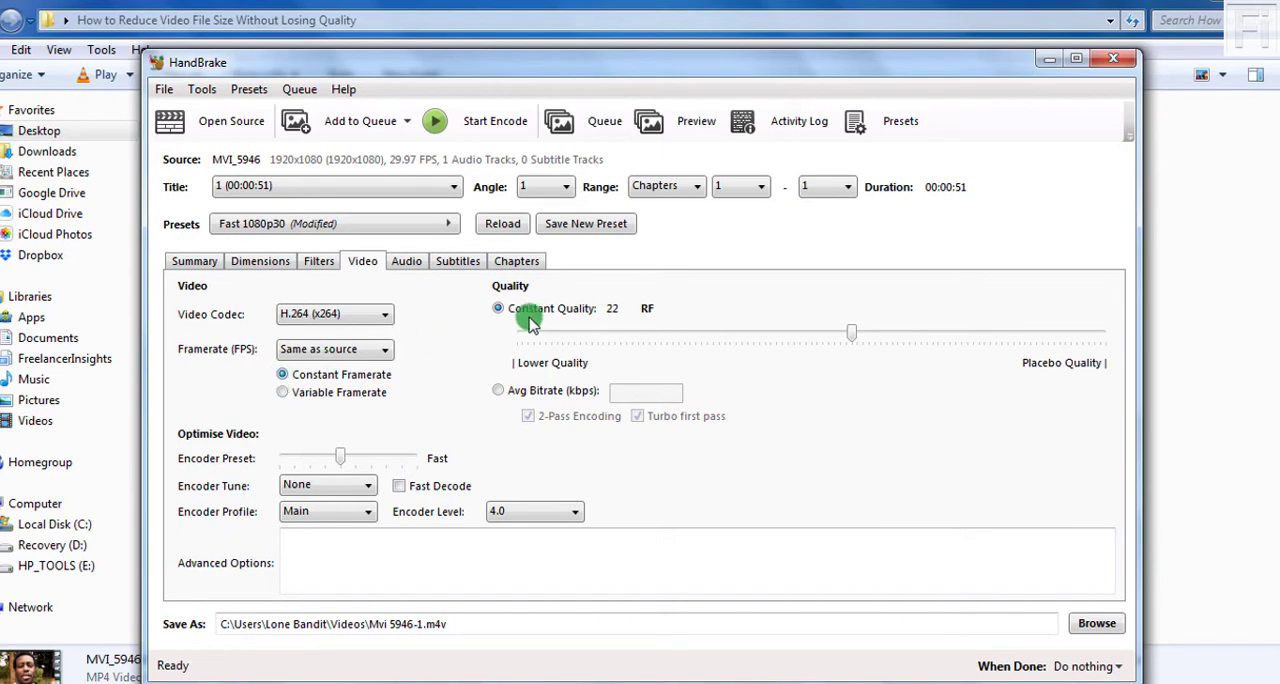
mouse_move(844, 332)
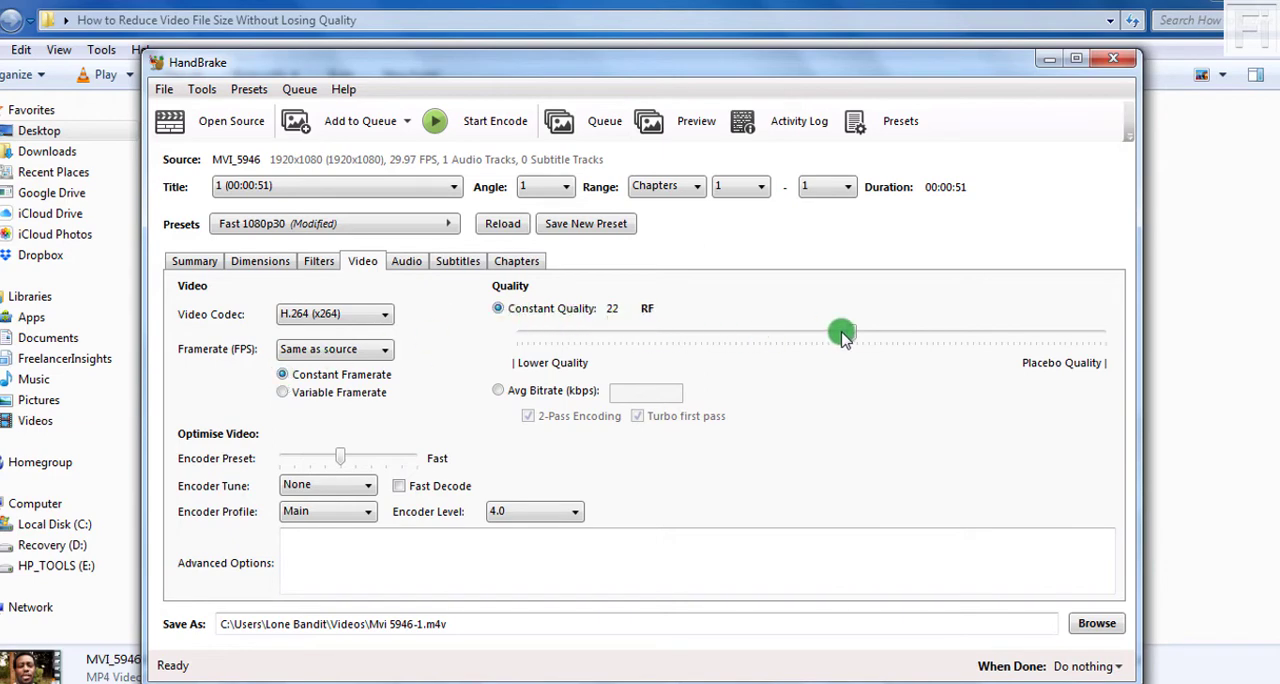
mouse_move(798, 364)
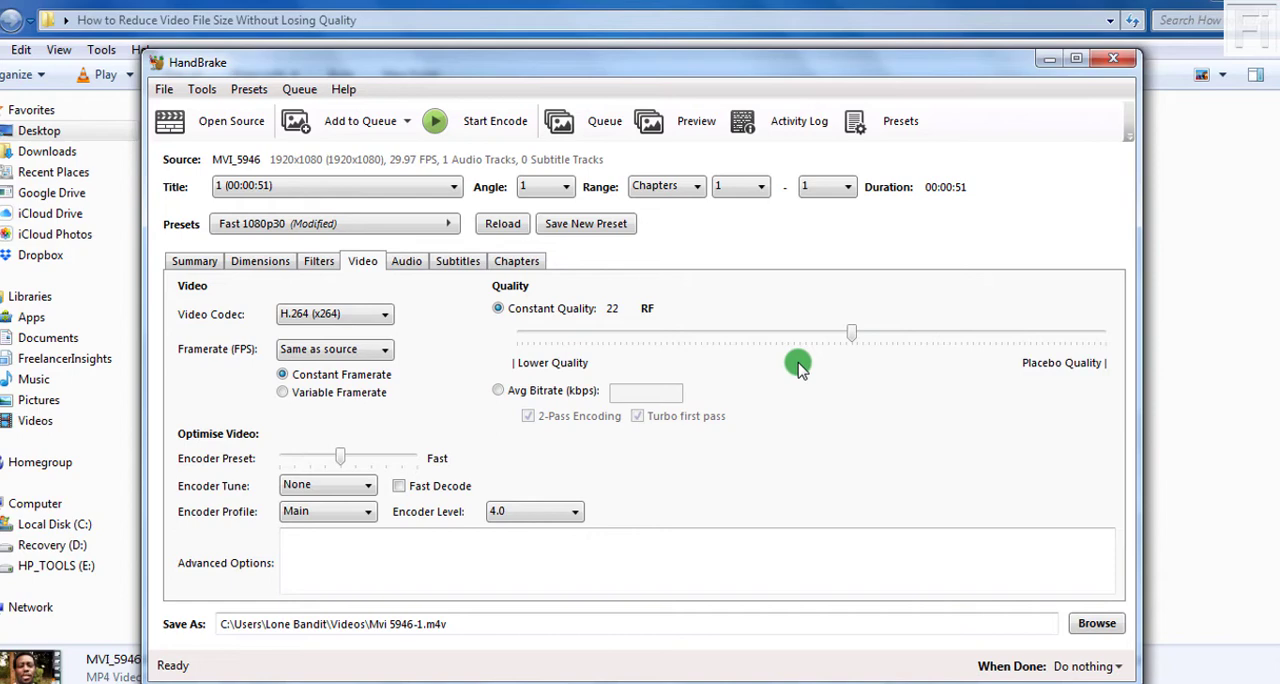
mouse_move(846, 332)
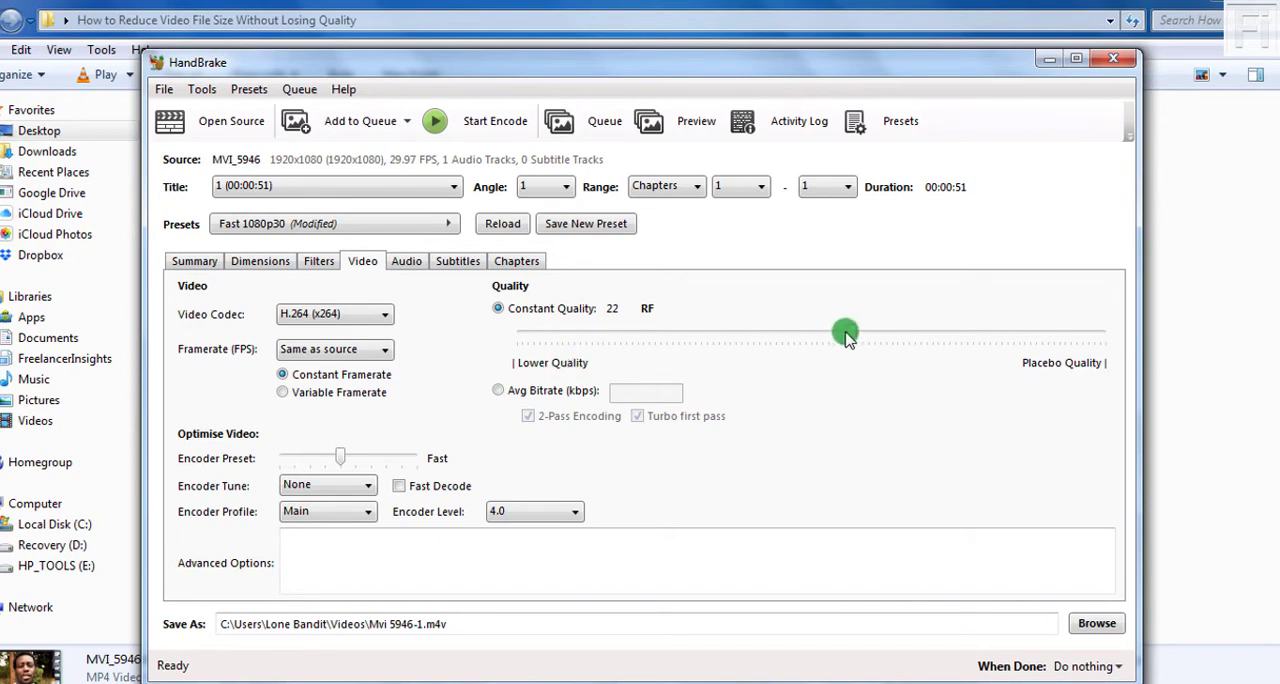
Step: Try nearby Constant Quality values on the slider and return it to RF 22
left_click_drag(844, 332, 510, 342)
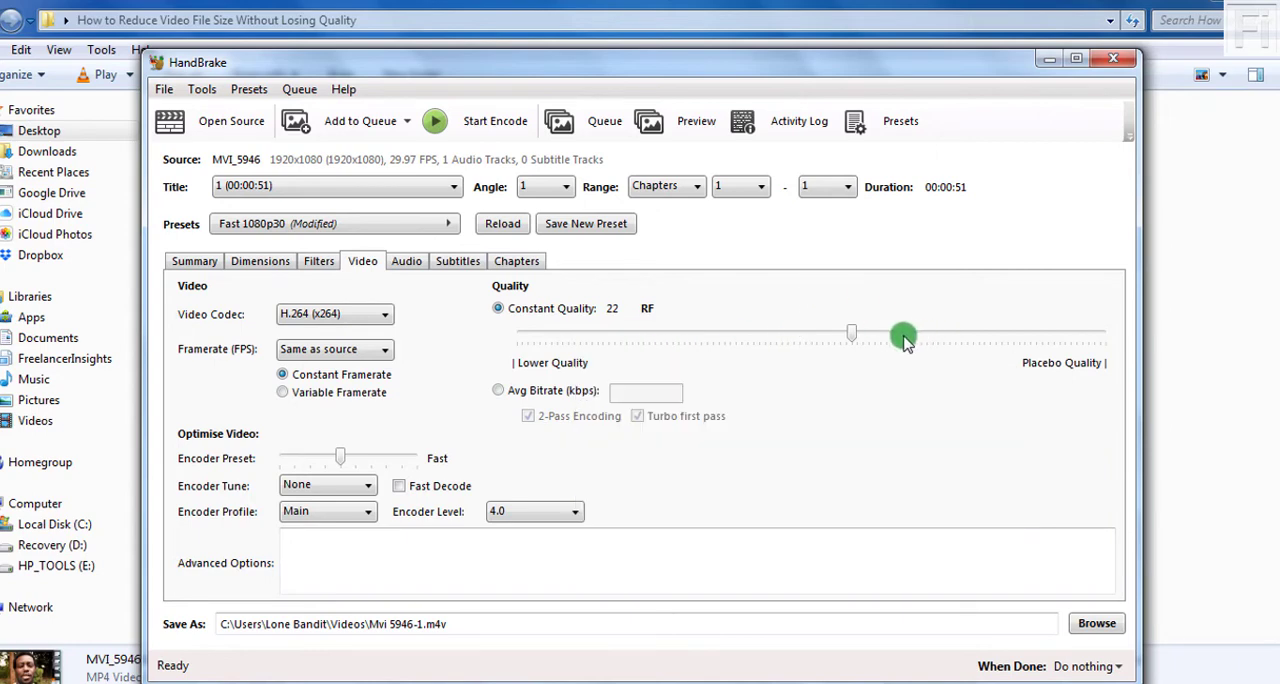
mouse_move(1016, 334)
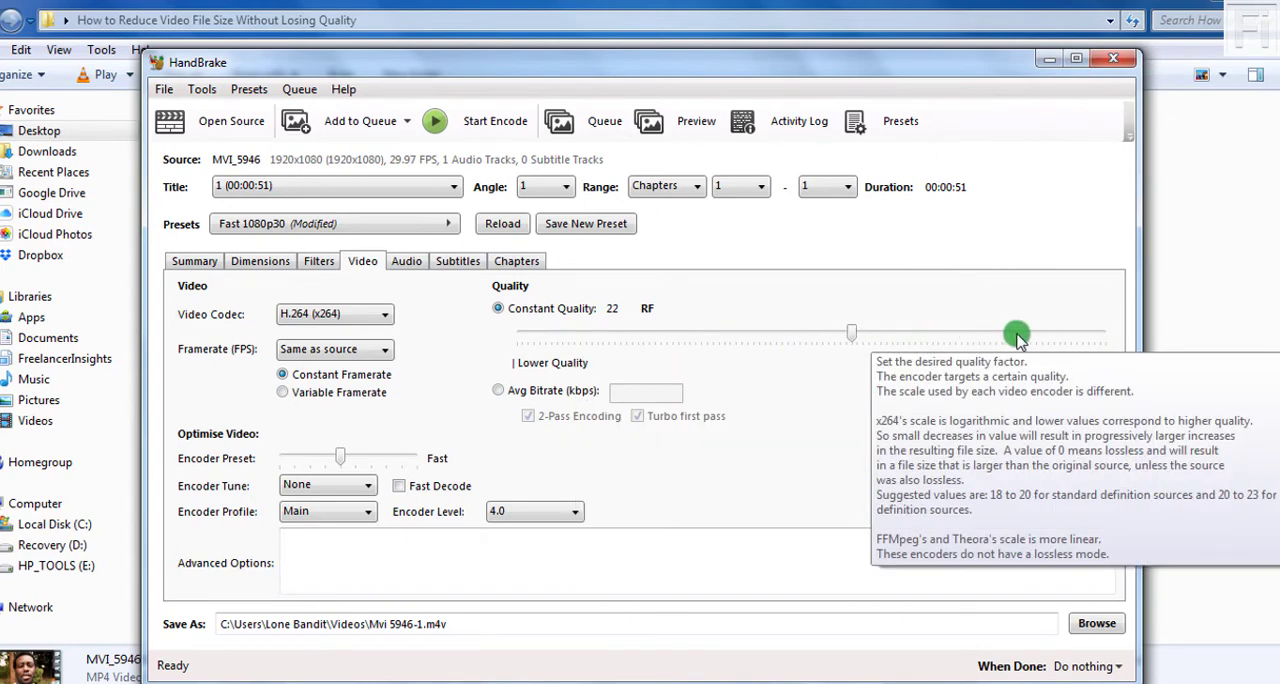
mouse_move(808, 400)
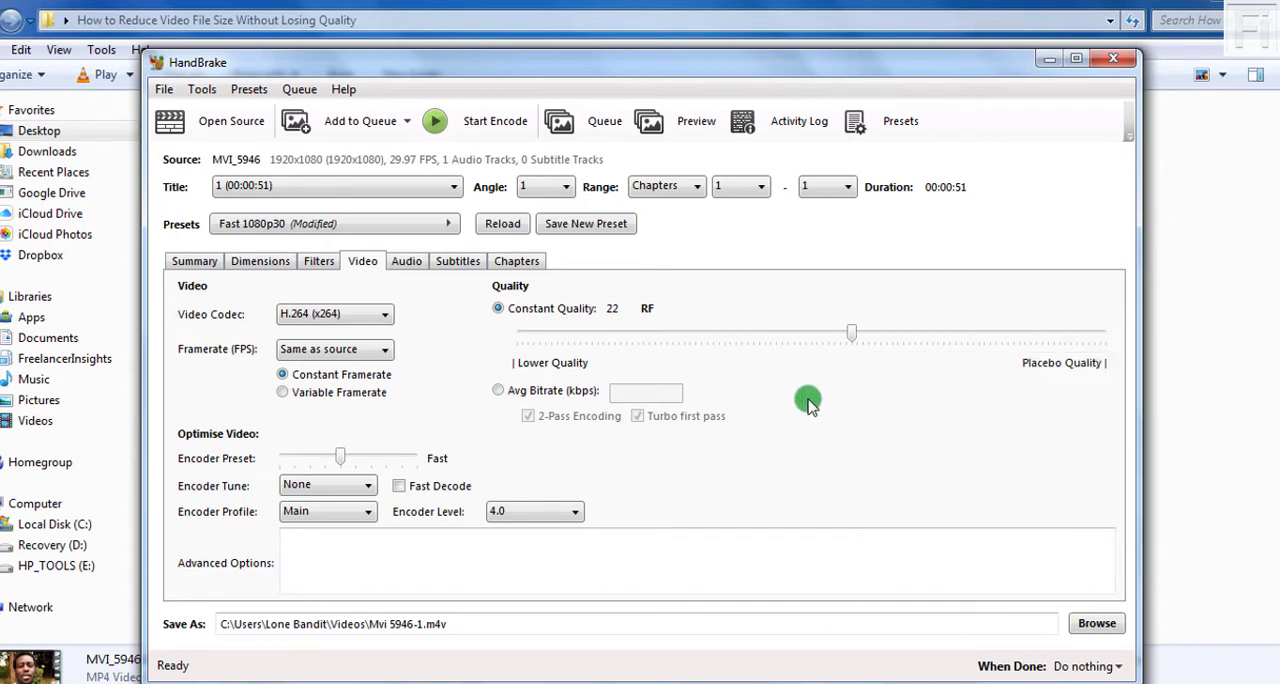
mouse_move(772, 412)
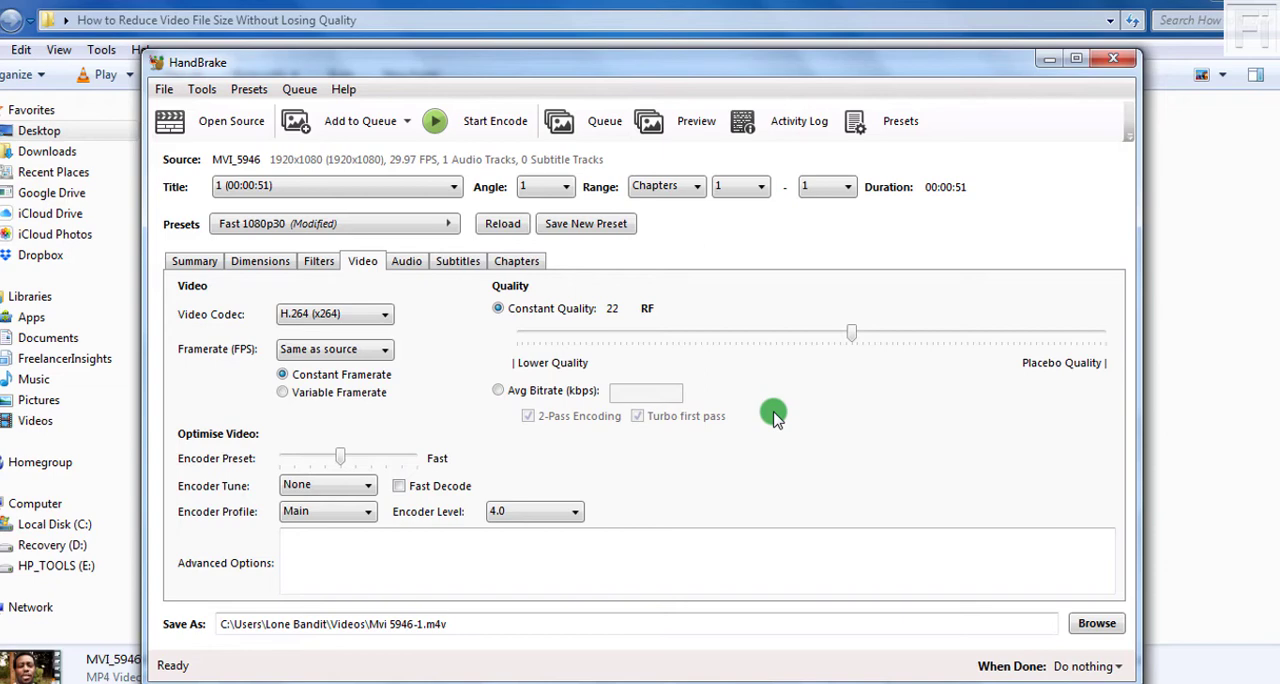
mouse_move(740, 356)
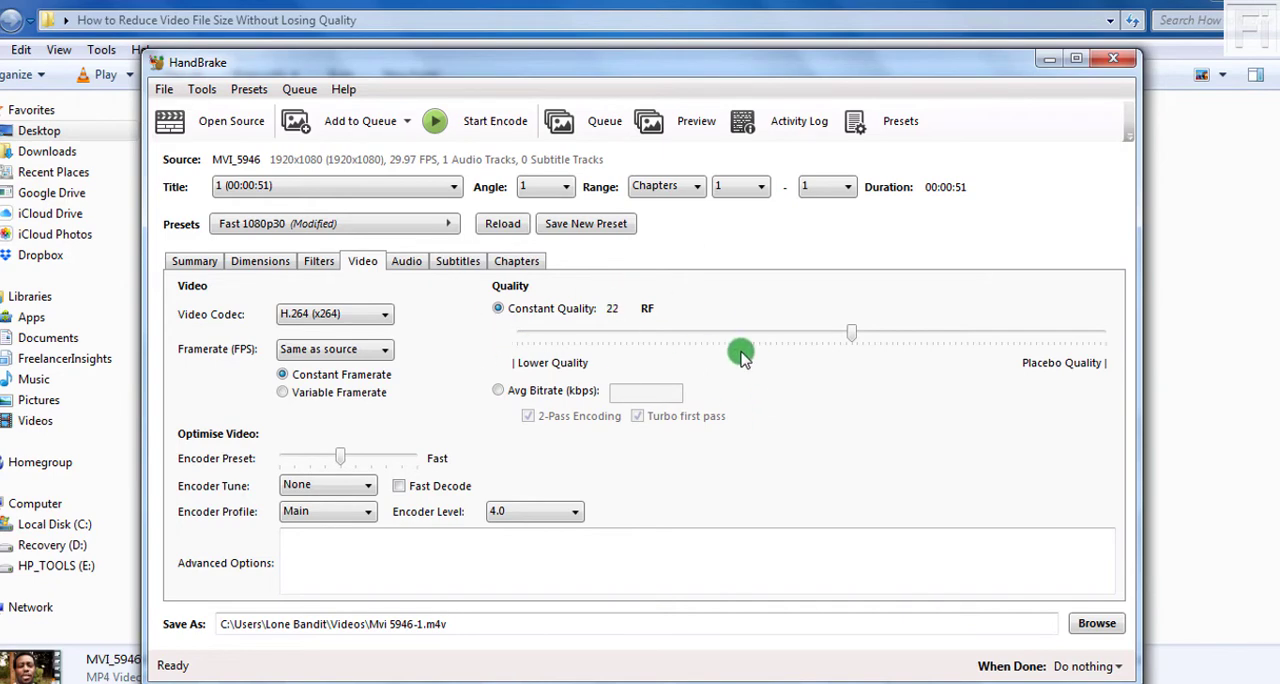
mouse_move(658, 312)
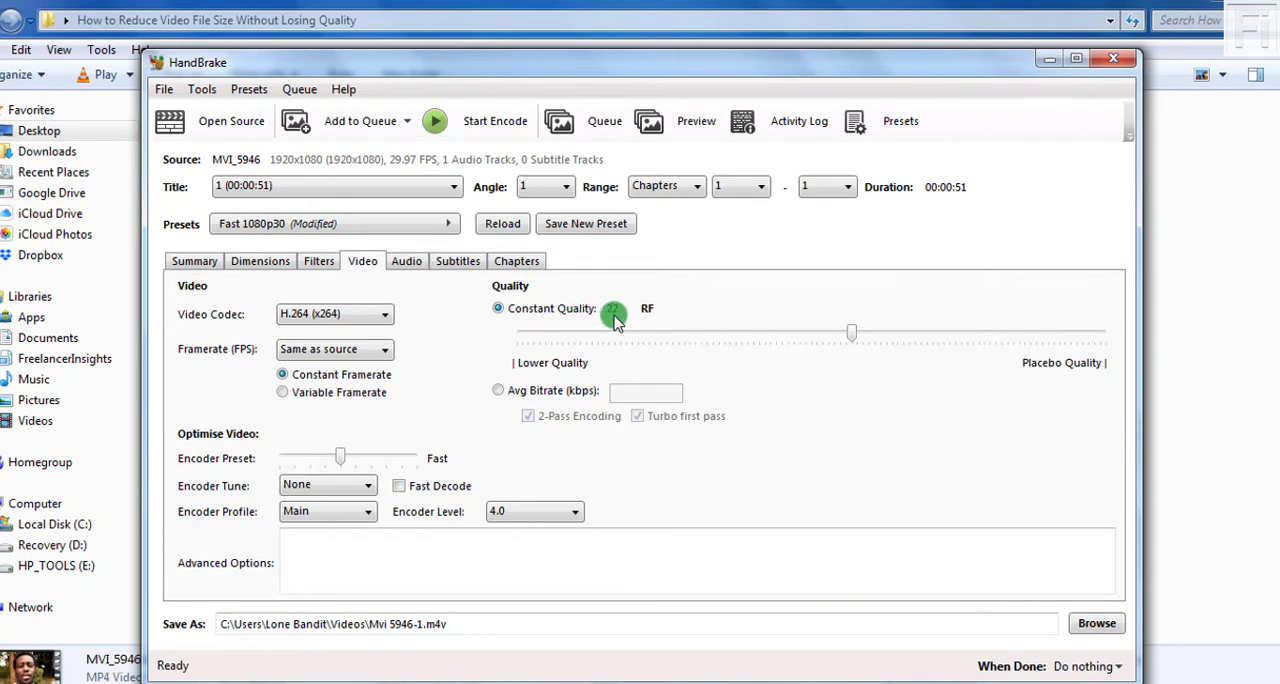
left_click_drag(612, 332, 884, 332)
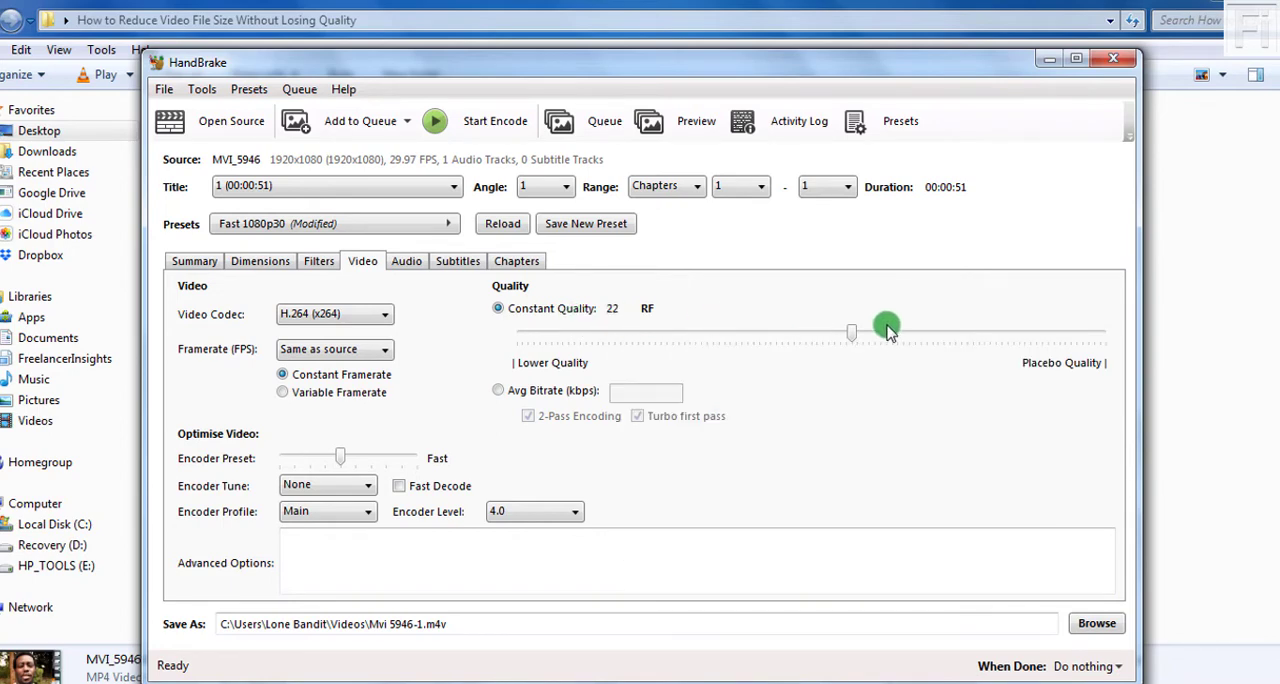
mouse_move(828, 416)
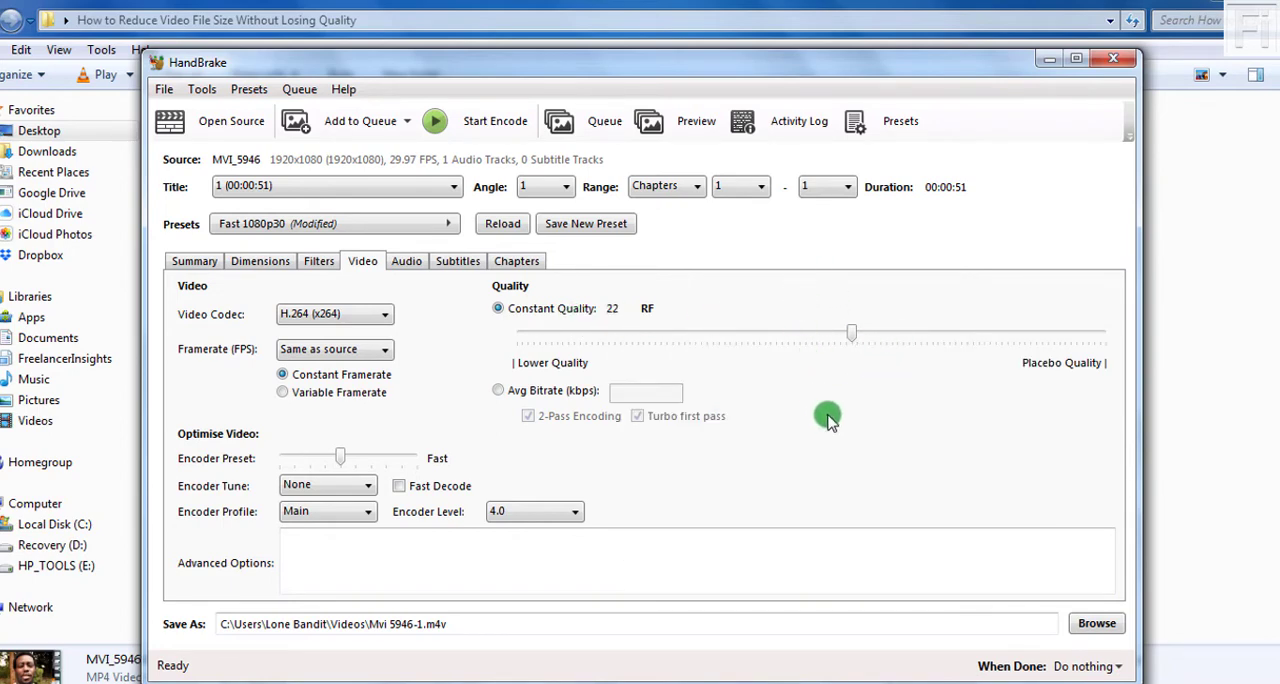
mouse_move(858, 436)
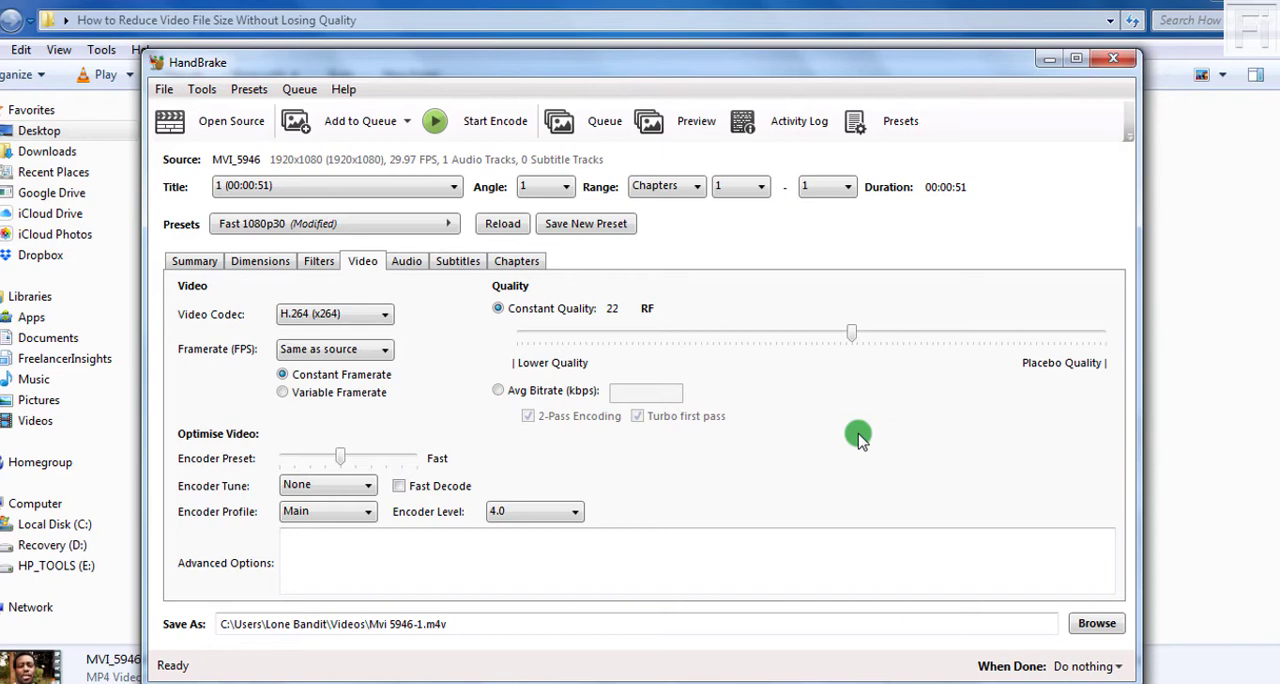
mouse_move(596, 318)
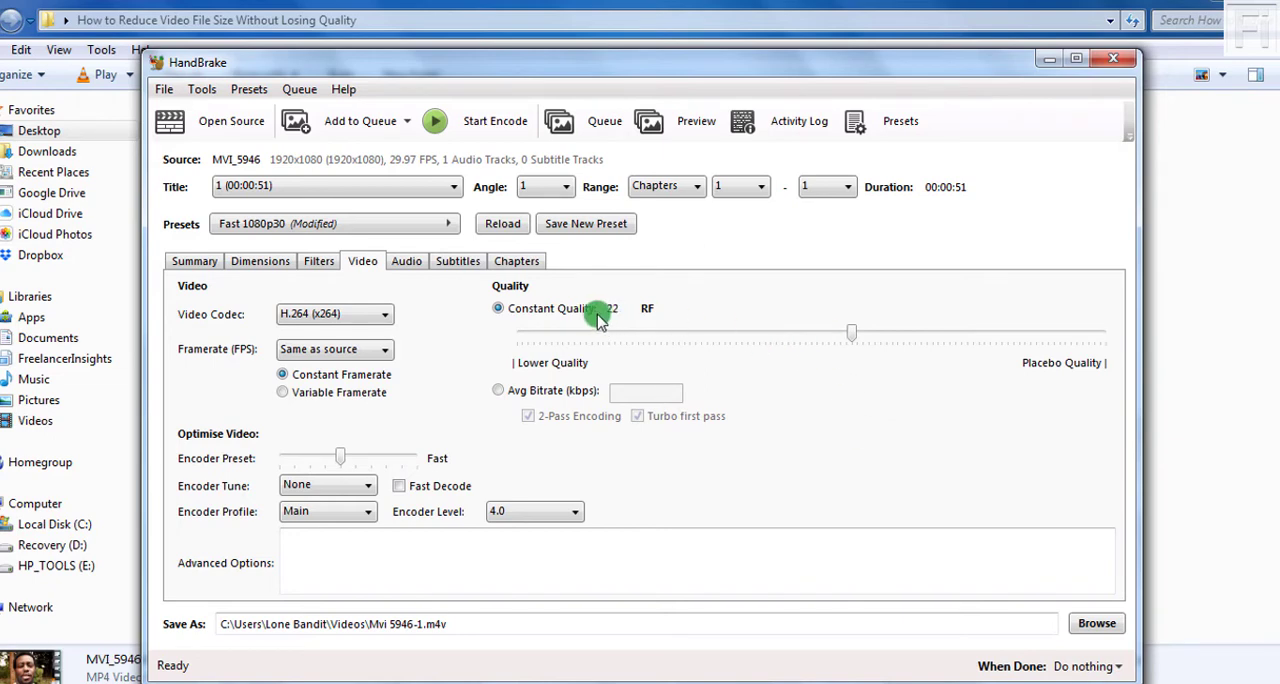
mouse_move(852, 332)
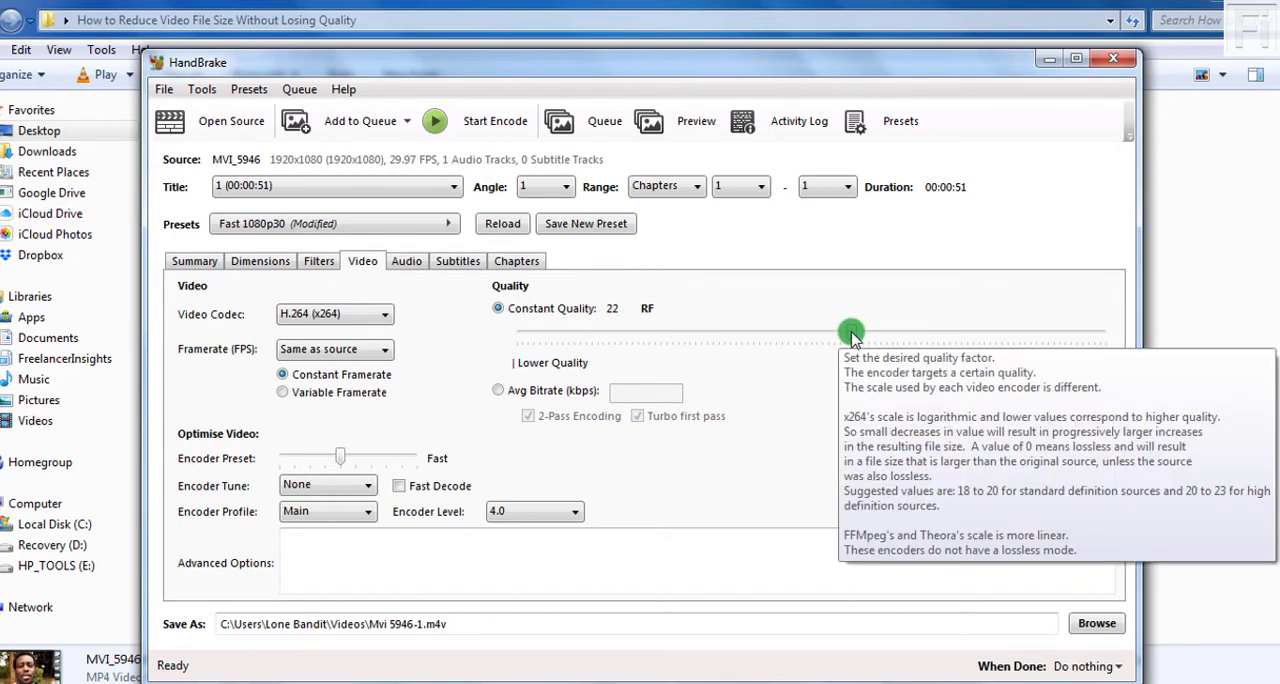
left_click_drag(850, 332, 840, 336)
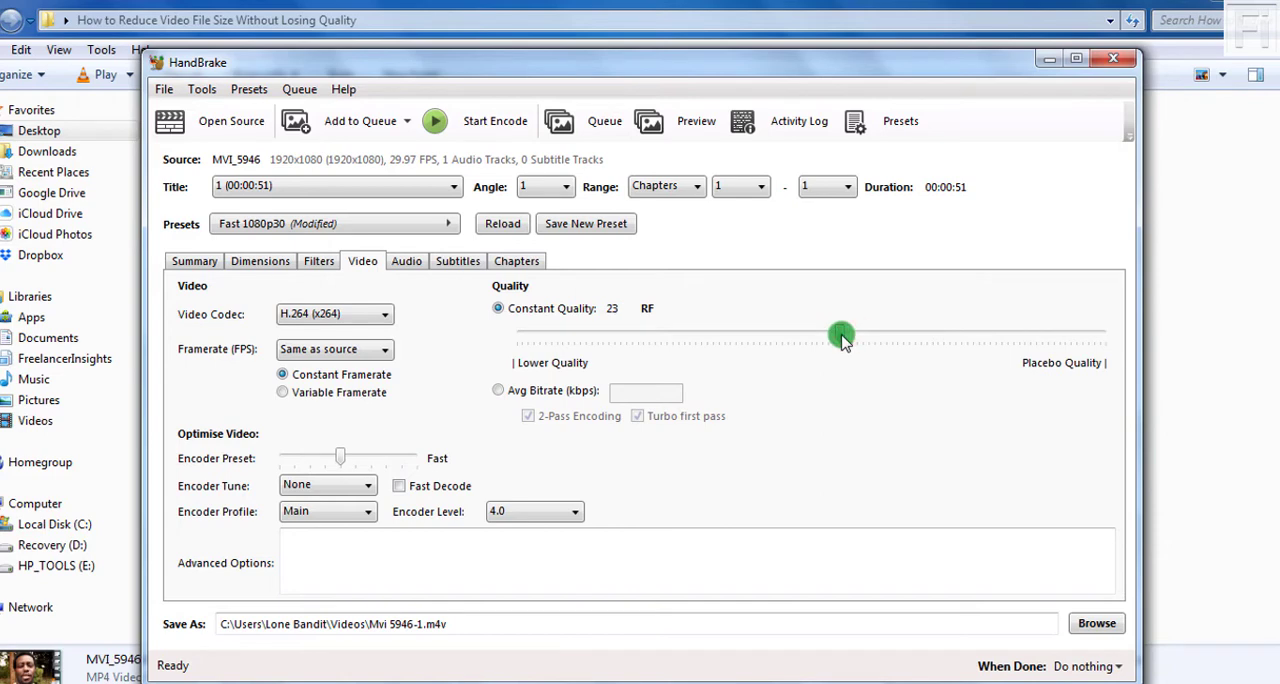
left_click_drag(840, 336, 856, 332)
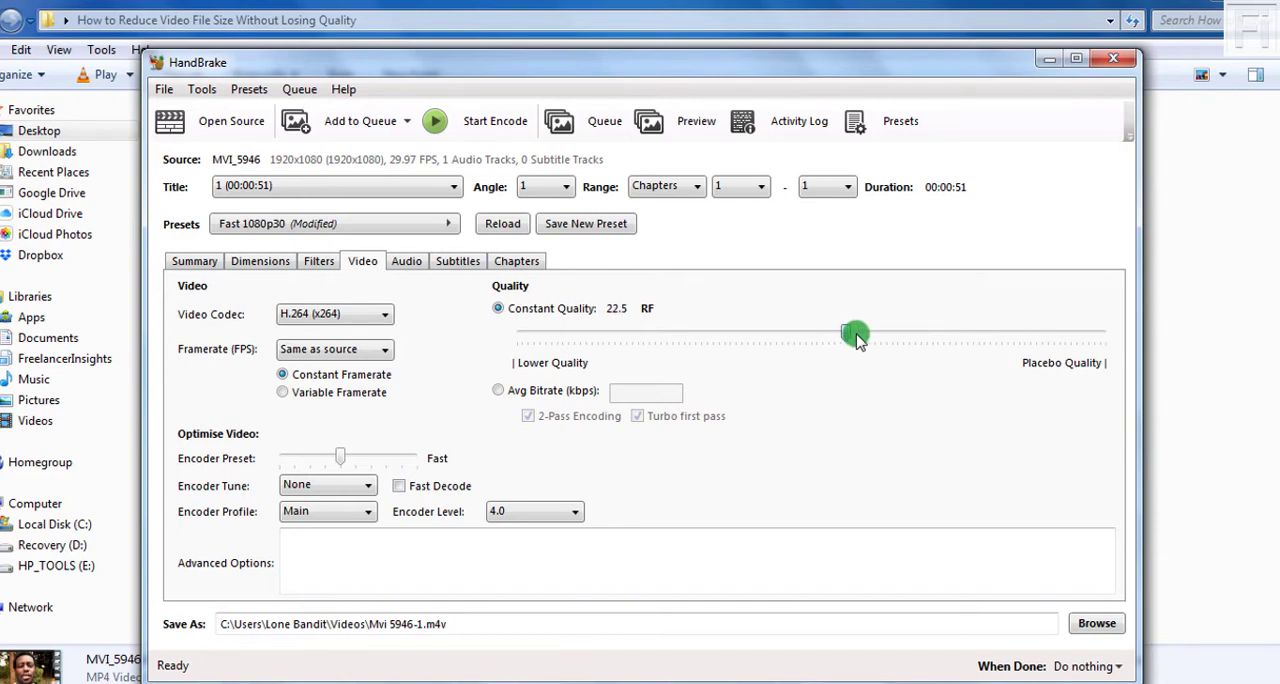
left_click_drag(856, 332, 862, 332)
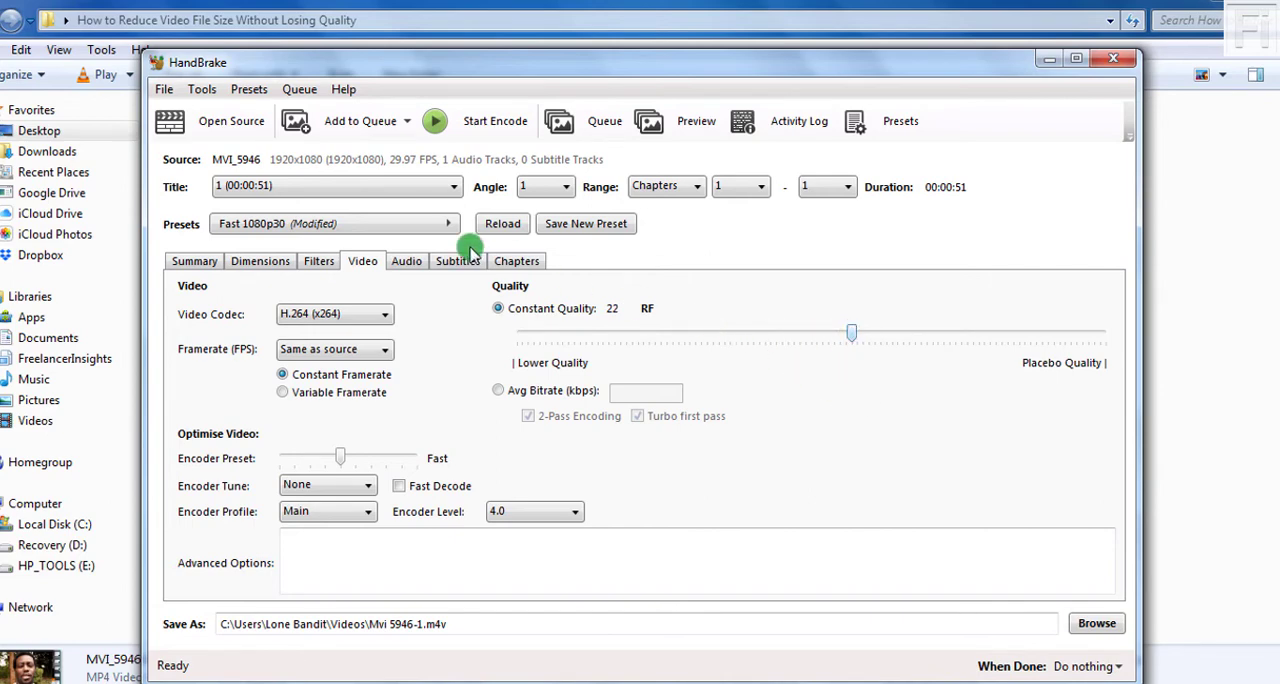
left_click(406, 260)
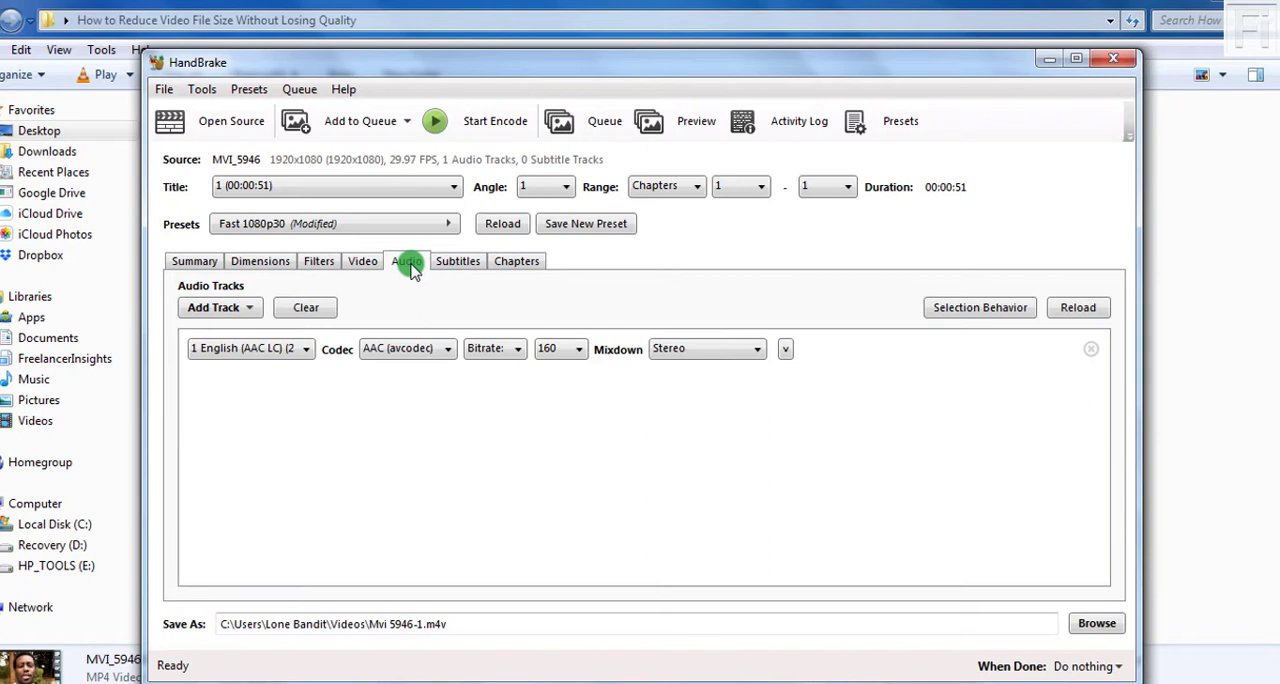
mouse_move(478, 268)
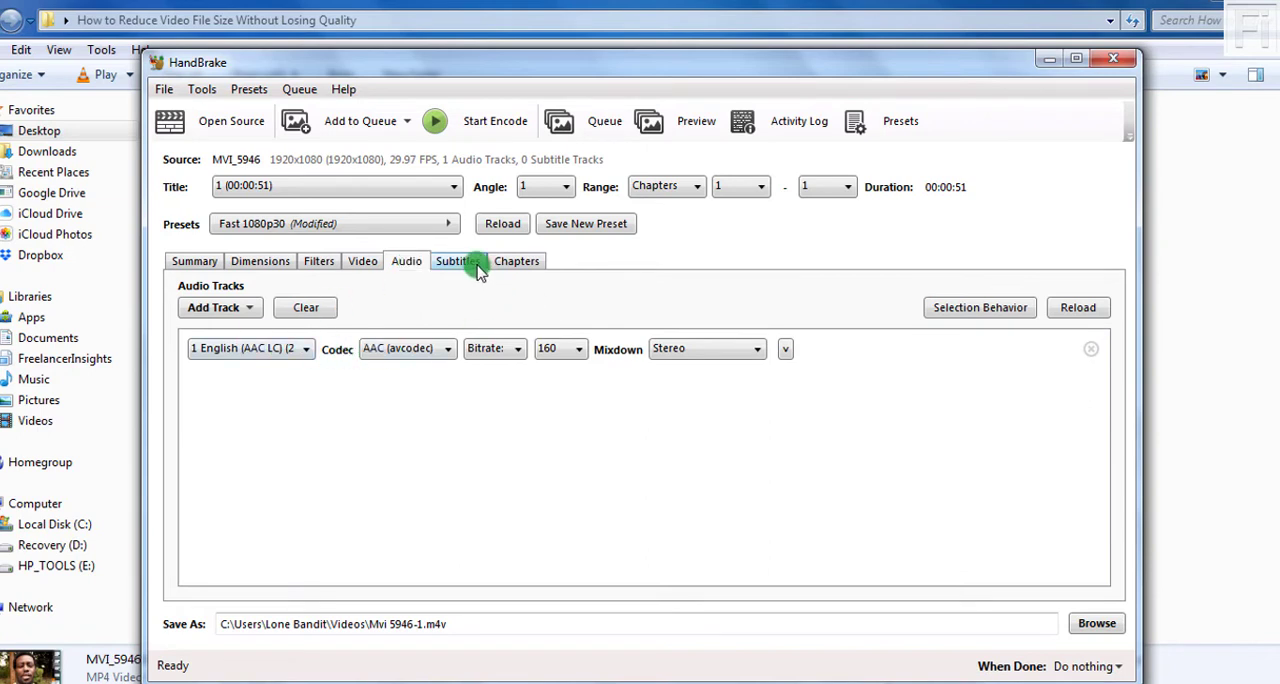
left_click(456, 260)
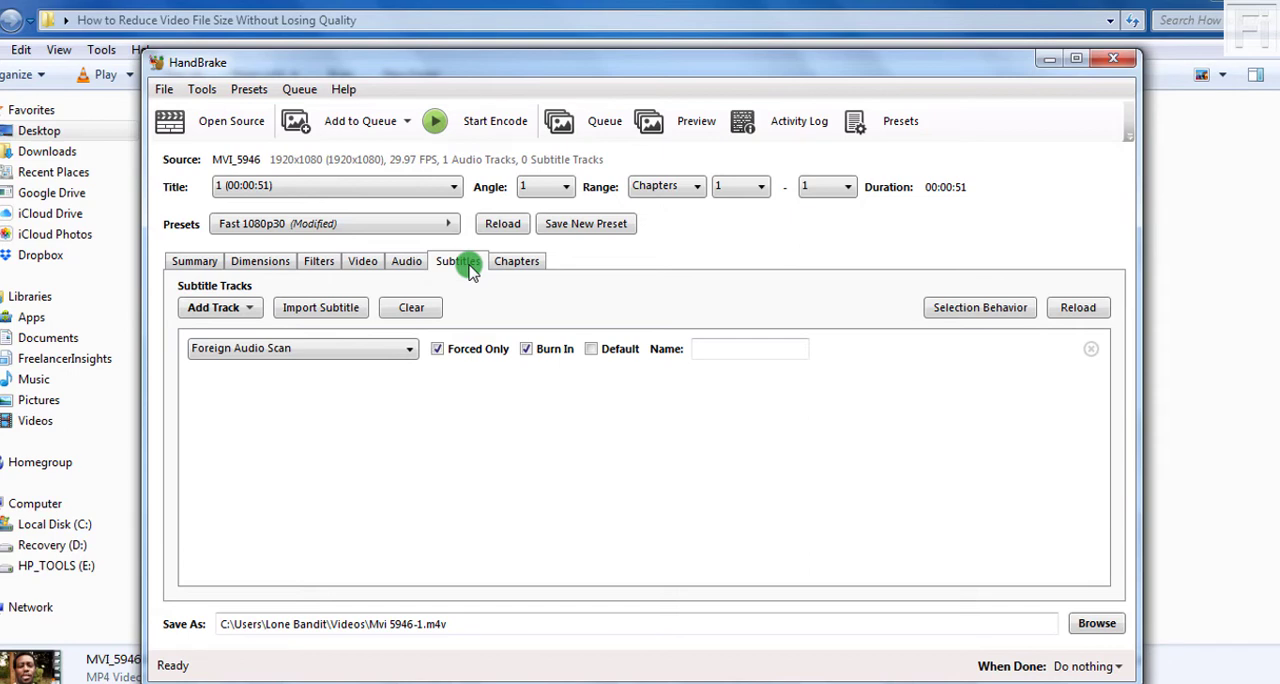
mouse_move(564, 284)
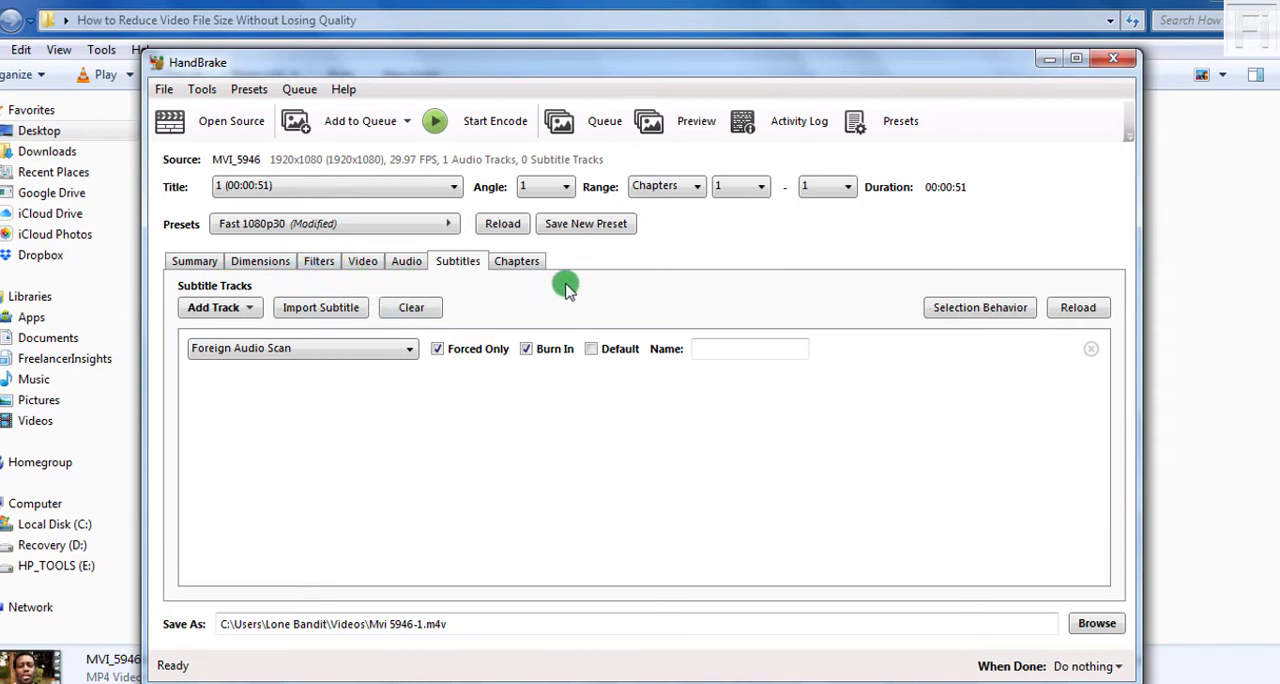
mouse_move(656, 238)
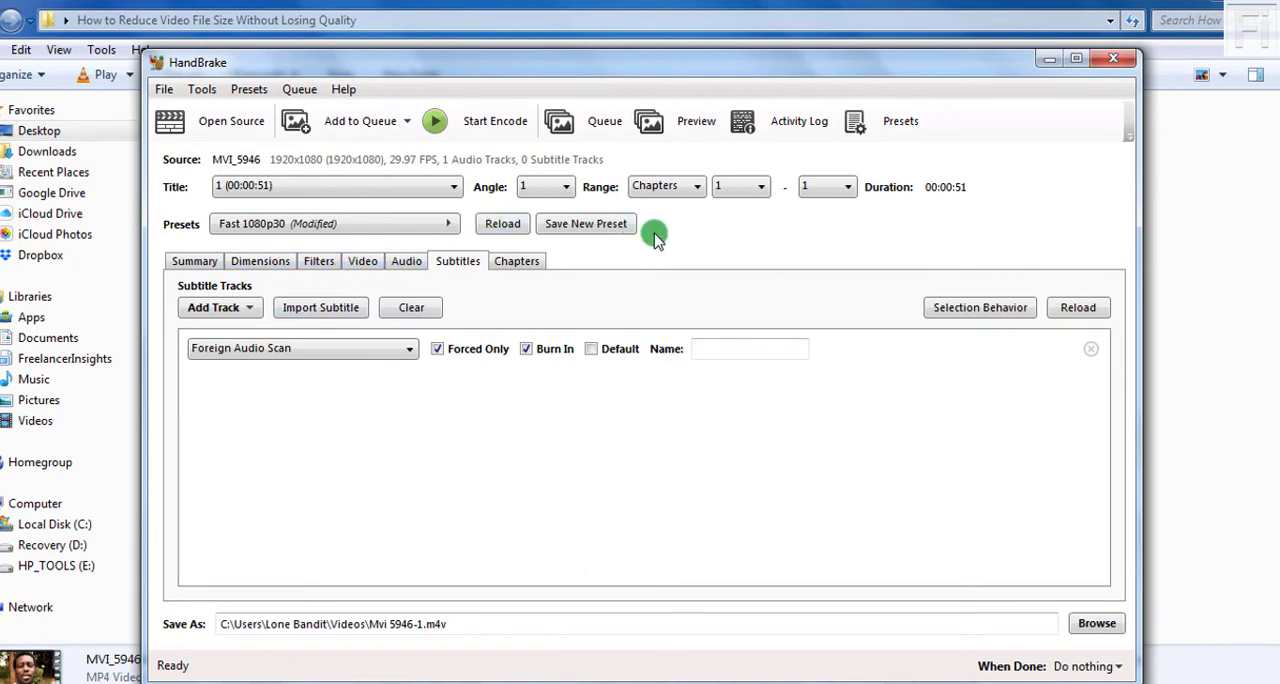
mouse_move(542, 596)
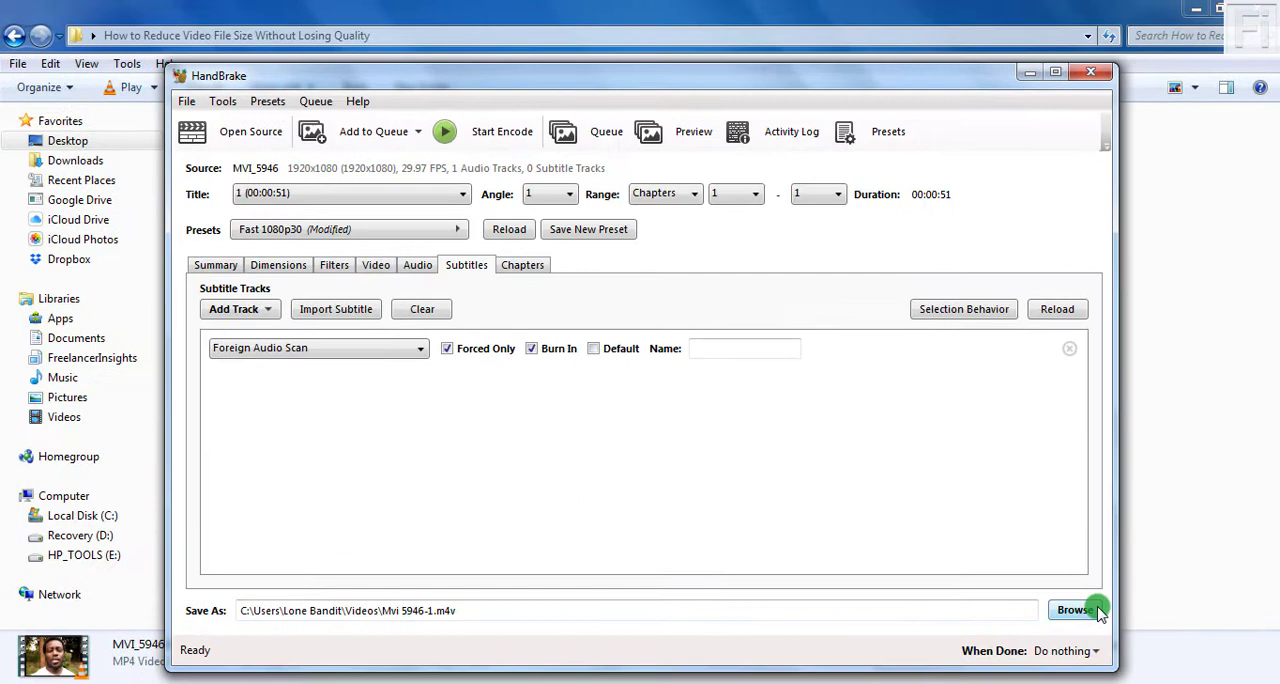
mouse_move(1084, 616)
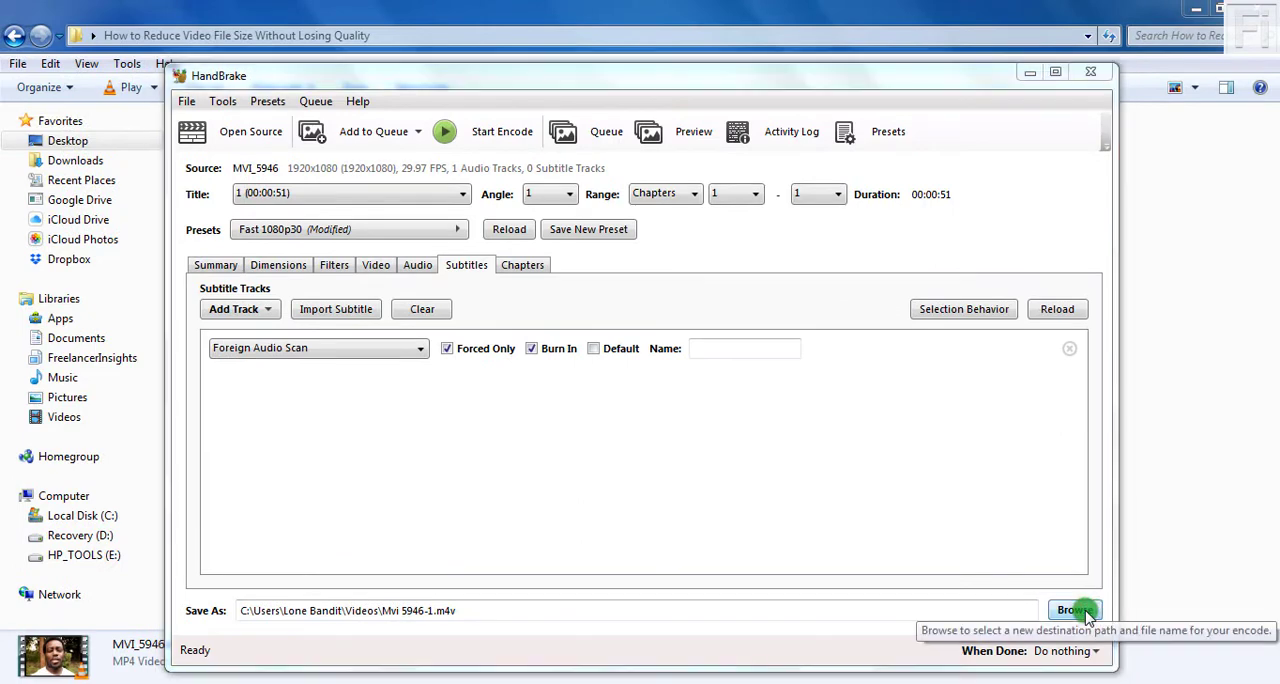
Step: Browse to the How to Reduce Video File Size Without Losing Quality folder as the destination
left_click(1076, 610)
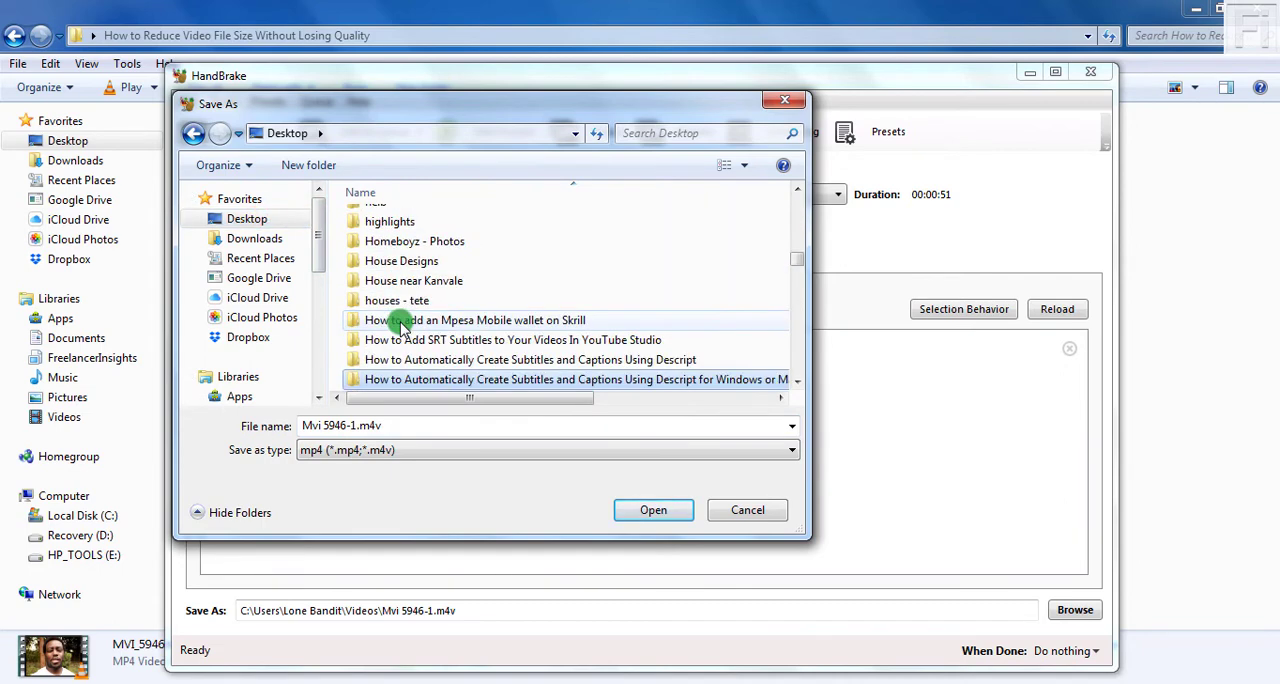
scroll("down", 3)
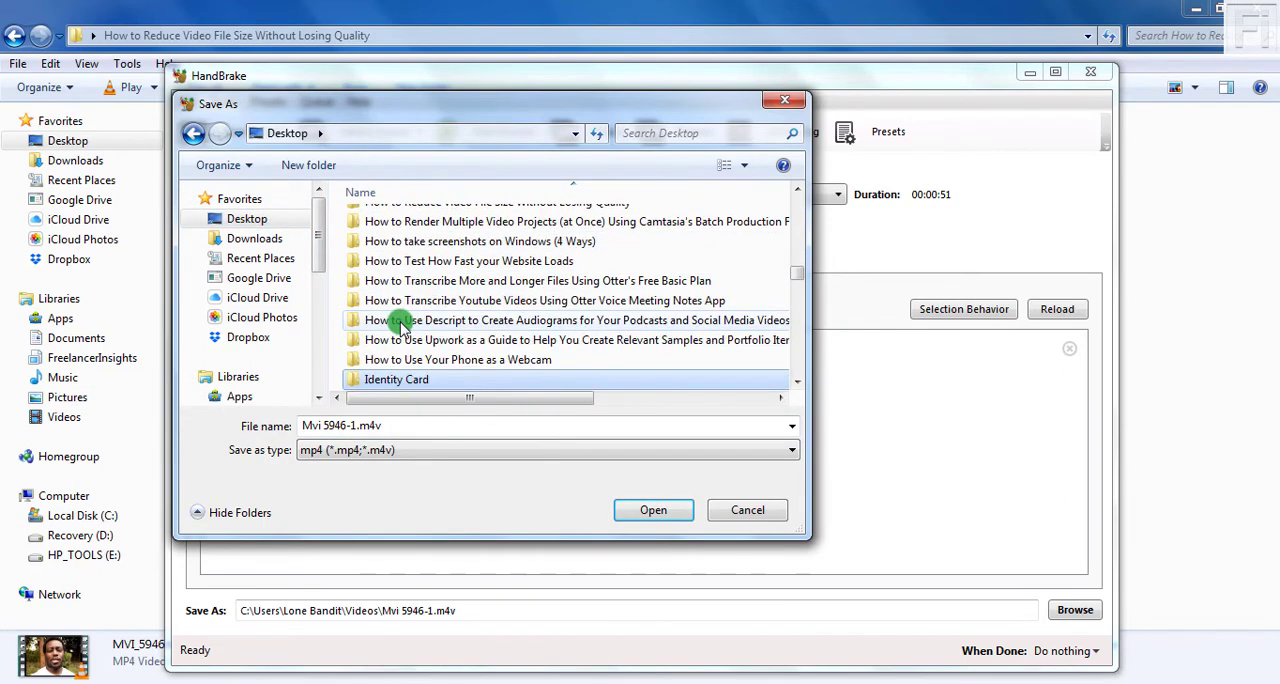
scroll("up", 3)
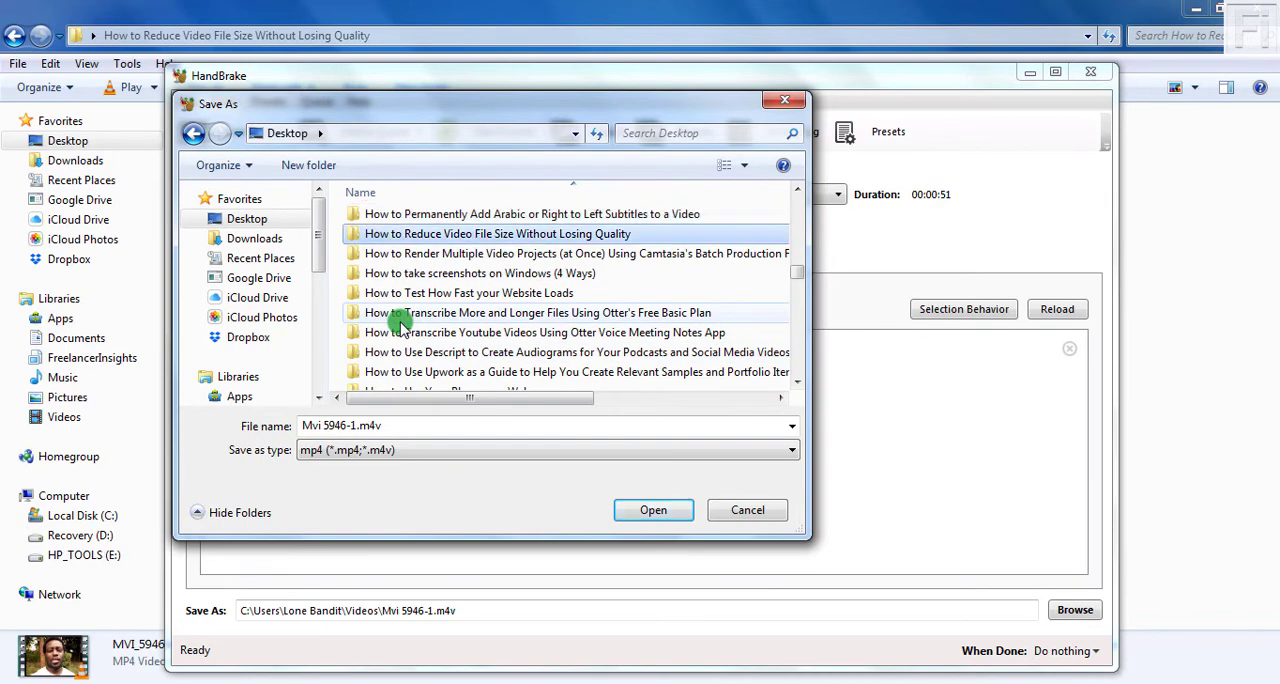
double_click(496, 234)
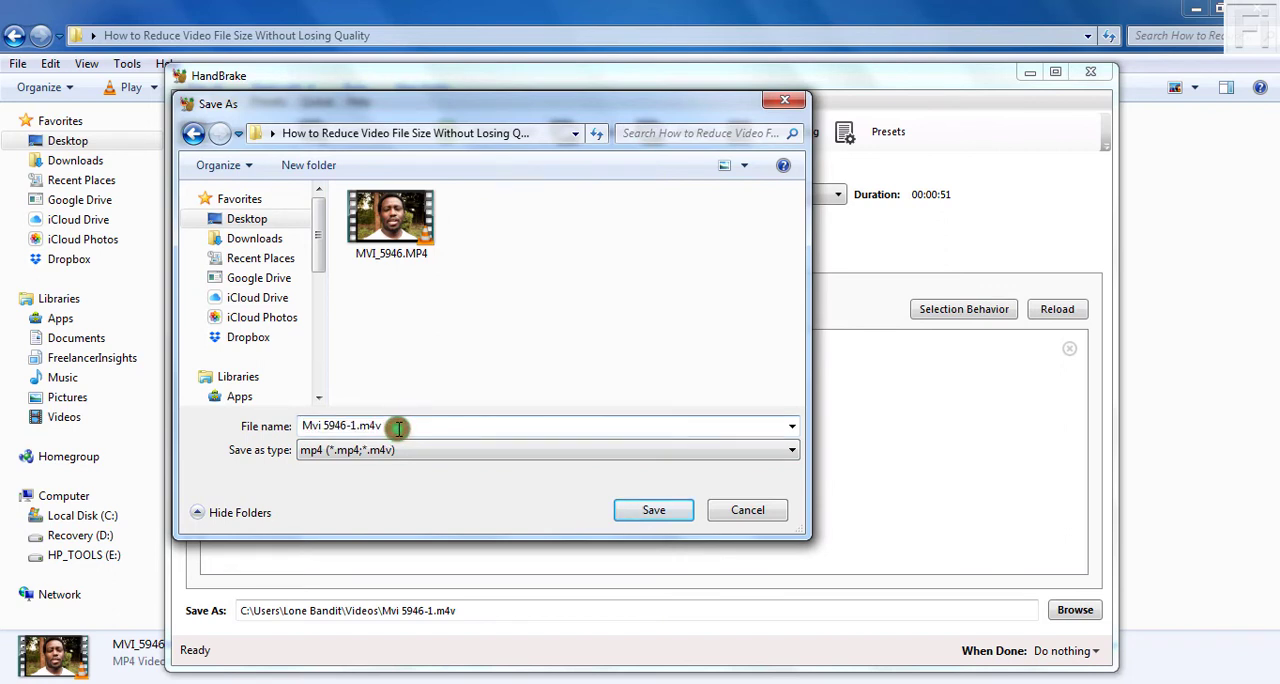
Step: Name the output file 'Mvi 5946-1 - Compressed.mp4' and save the destination
key("Backspace")
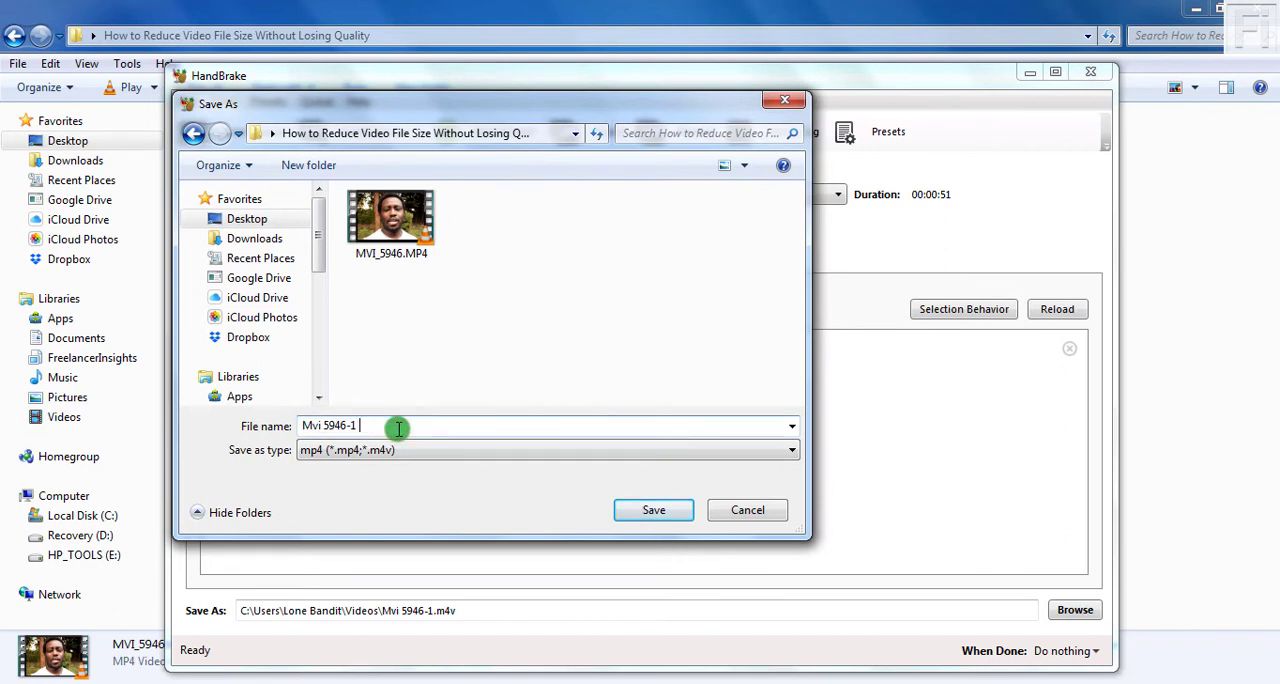
type("- Red")
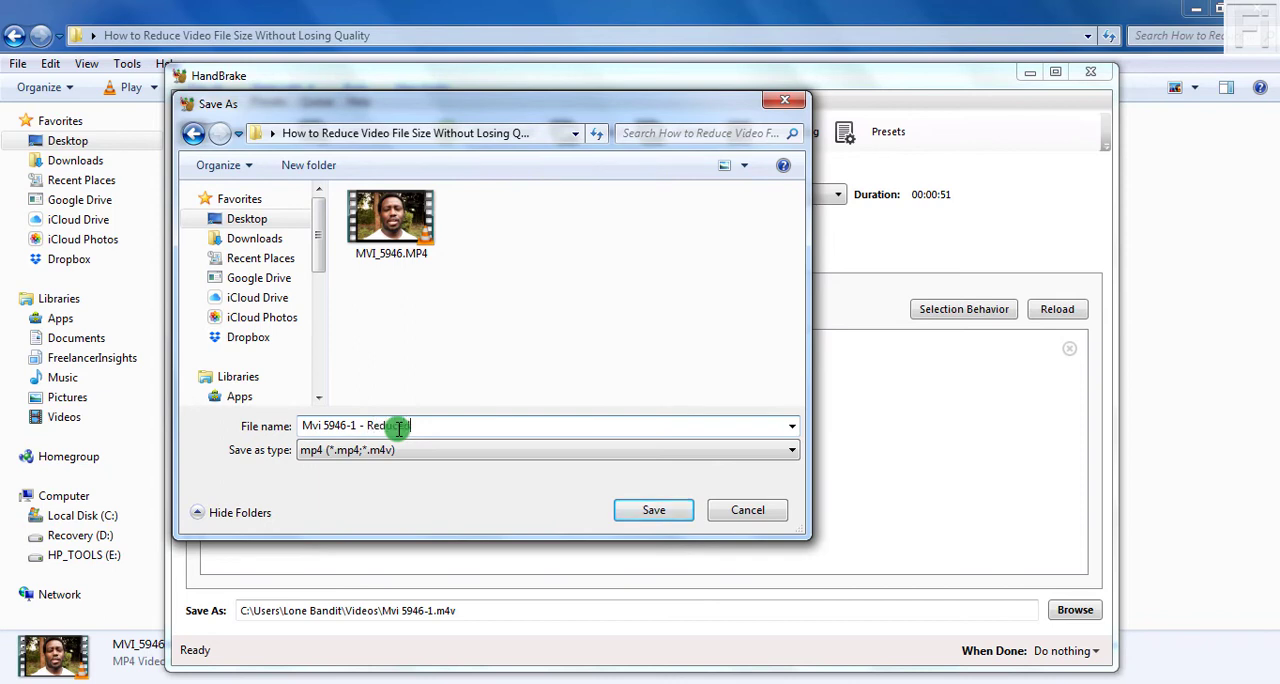
type("Compress")
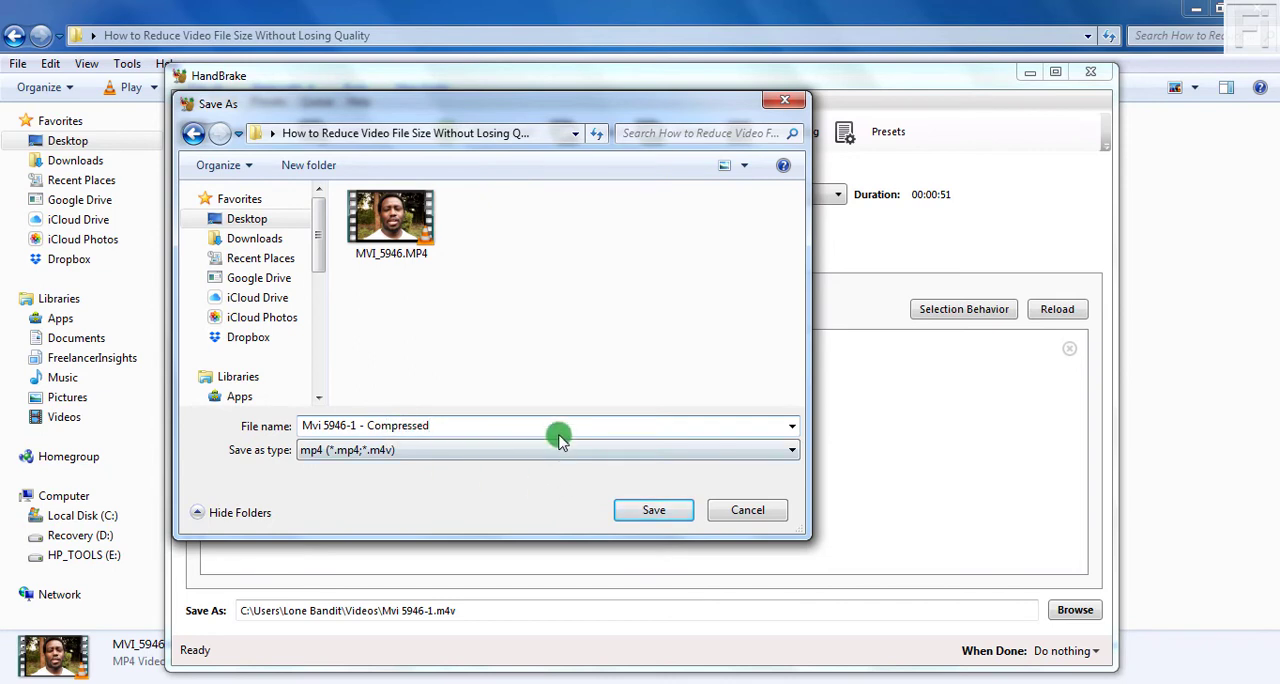
type(".mp4")
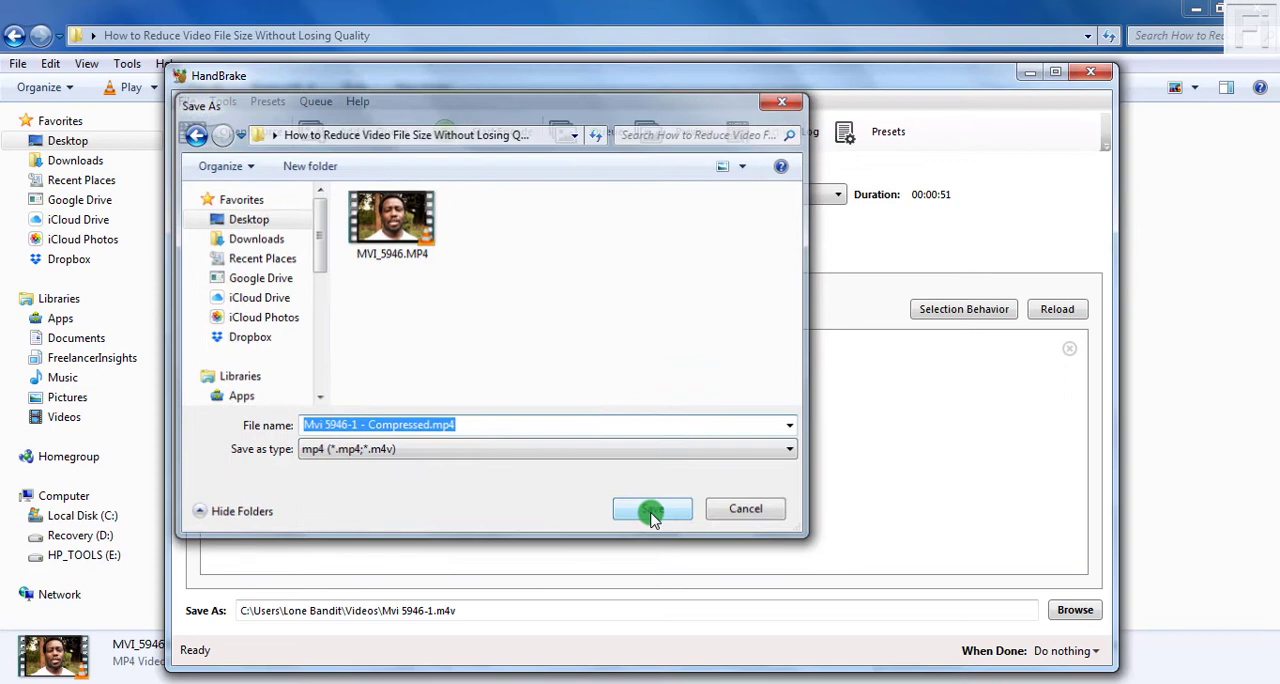
left_click(652, 508)
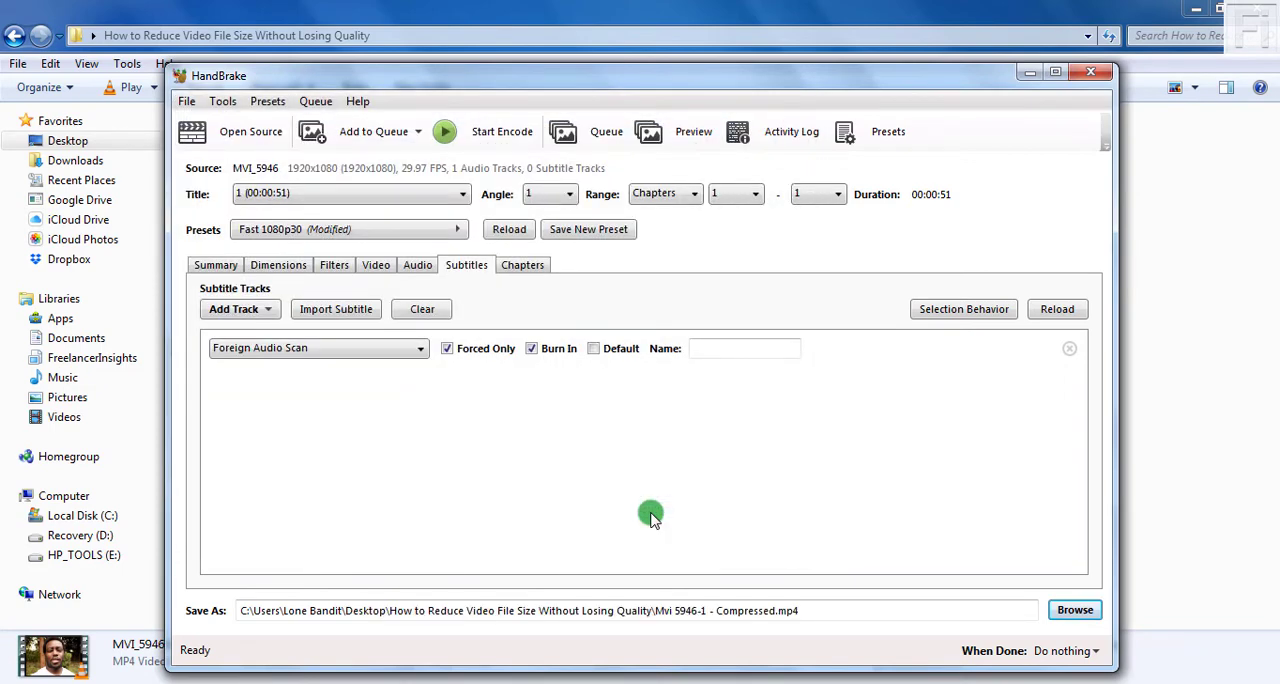
mouse_move(500, 132)
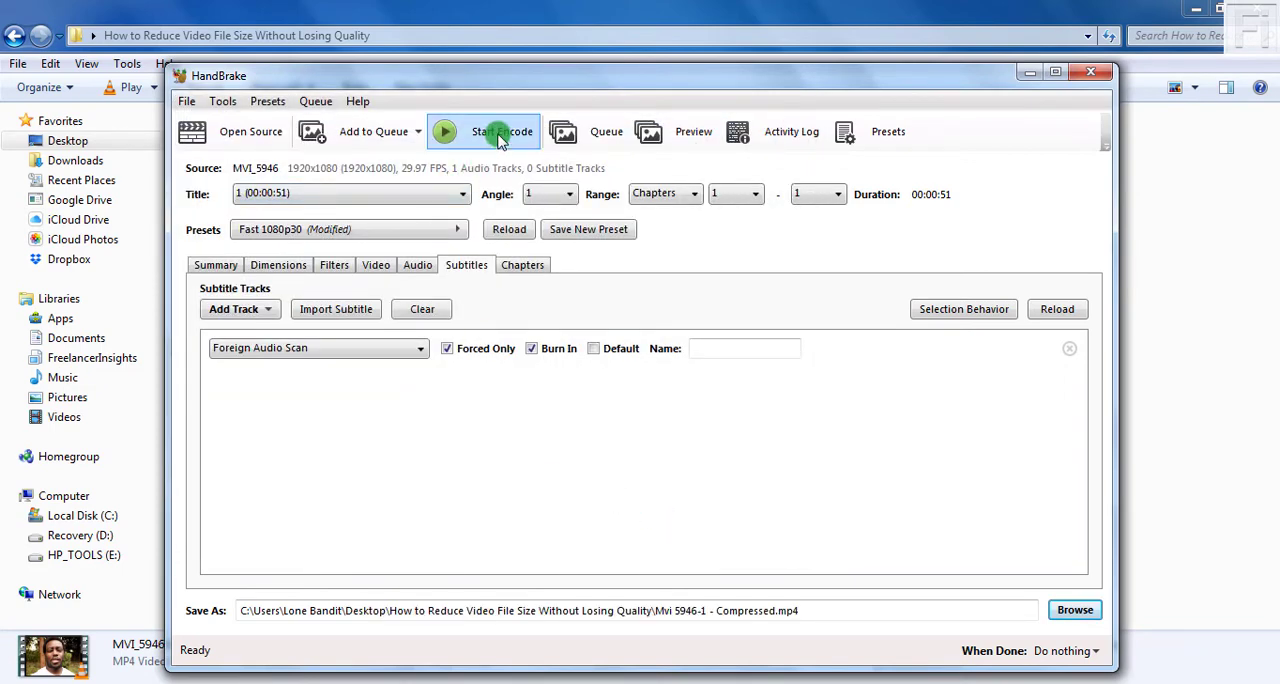
Step: Start the encode to Mvi 5946-1 - Compressed.mp4
left_click(500, 132)
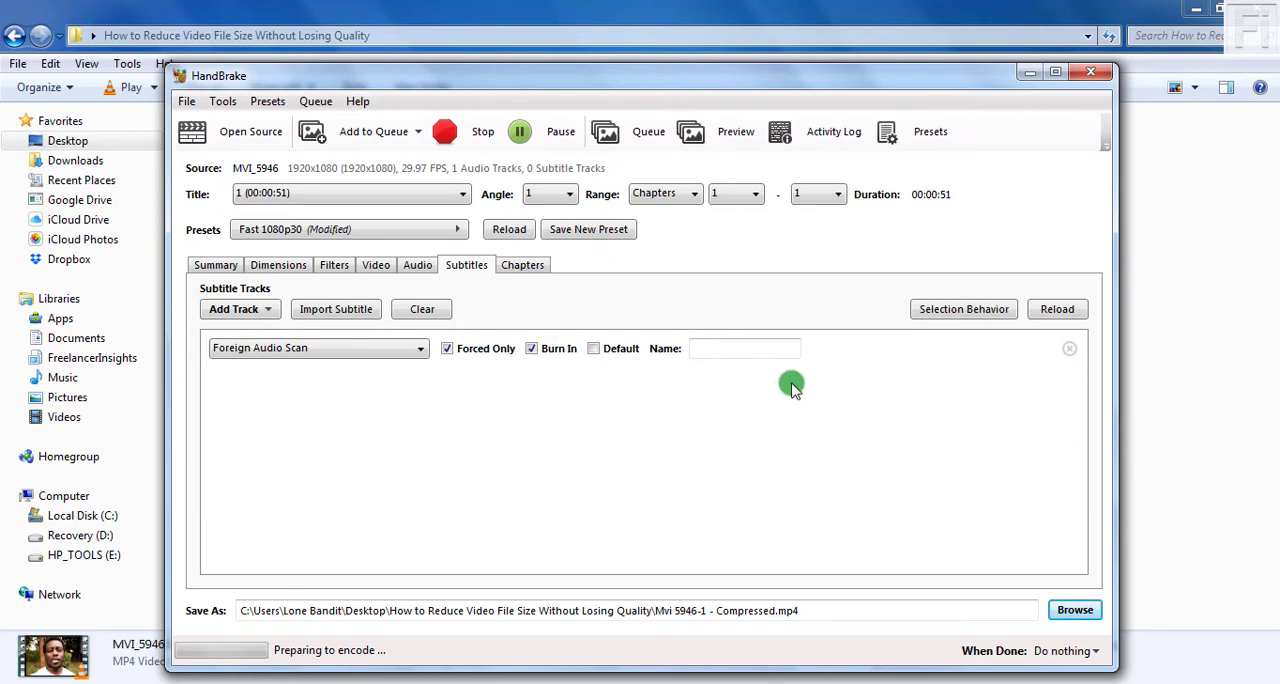
mouse_move(896, 456)
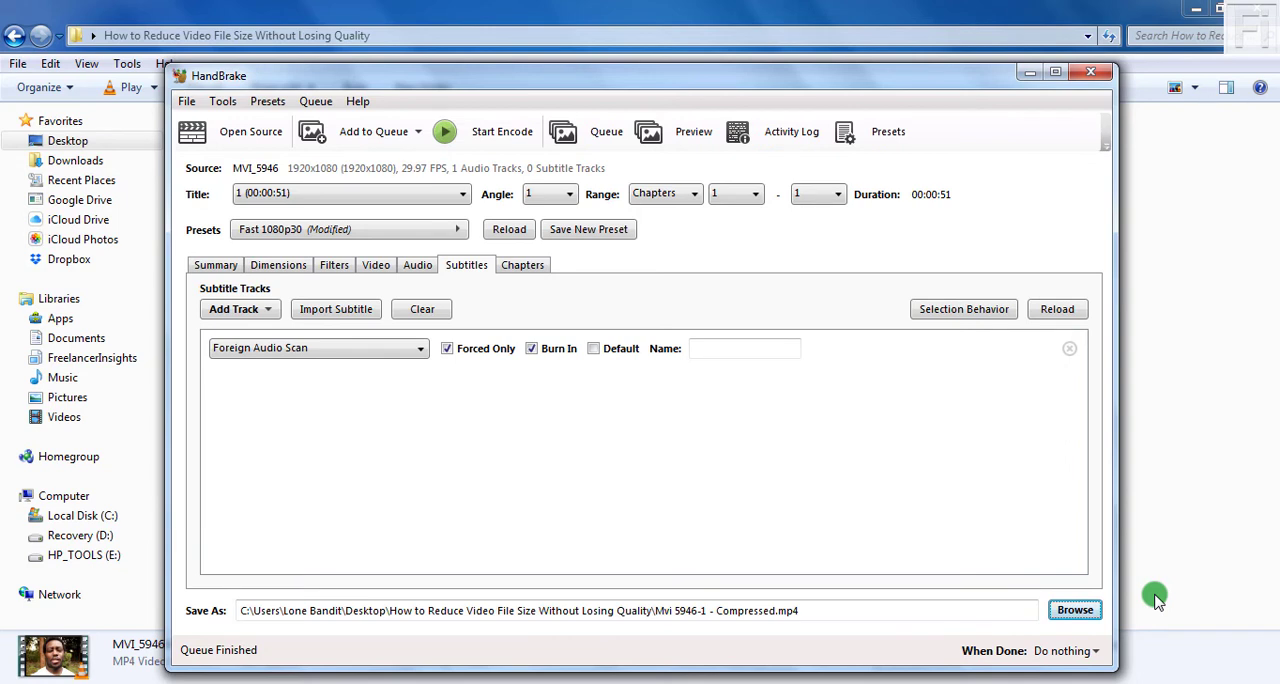
mouse_move(350, 652)
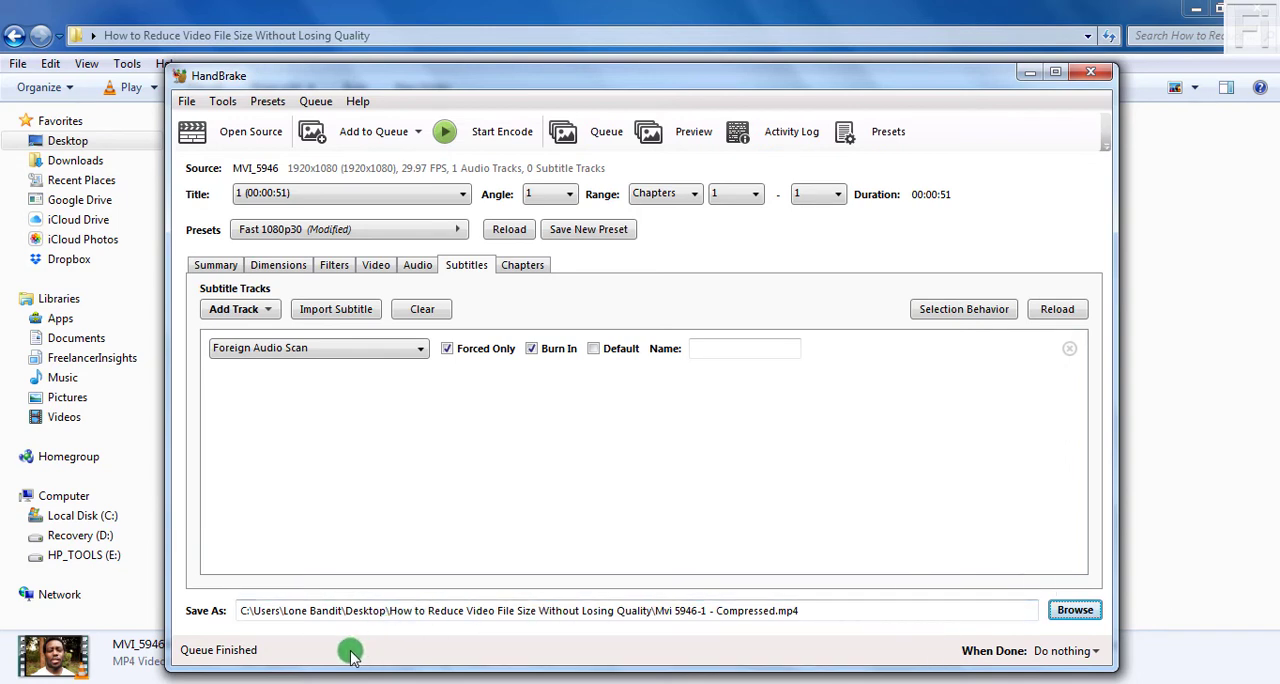
mouse_move(1028, 72)
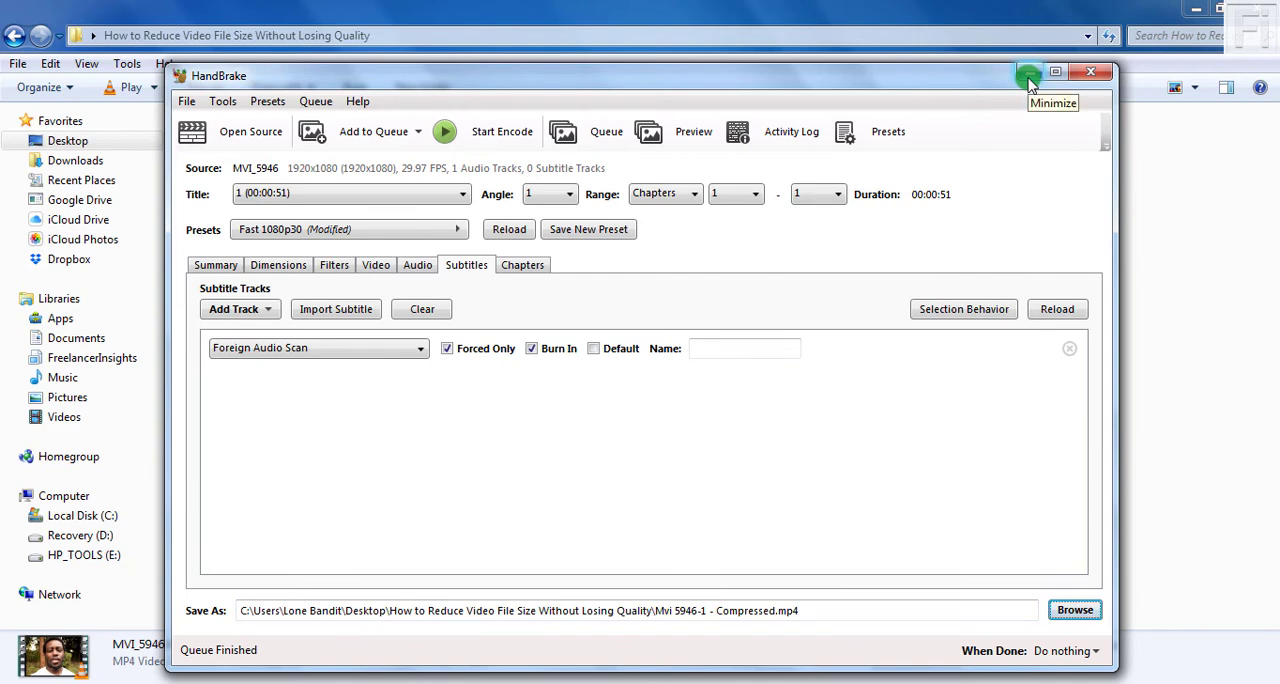
Step: Minimize HandBrake and compare the 35.6 MB compressed copy with the 188 MB original in Explorer
left_click(1056, 72)
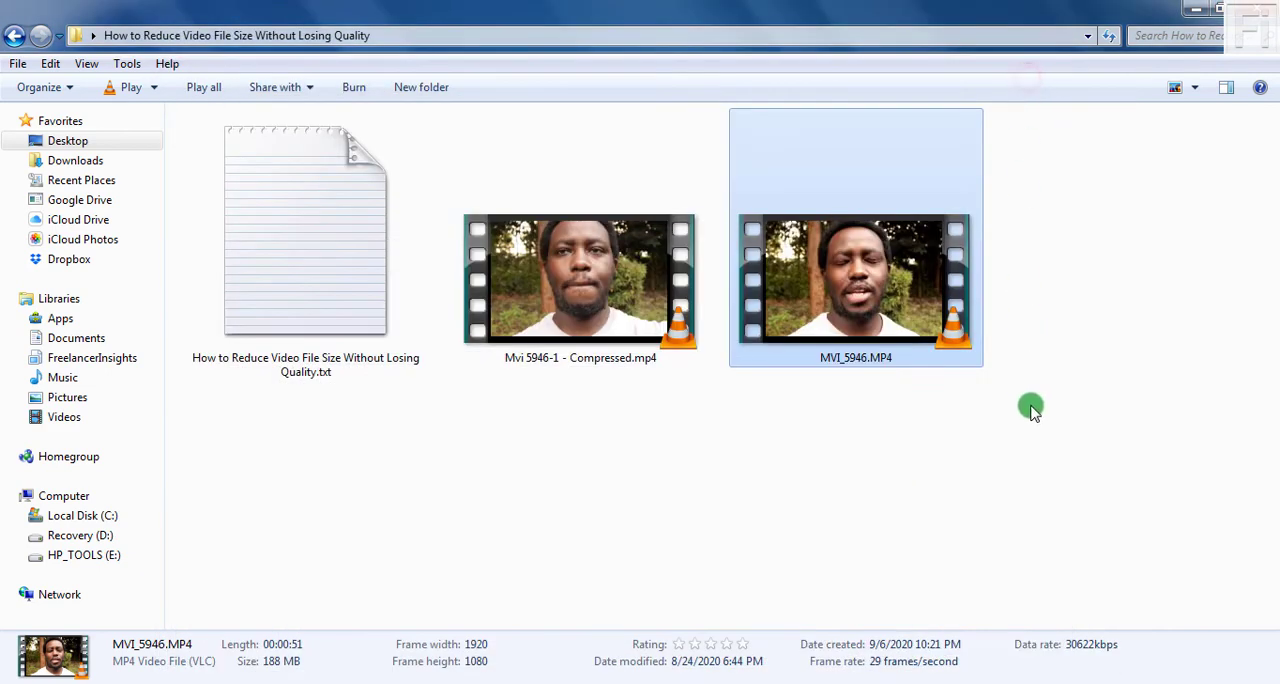
mouse_move(284, 670)
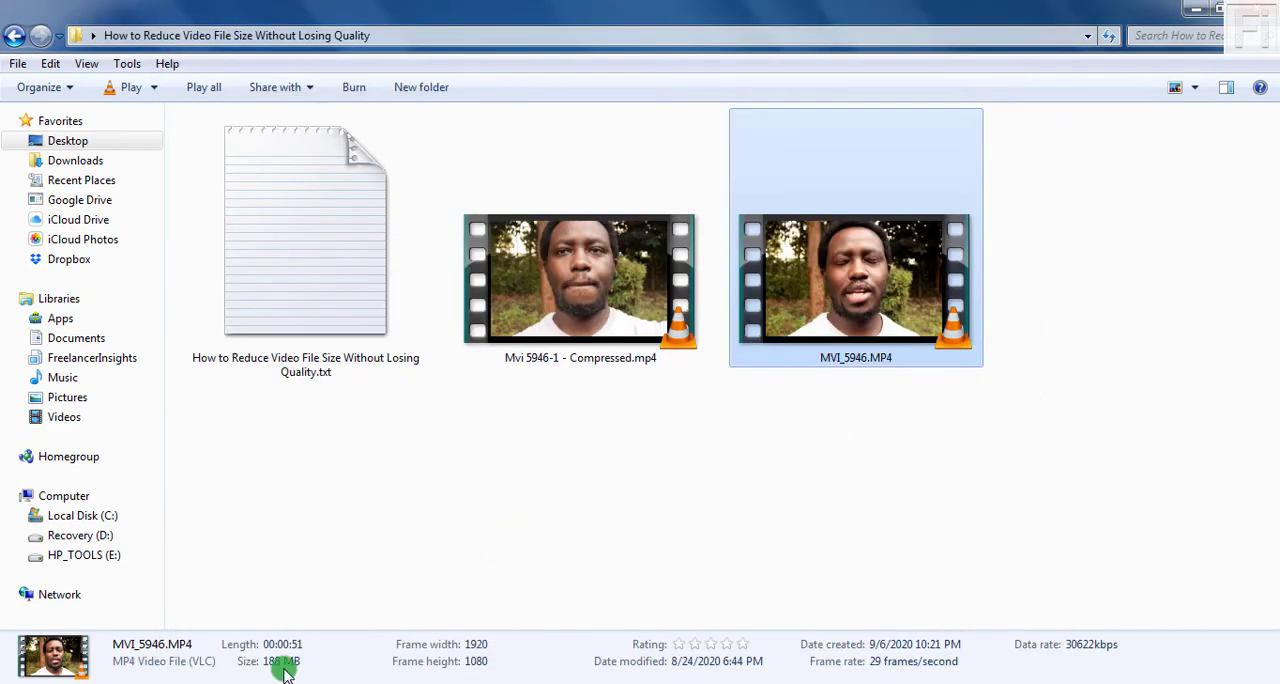
left_click(580, 280)
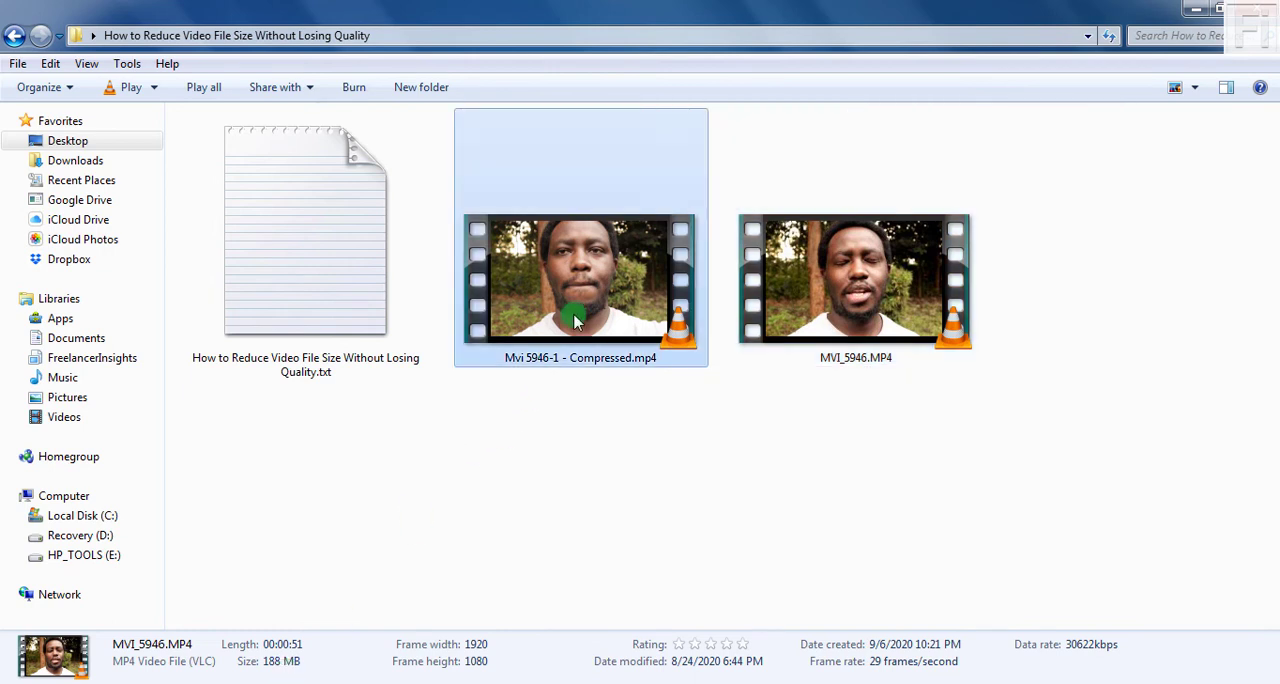
left_click(580, 280)
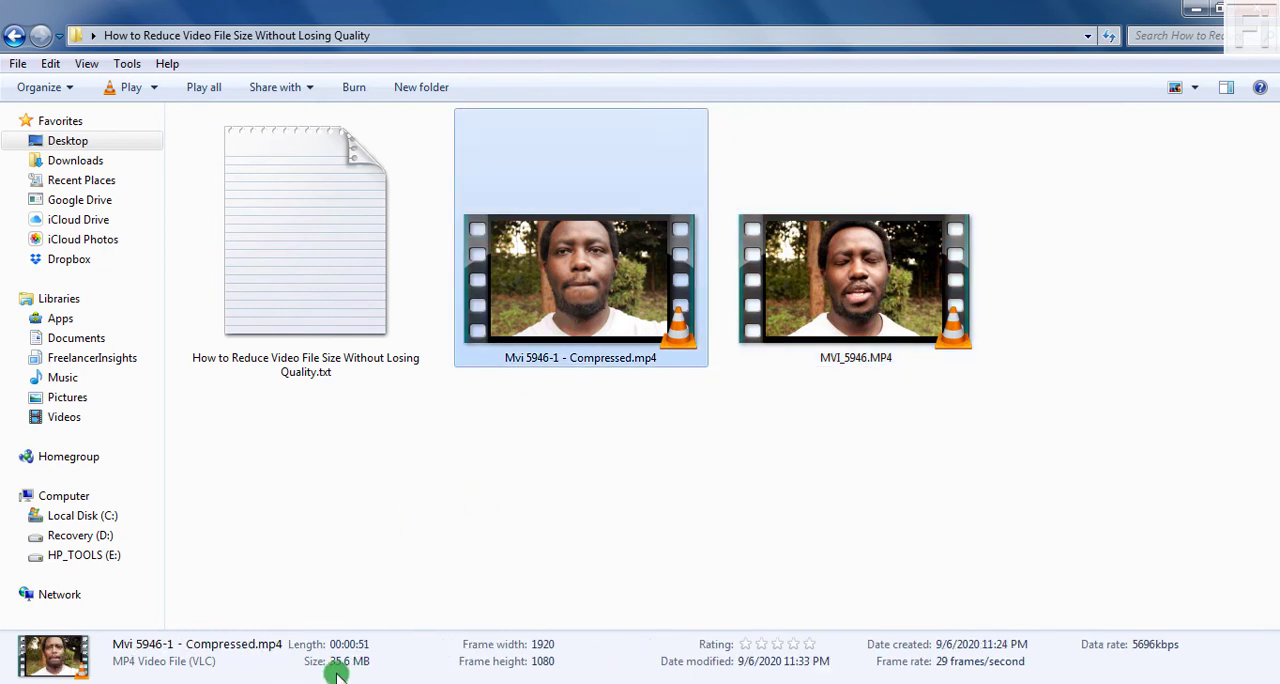
left_click(856, 280)
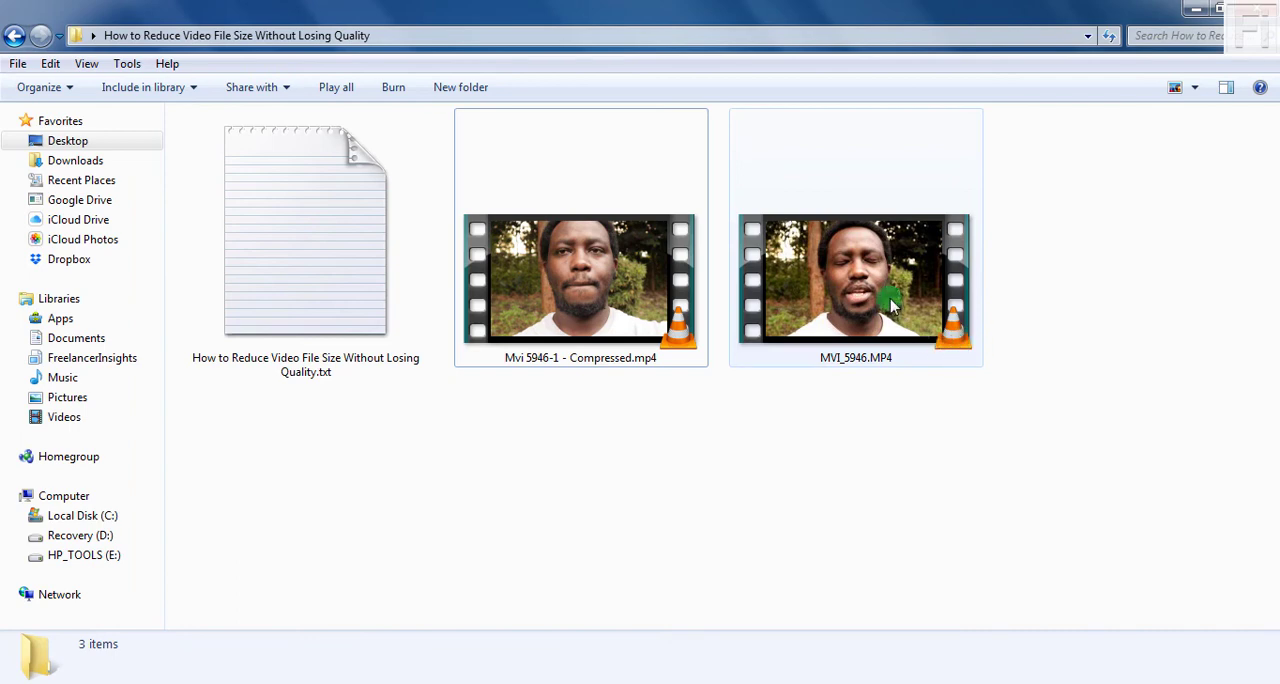
left_click(856, 280)
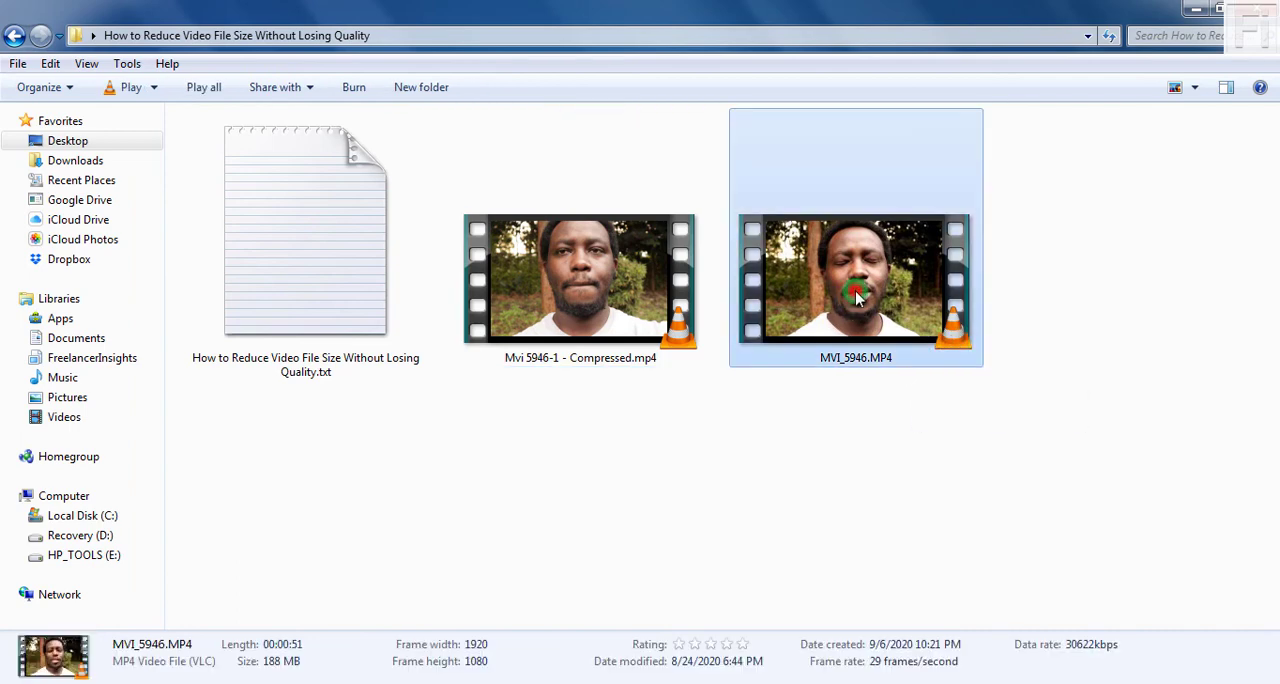
Step: Play the original MVI_5946.MP4 and the 35.6 MB compressed copy in VLC, then return to the folder
double_click(856, 280)
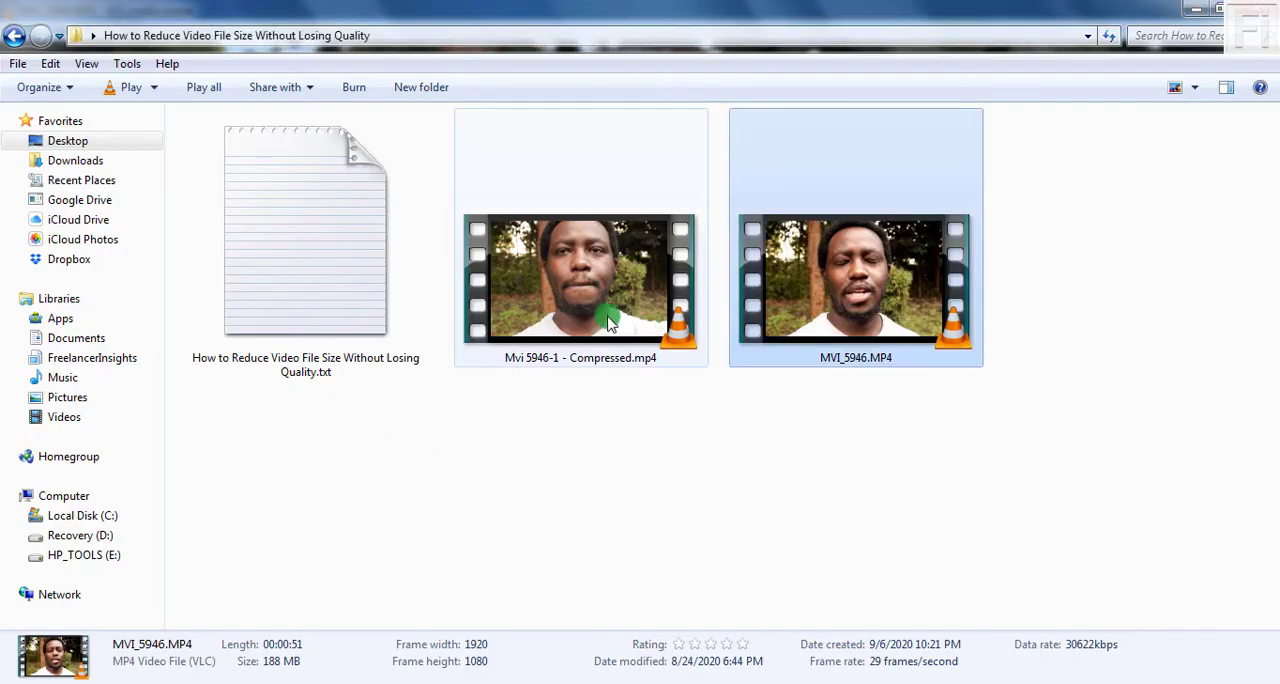
double_click(856, 278)
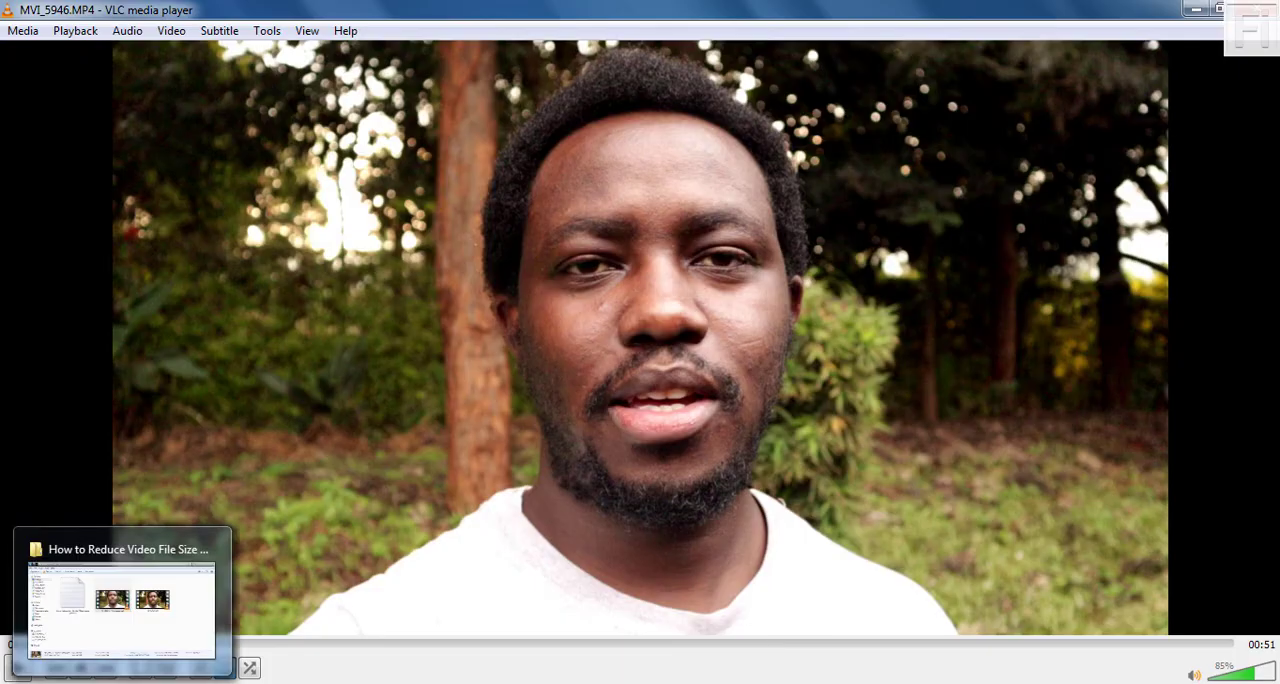
left_click(120, 600)
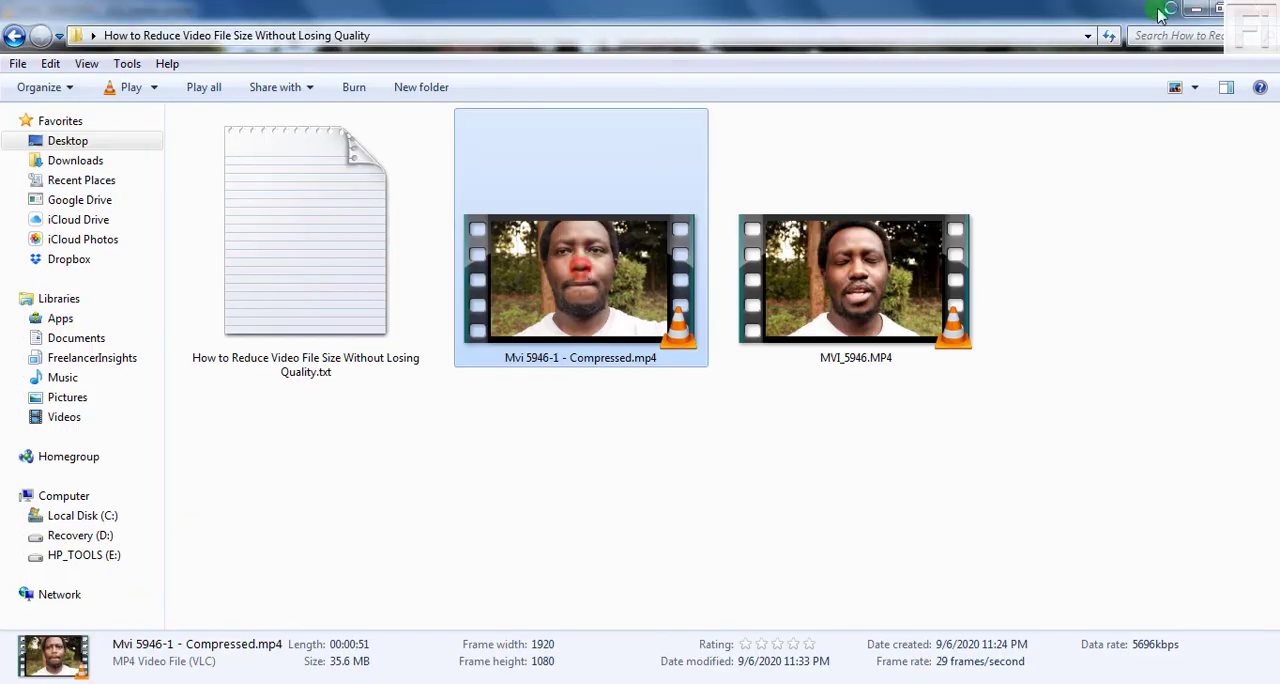
left_click(1196, 10)
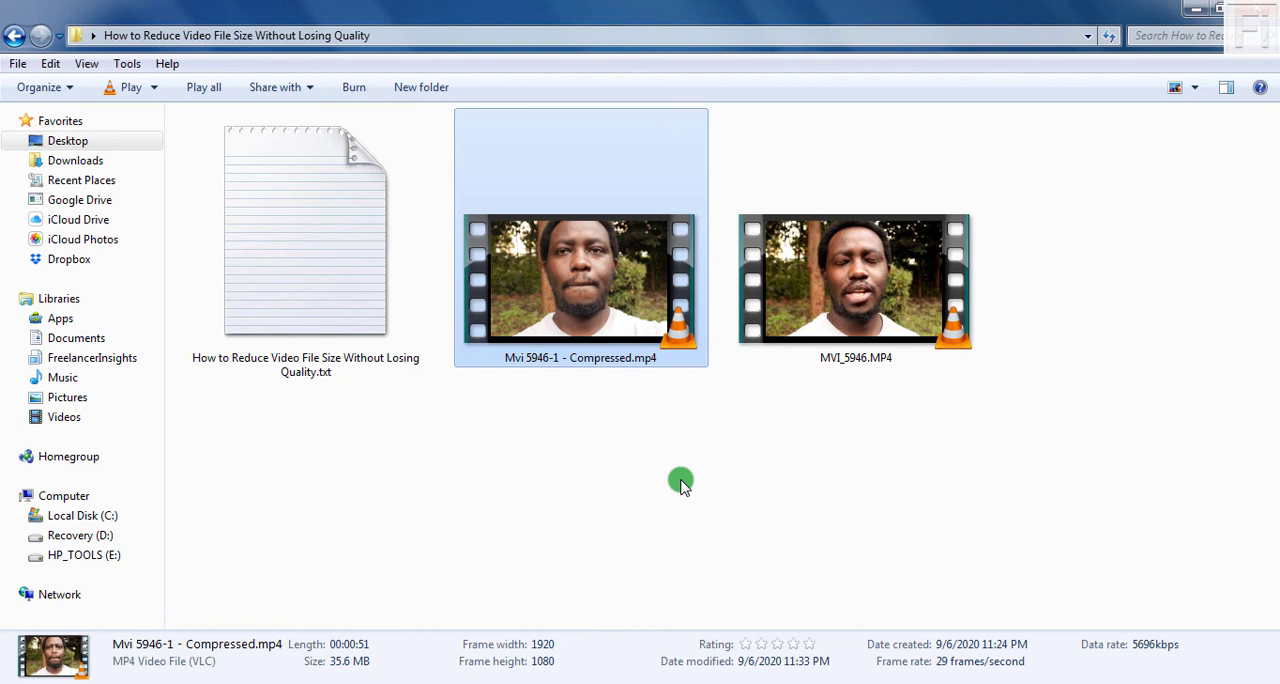
mouse_move(696, 448)
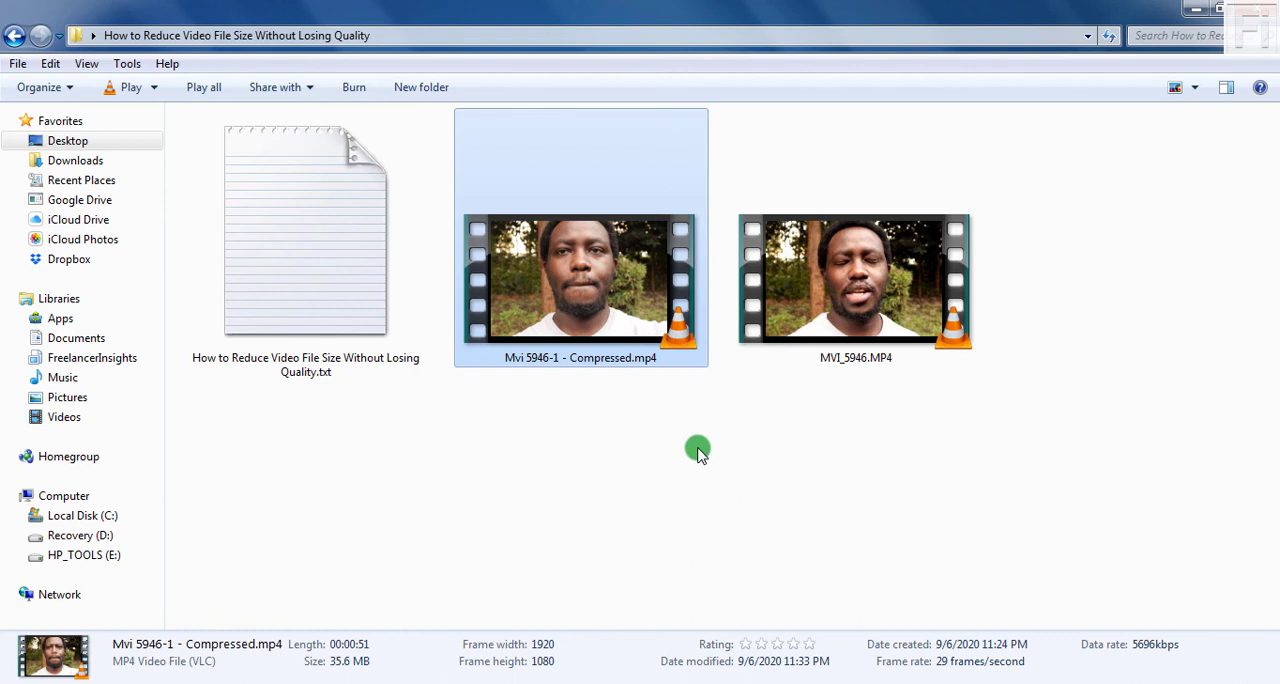
mouse_move(740, 408)
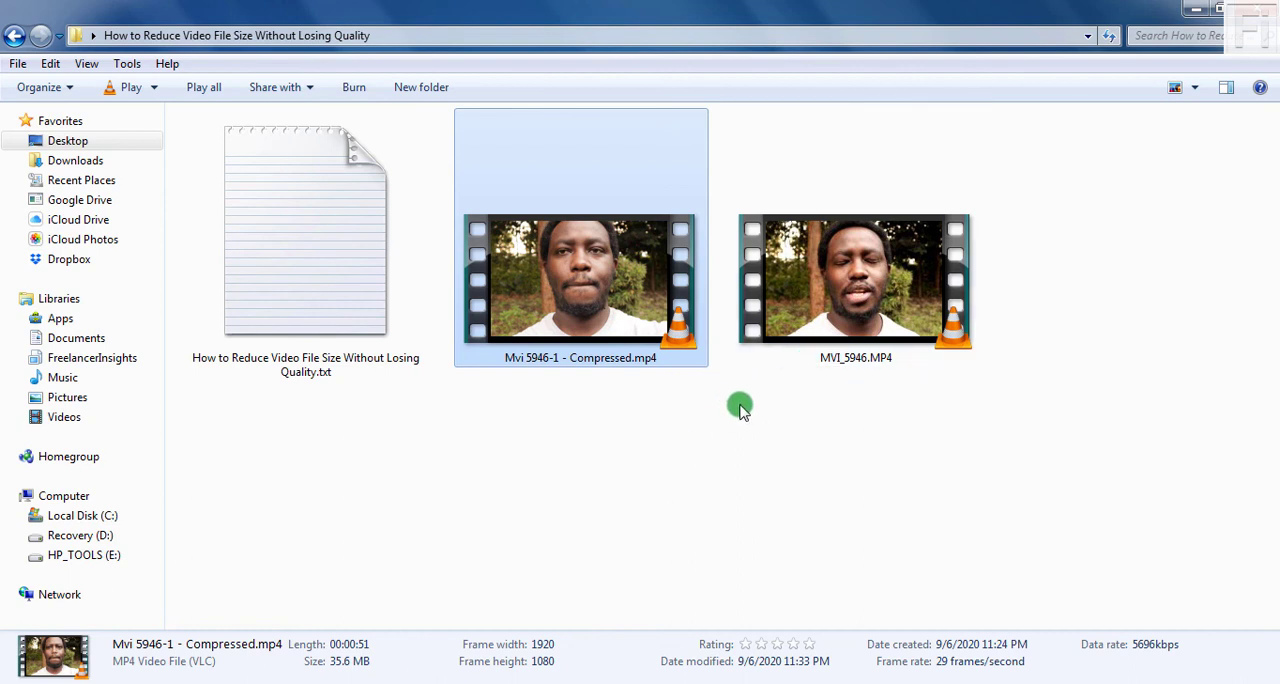